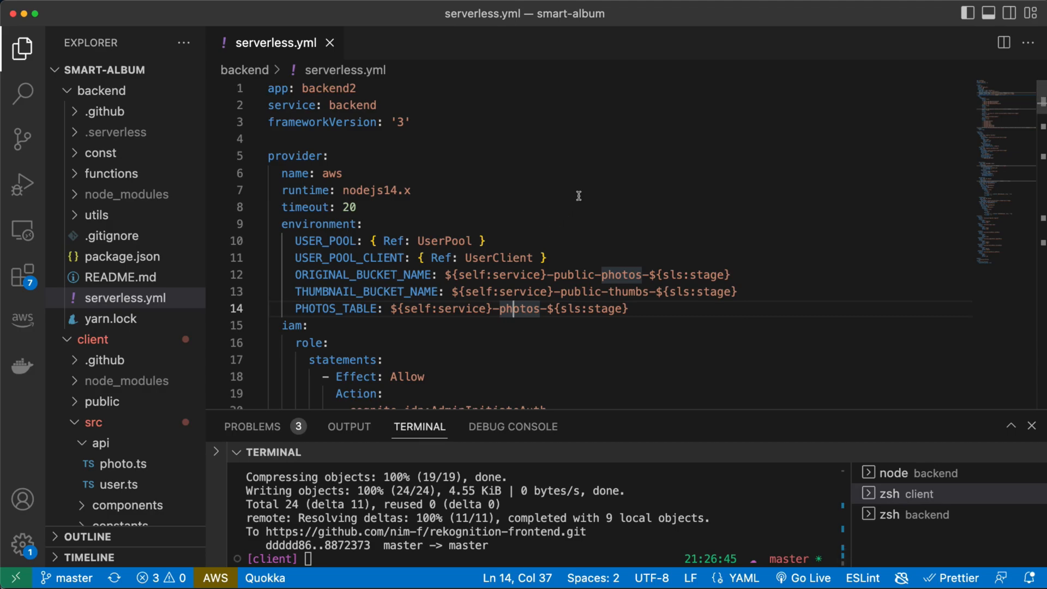
{"action": "mouse_move", "coordinate": [574, 204]}
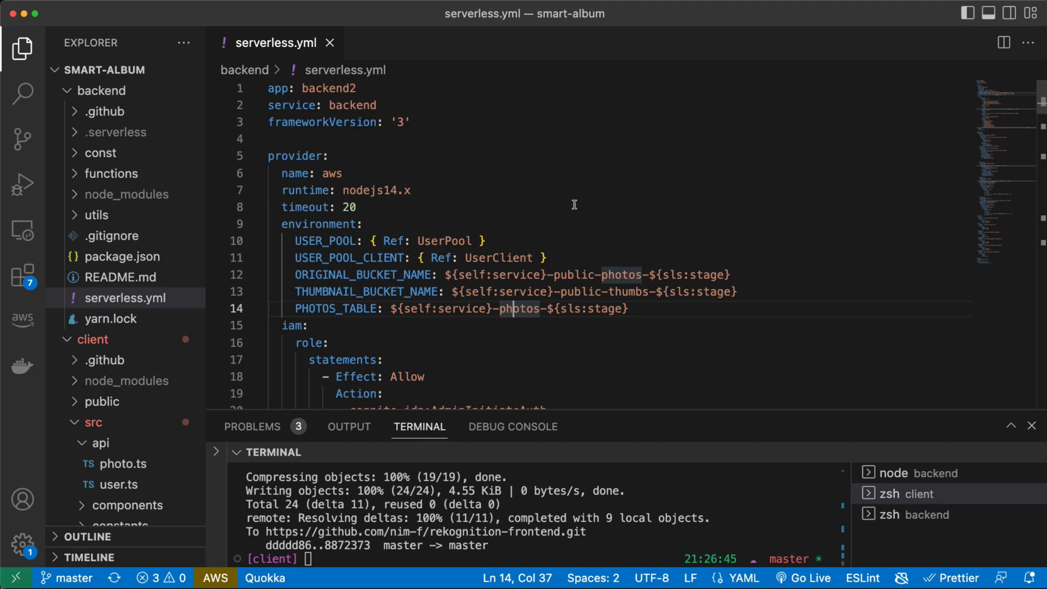
{"action": "mouse_move", "coordinate": [563, 178]}
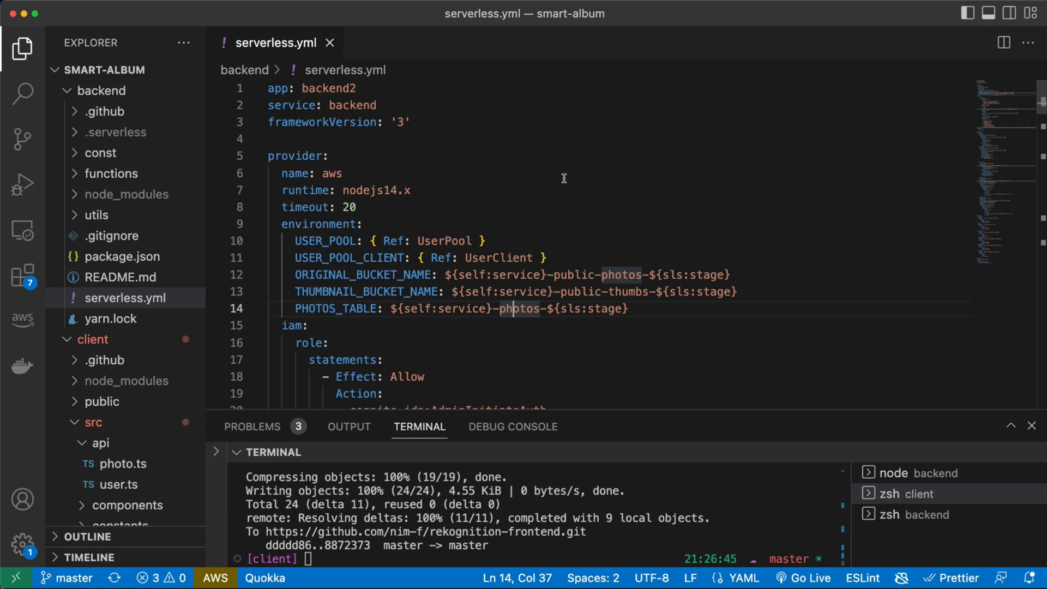
{"action": "mouse_move", "coordinate": [562, 188]}
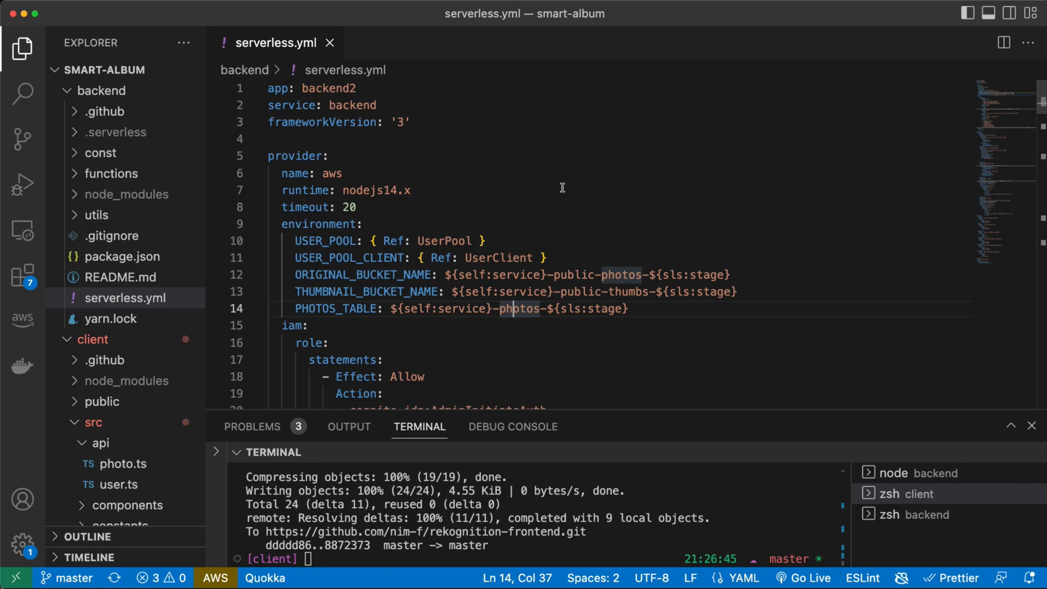
{"action": "mouse_move", "coordinate": [634, 221]}
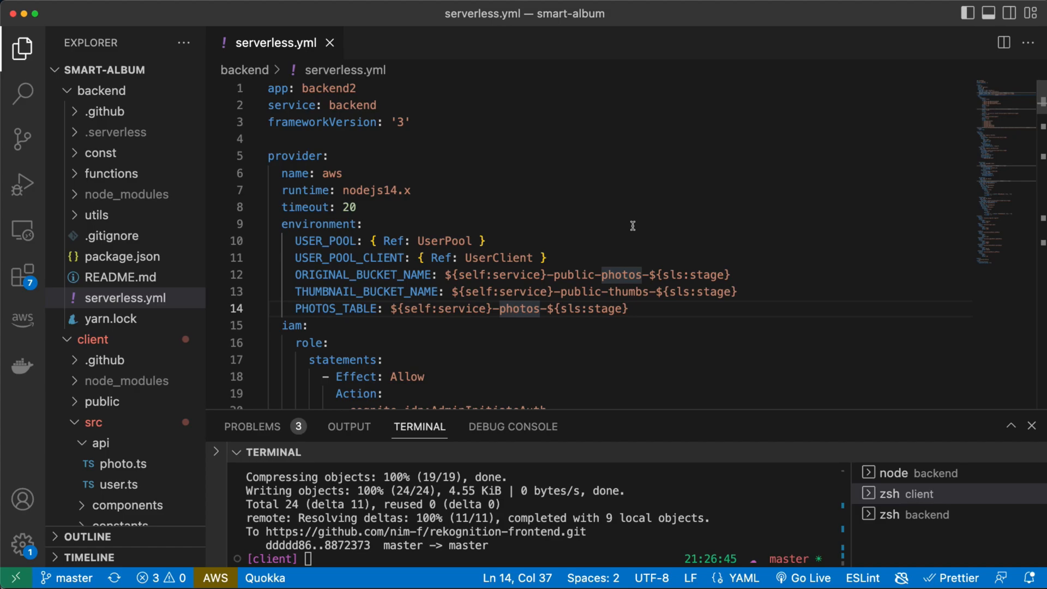
{"action": "mouse_move", "coordinate": [623, 231]}
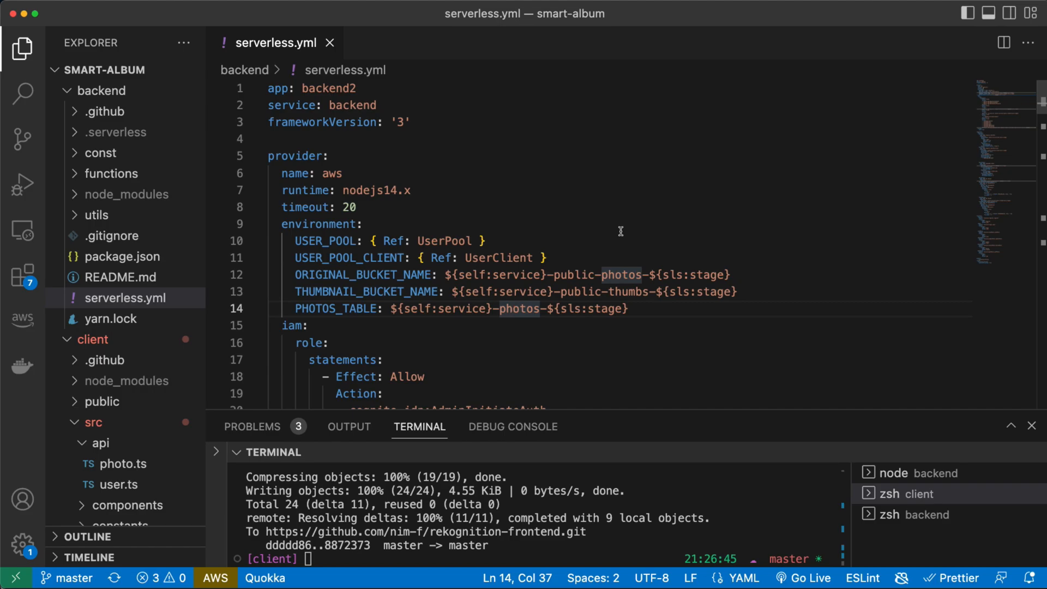
{"action": "mouse_move", "coordinate": [486, 197]}
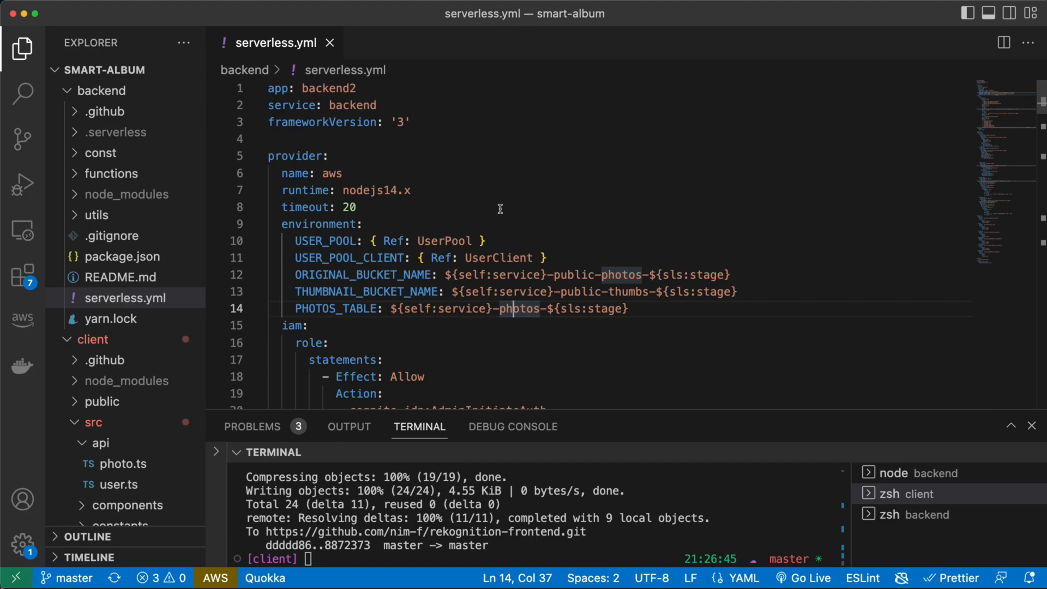
{"action": "mouse_move", "coordinate": [315, 157]}
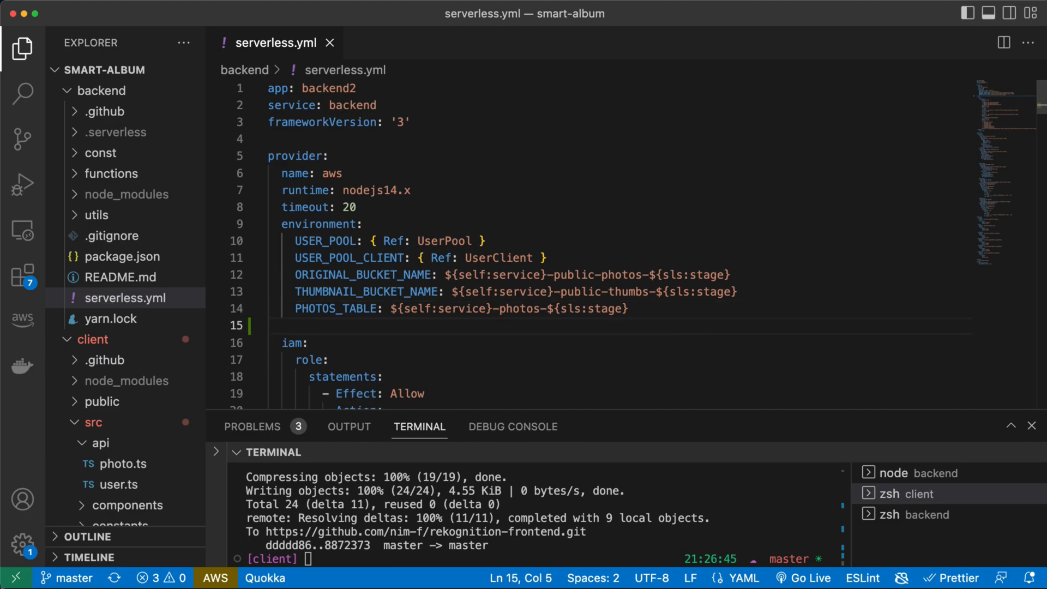
Type an httpApi block with autorizers and a nested userAuthoriser entry in serverless.yml
{"action": "type", "text": "httpApi:"}
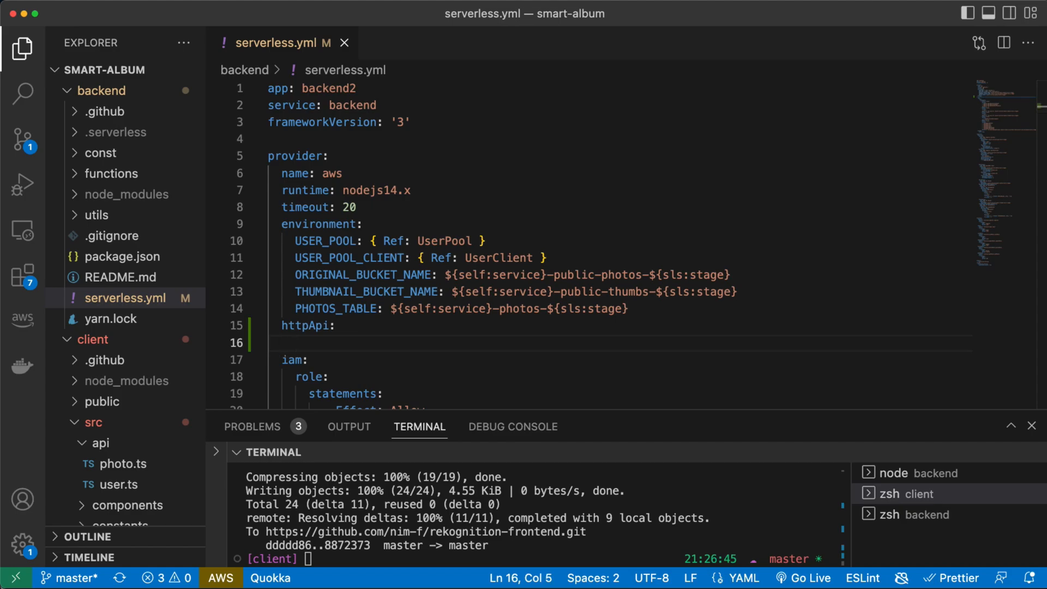
{"action": "type", "text": "autori"}
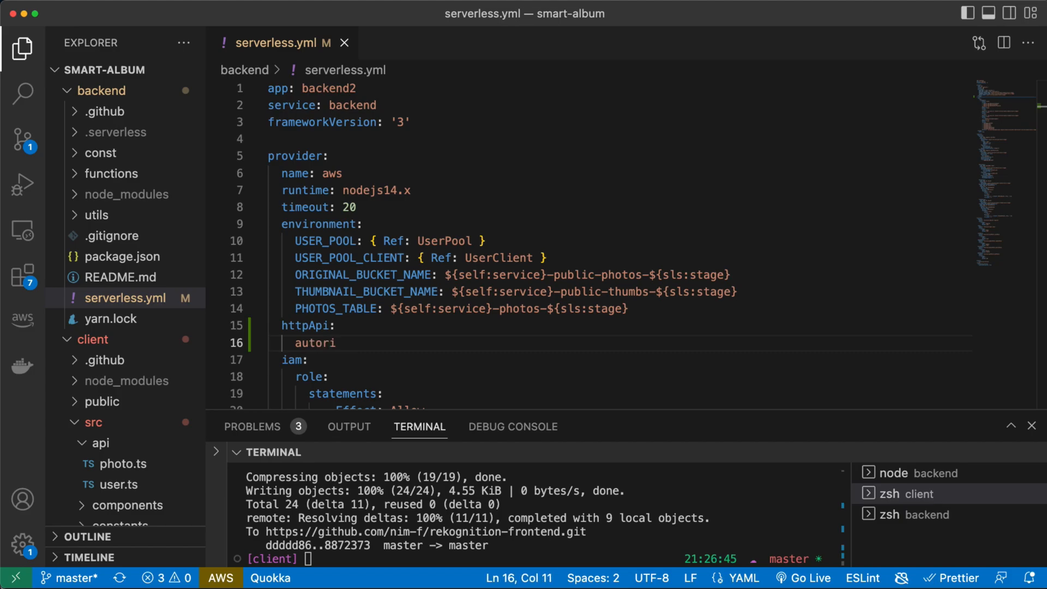
{"action": "type", "text": "zers"}
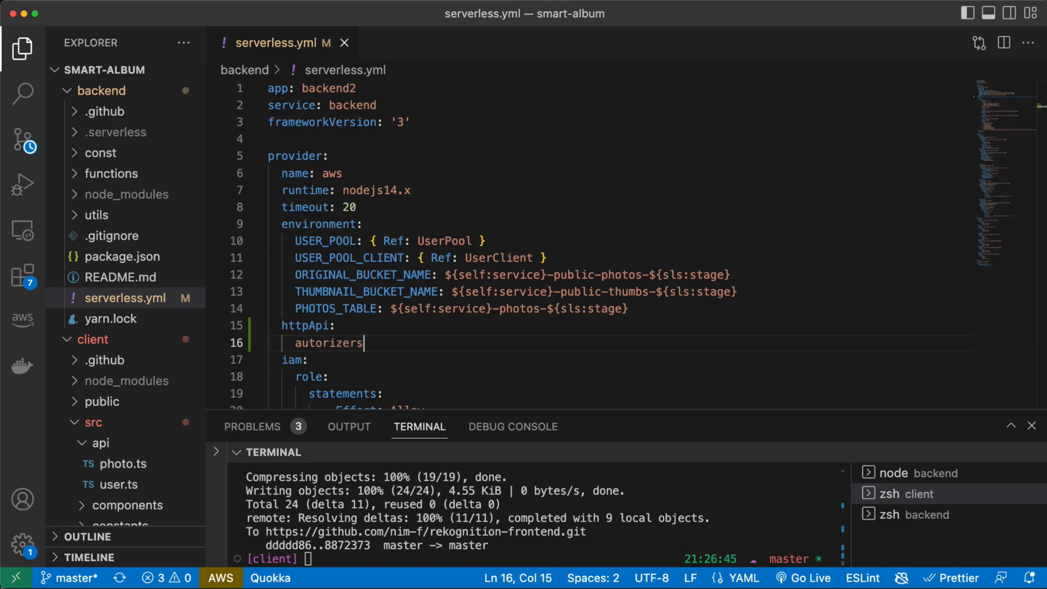
{"action": "key", "text": "enter"}
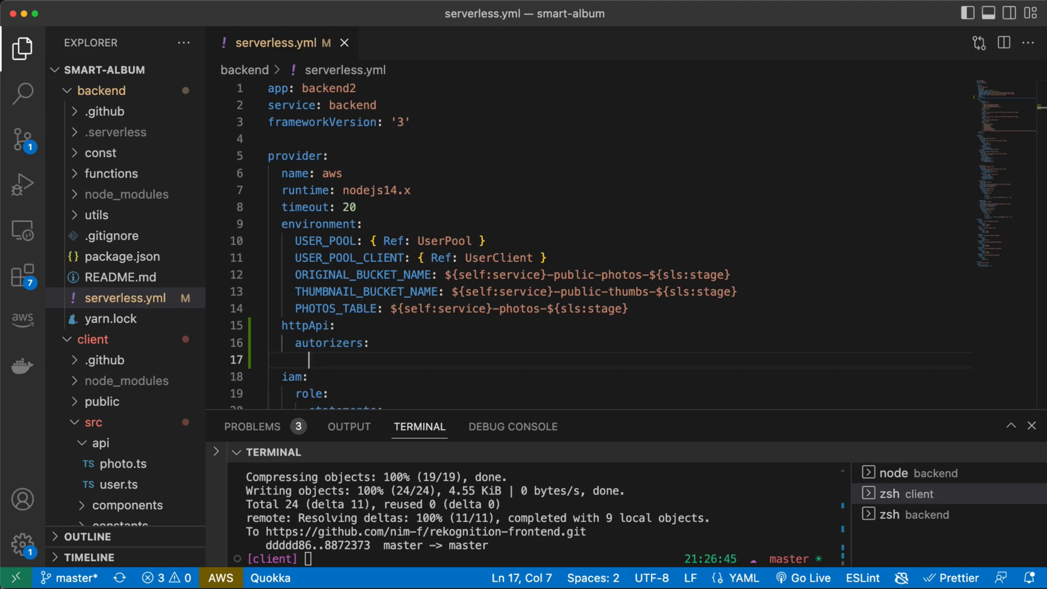
{"action": "type", "text": "uswe"}
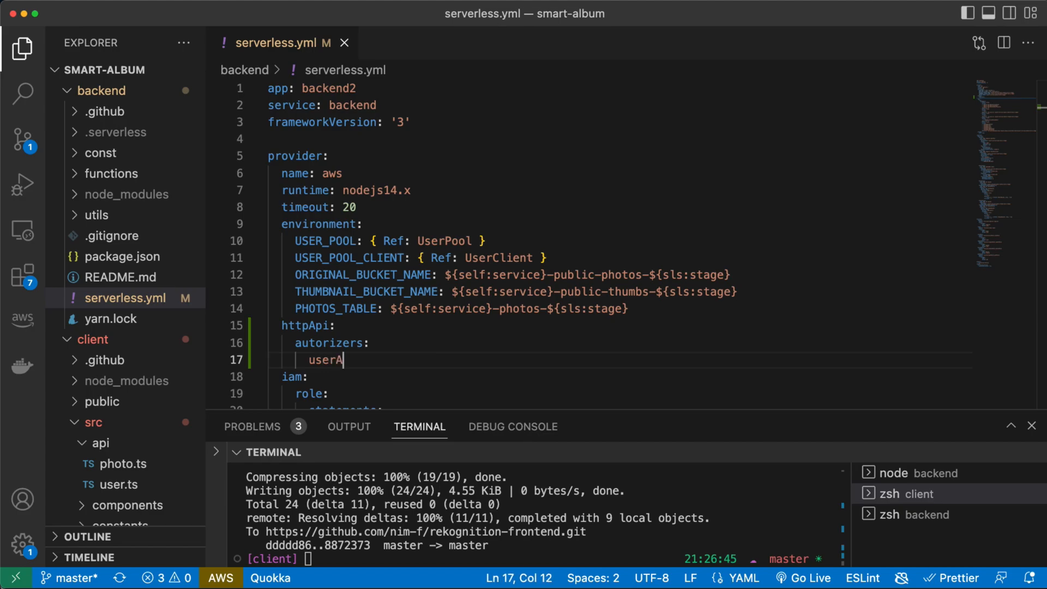
{"action": "type", "text": "uthoriser:"}
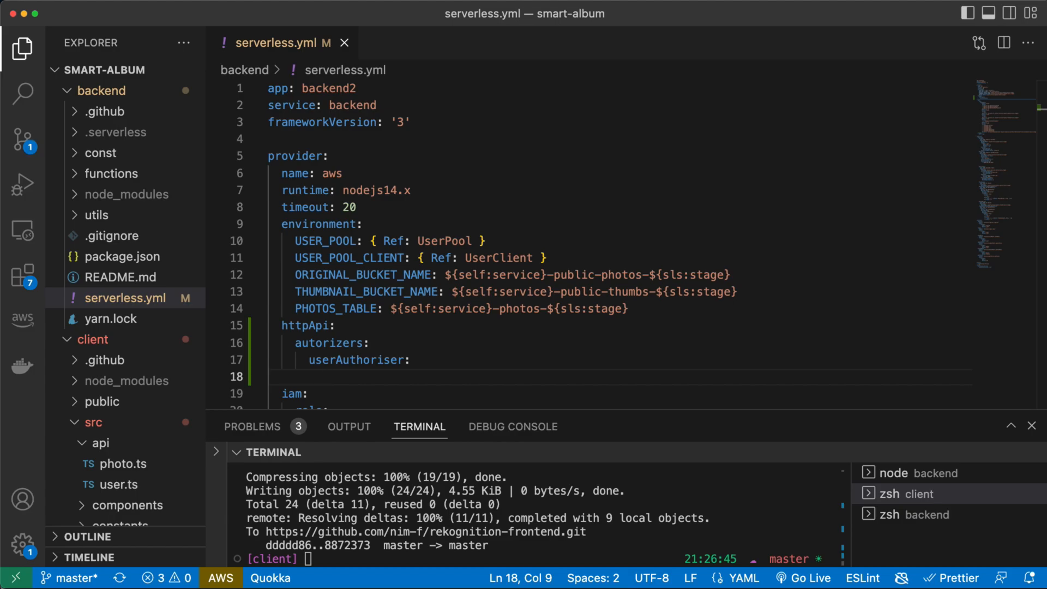
Add 'identitySource: $request.header.Authorization' under userAuthoriser
{"action": "type", "text": "i"}
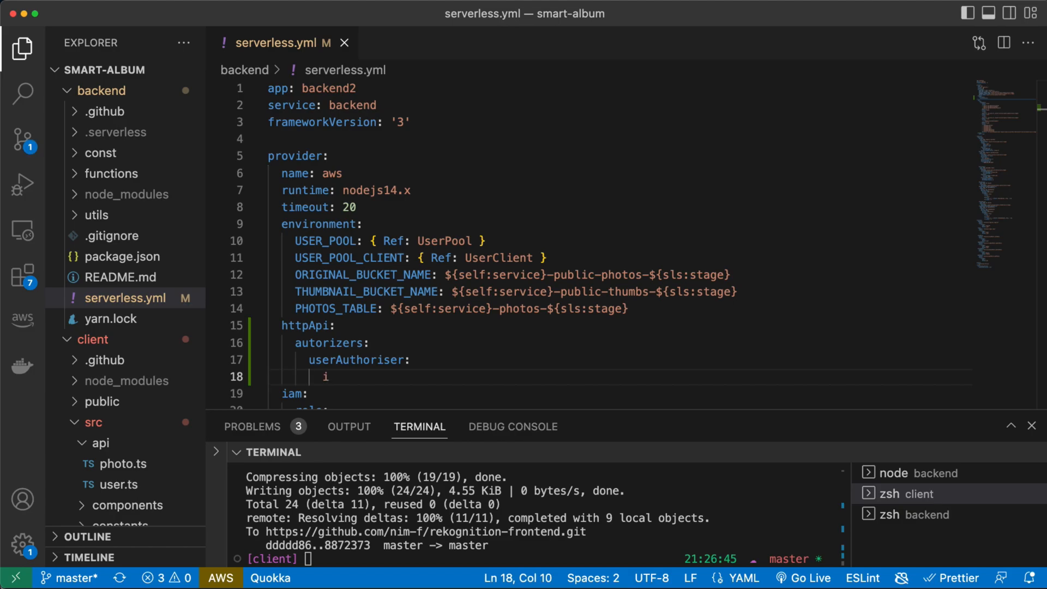
{"action": "type", "text": "dentity"}
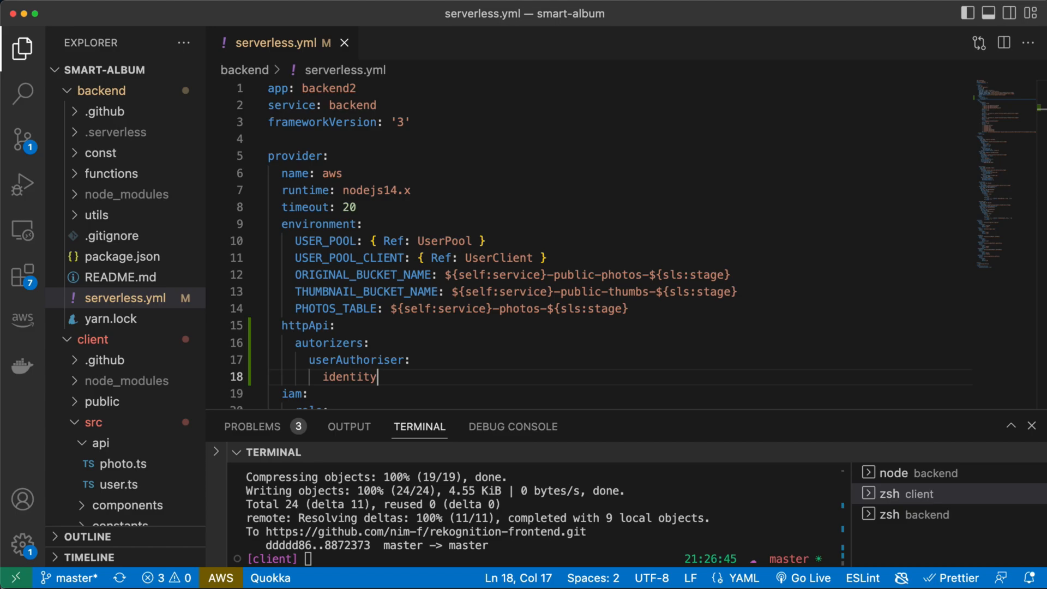
{"action": "type", "text": "Source"}
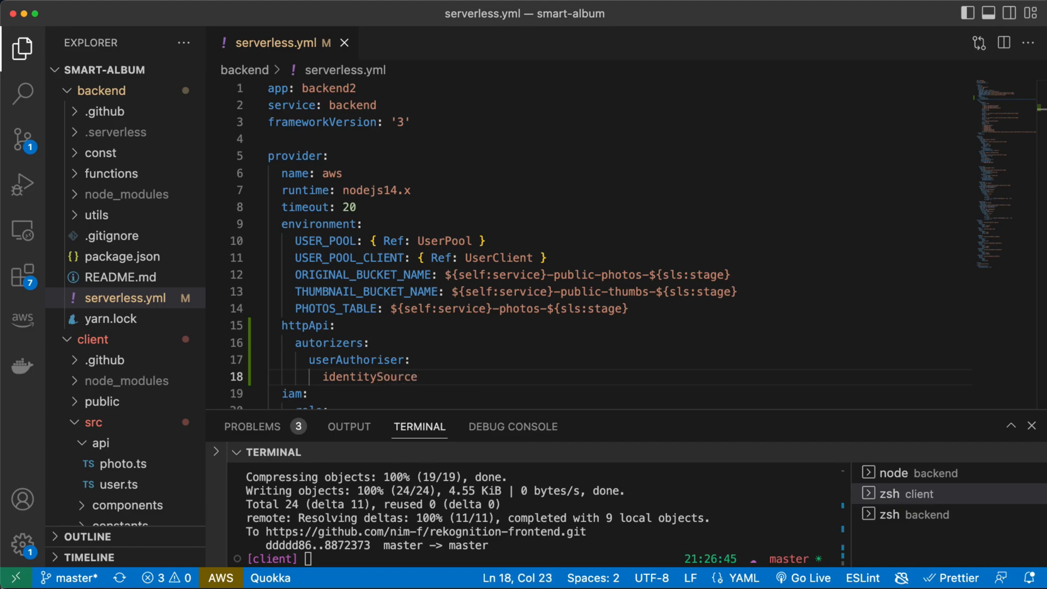
{"action": "type", "text": ":"}
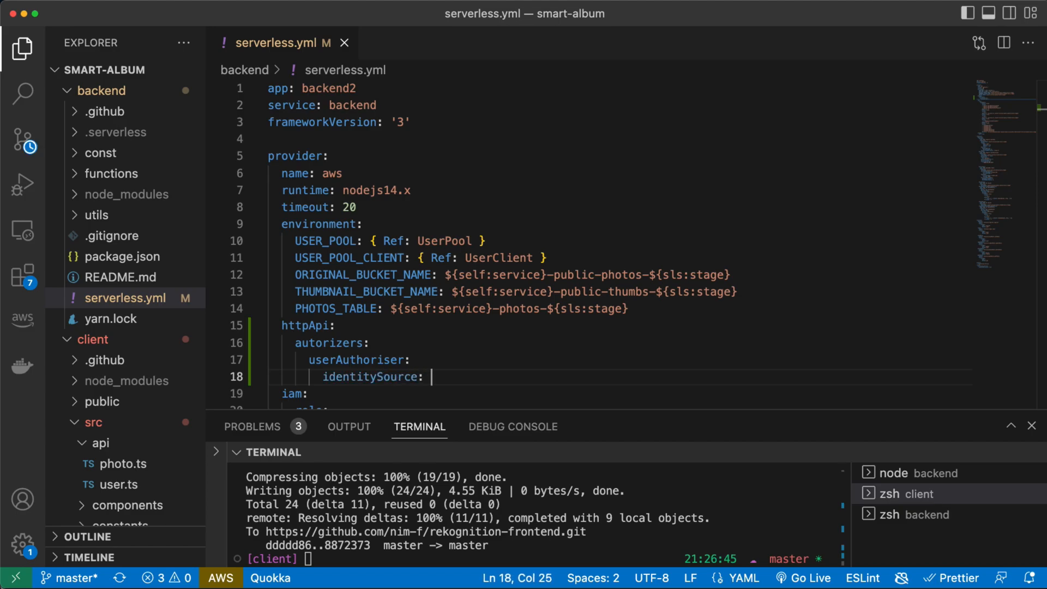
{"action": "type", "text": "$"}
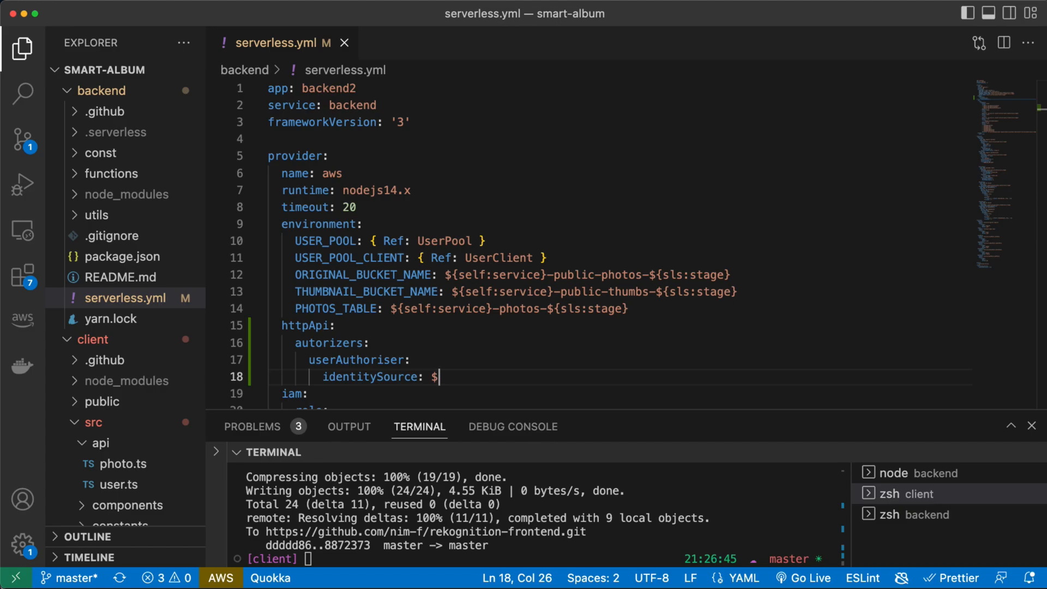
{"action": "type", "text": "reques"}
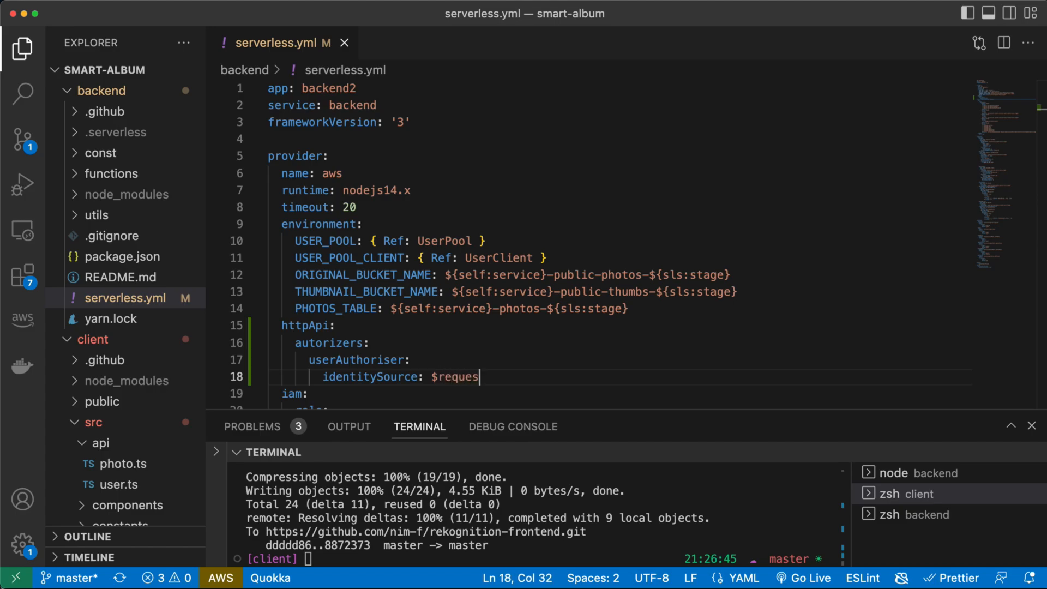
{"action": "type", "text": "t."}
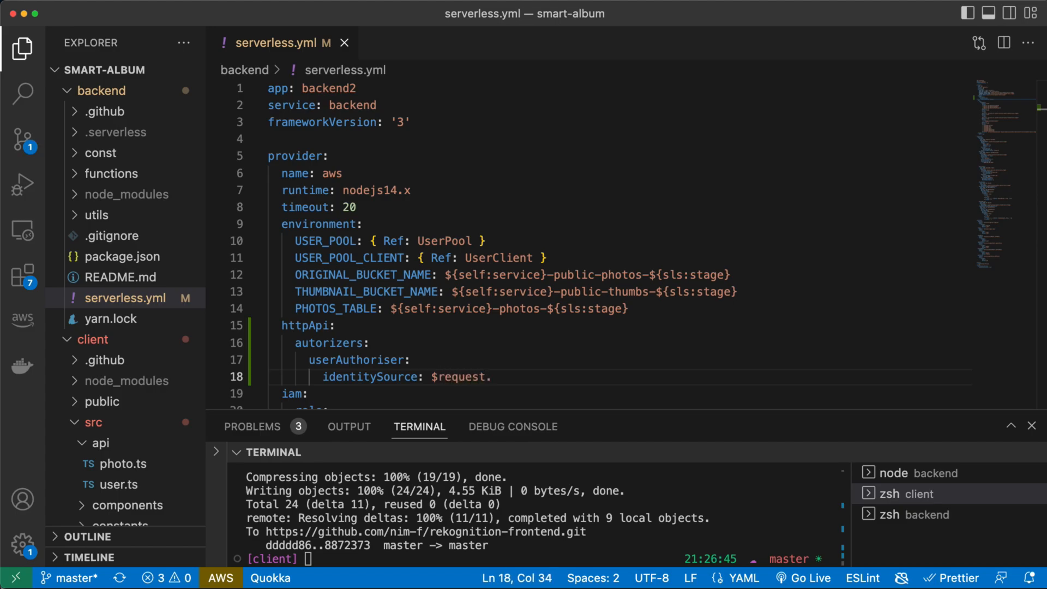
{"action": "type", "text": "header."}
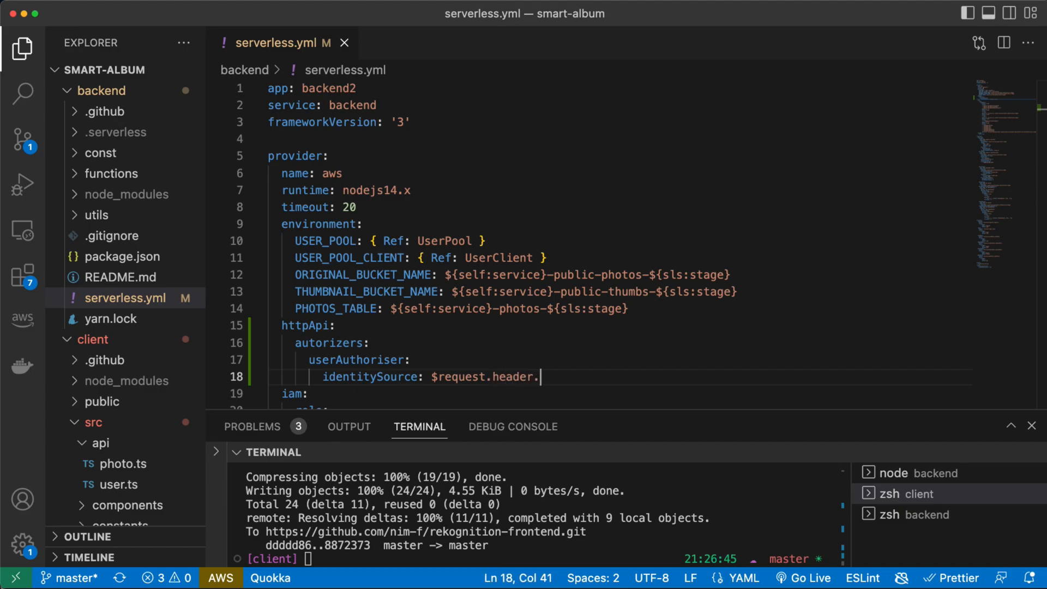
{"action": "type", "text": "Authorisati"}
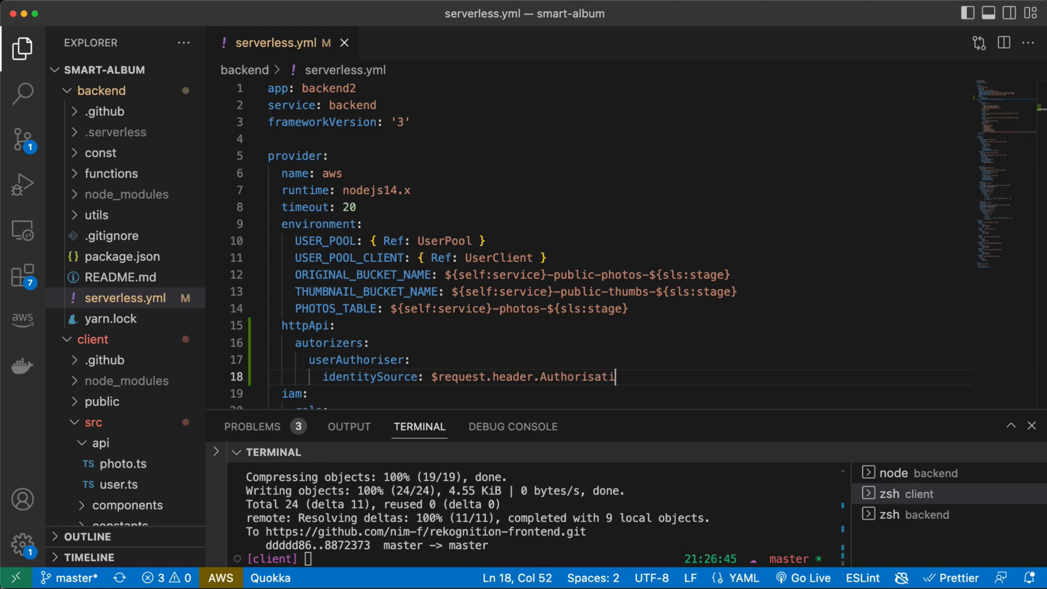
{"action": "key", "text": "Backspace"}
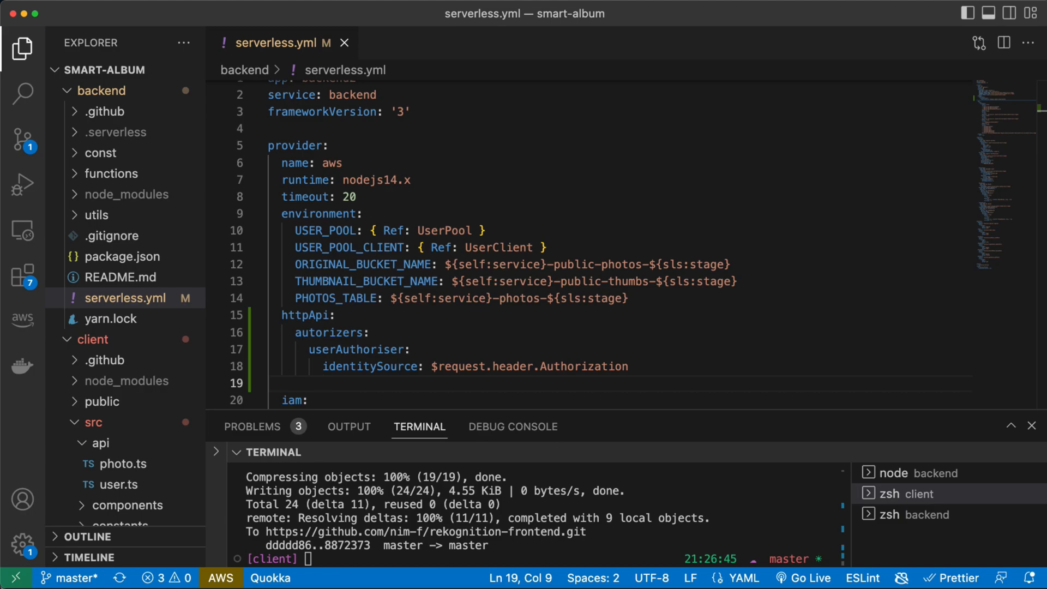
{"action": "mouse_move", "coordinate": [589, 401]}
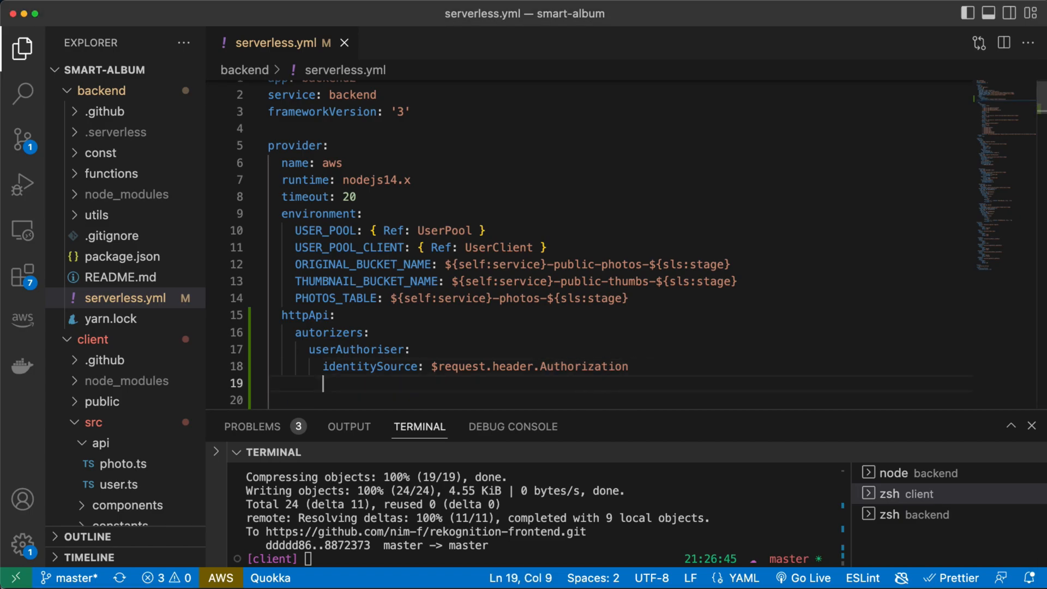
Add issuerUrl: {"Fn::Join": ["", [""]]} to userAuthoriser on line 19
{"action": "type", "text": "issuerUrl:"}
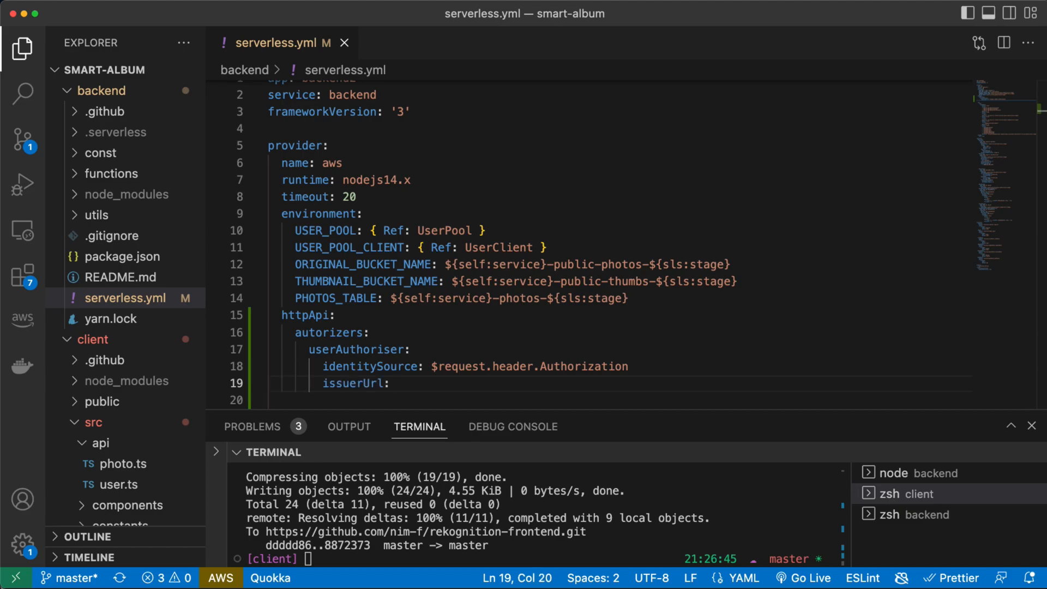
{"action": "type", "text": "{}"}
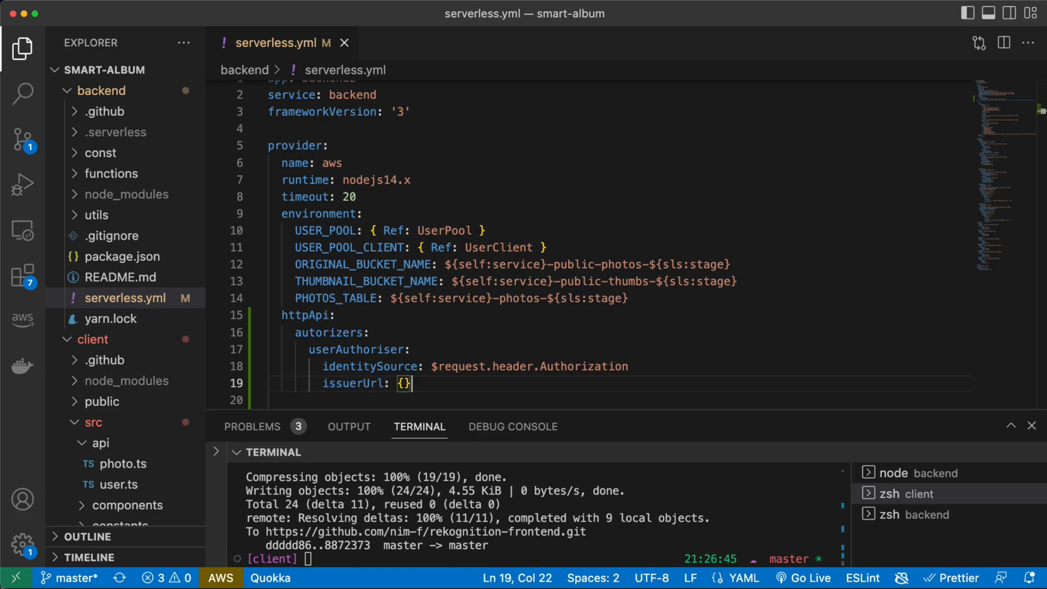
{"action": "type", "text": "\""}
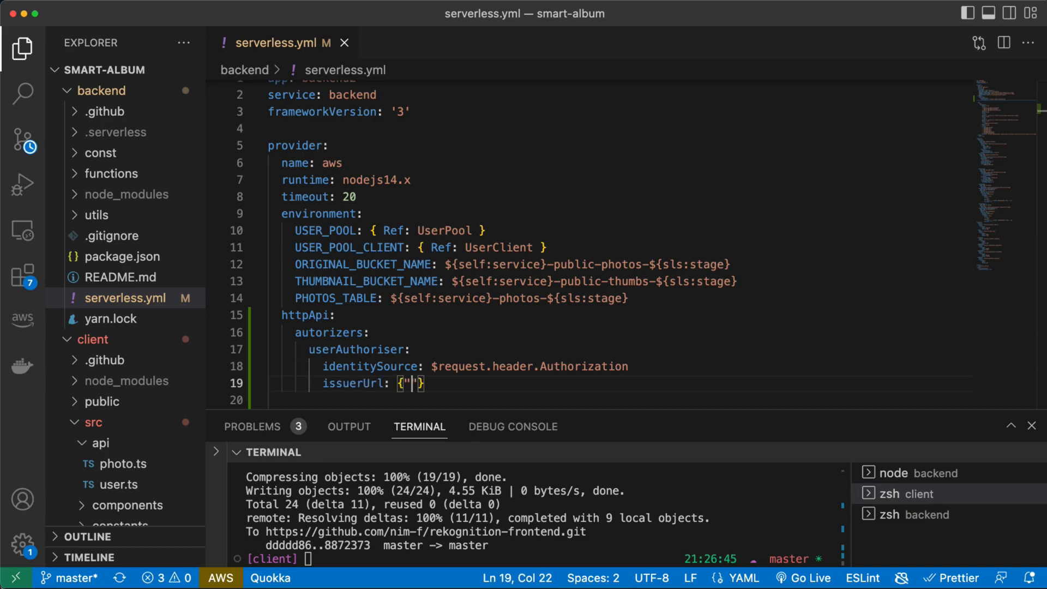
{"action": "type", "text": "F"}
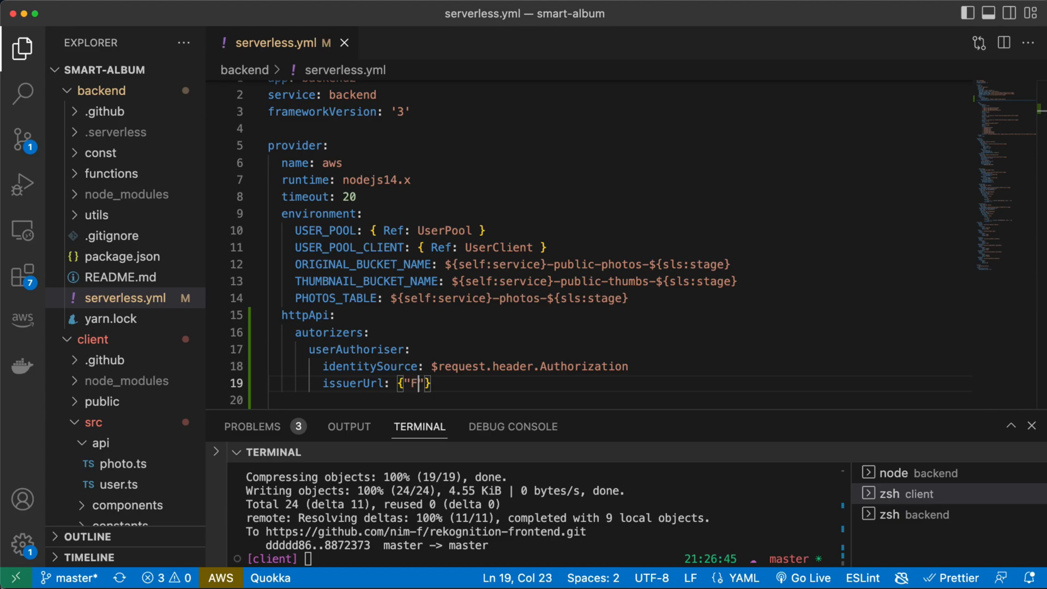
{"action": "type", "text": "n::J"}
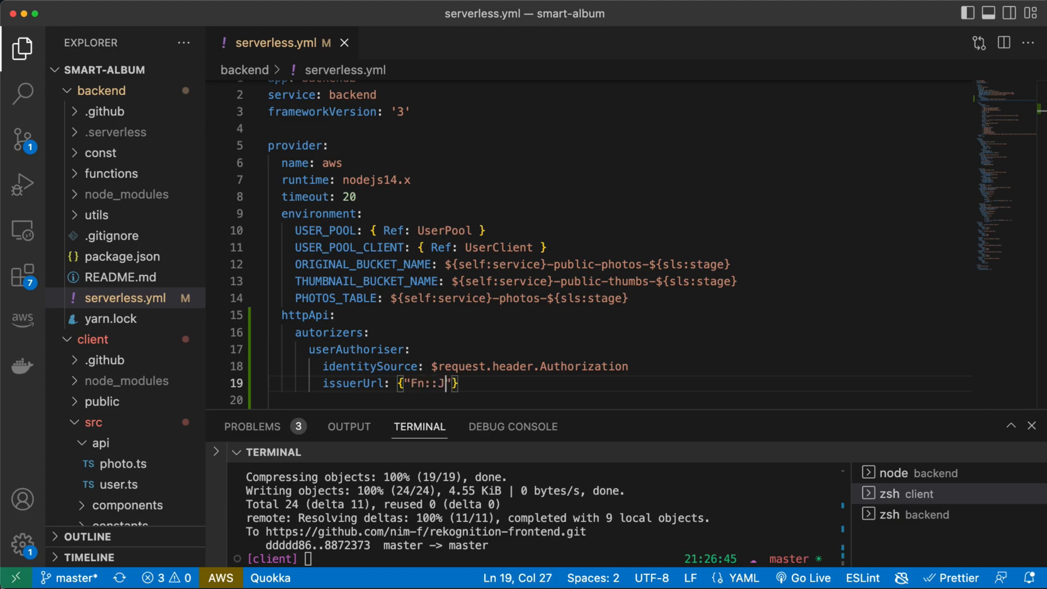
{"action": "type", "text": "oin"}
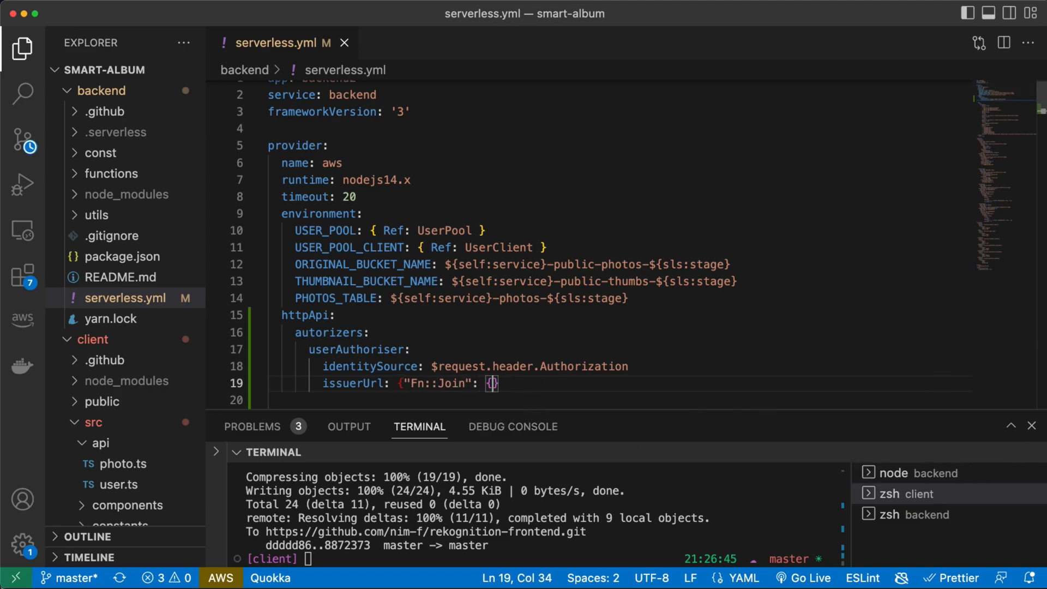
{"action": "type", "text": "[]"}
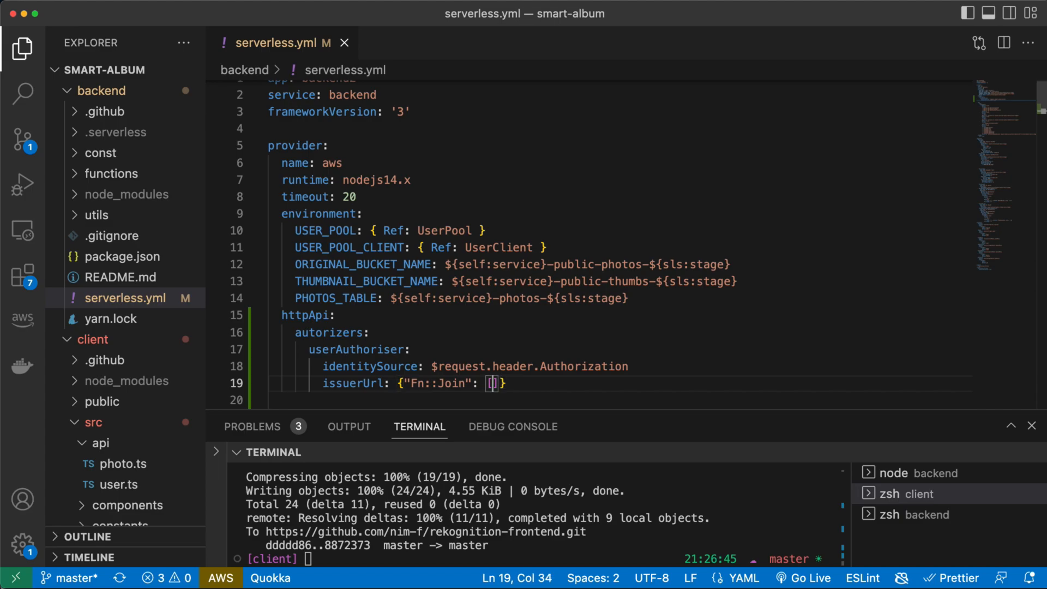
{"action": "type", "text": "\"\","}
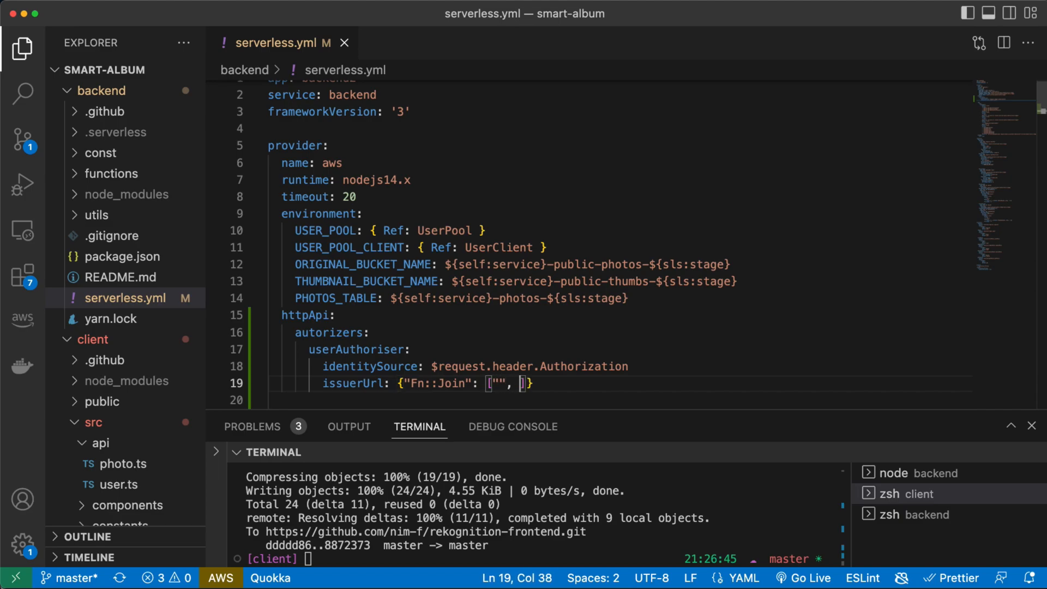
{"action": "type", "text": "[]"}
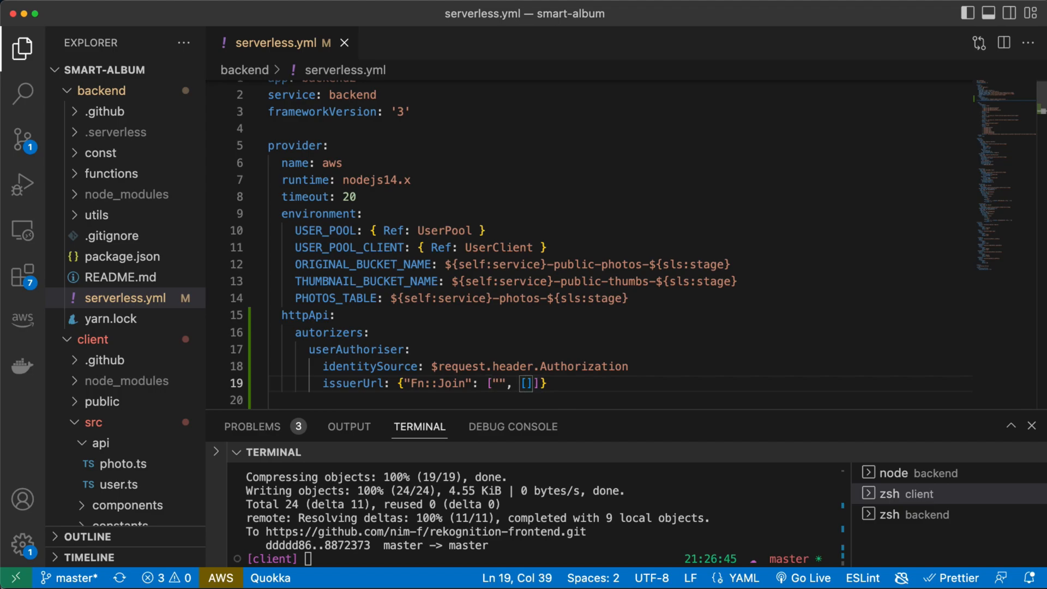
{"action": "type", "text": "\"\""}
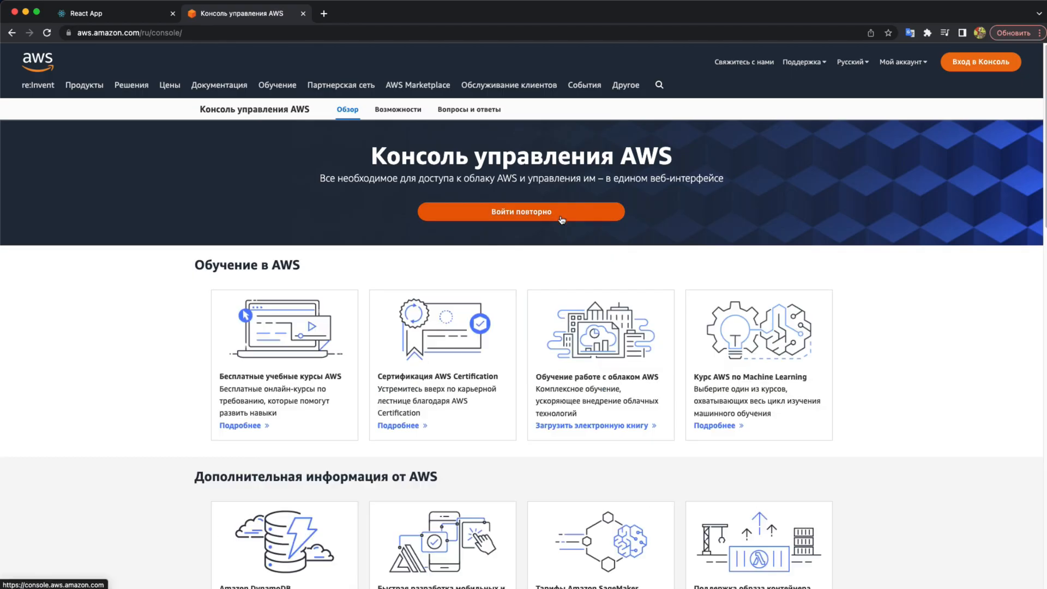
Sign back into AWS and view the backend-pool-dev Cognito pool's User pool properties
{"action": "left_click", "coordinate": [520, 211]}
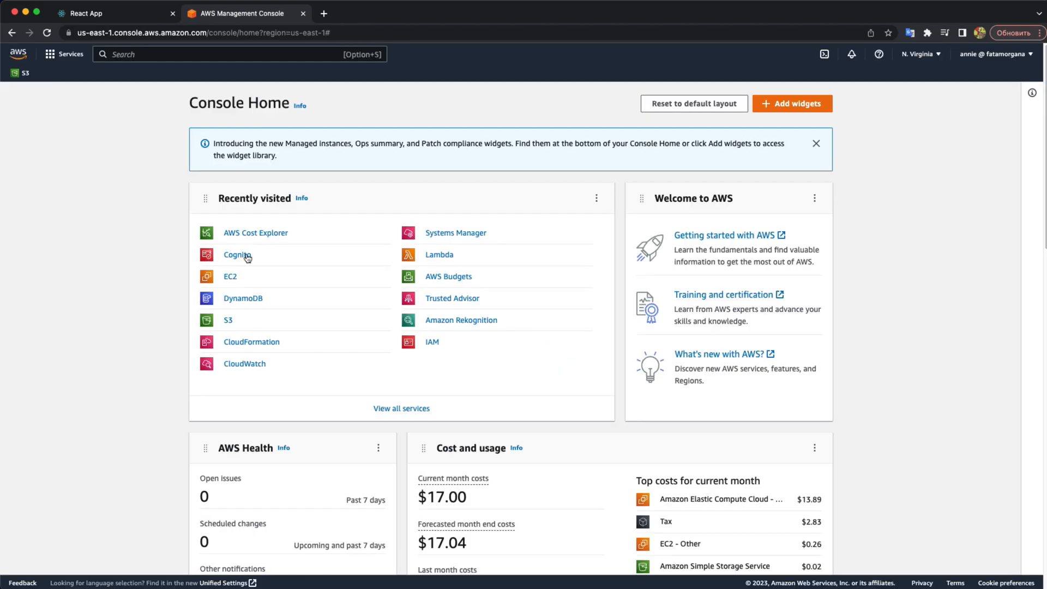
{"action": "left_click", "coordinate": [235, 255]}
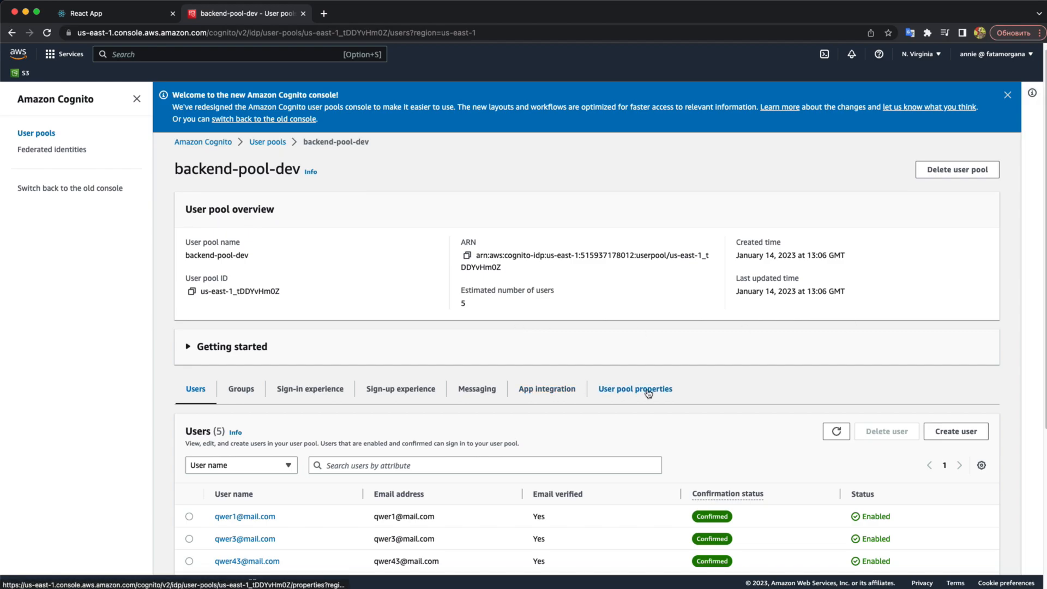
{"action": "left_click", "coordinate": [635, 388]}
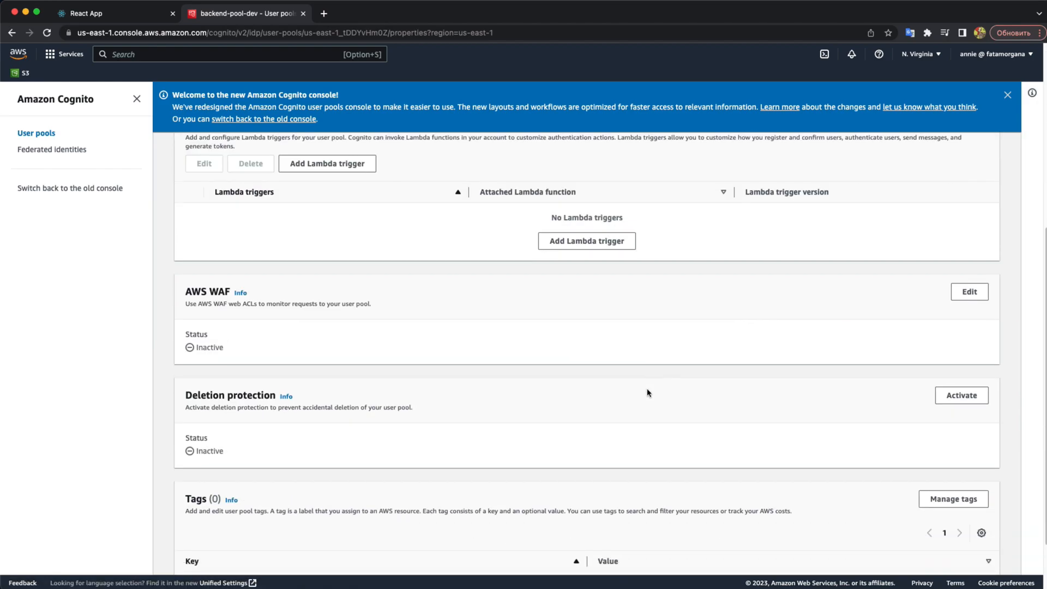
{"action": "left_click", "coordinate": [582, 13]}
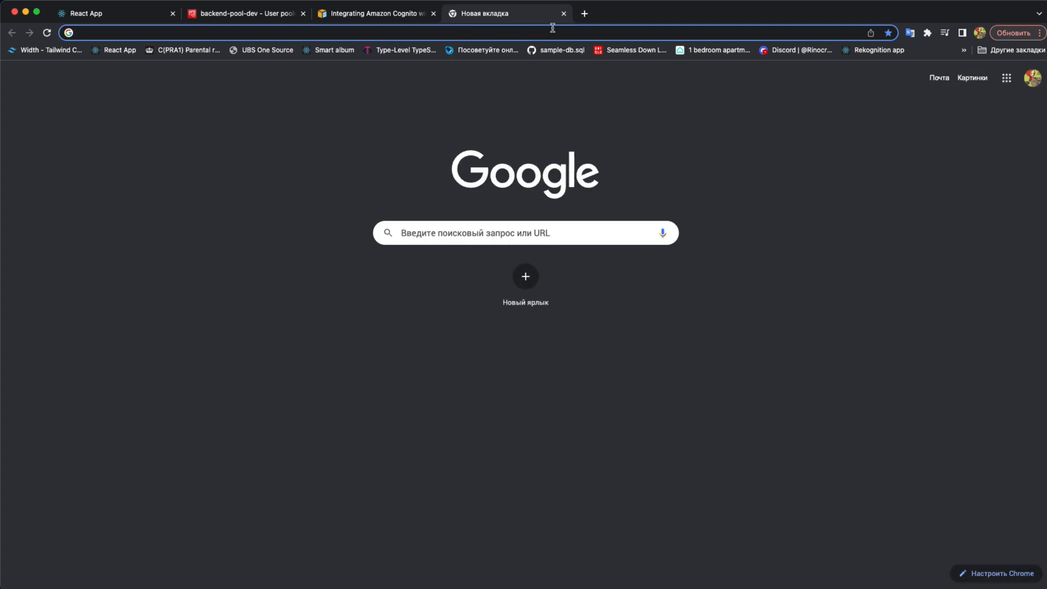
Search 'aws console find issuerUrl cognito' and copy the Stack Overflow openid-configuration URL
{"action": "type", "text": "aws console fin"}
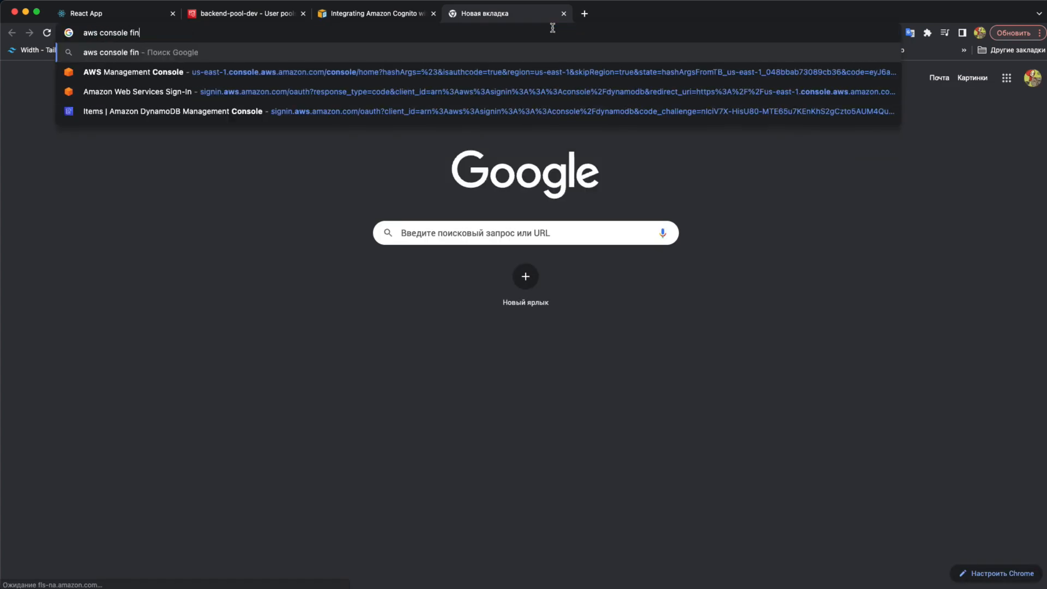
{"action": "type", "text": "d issuer"}
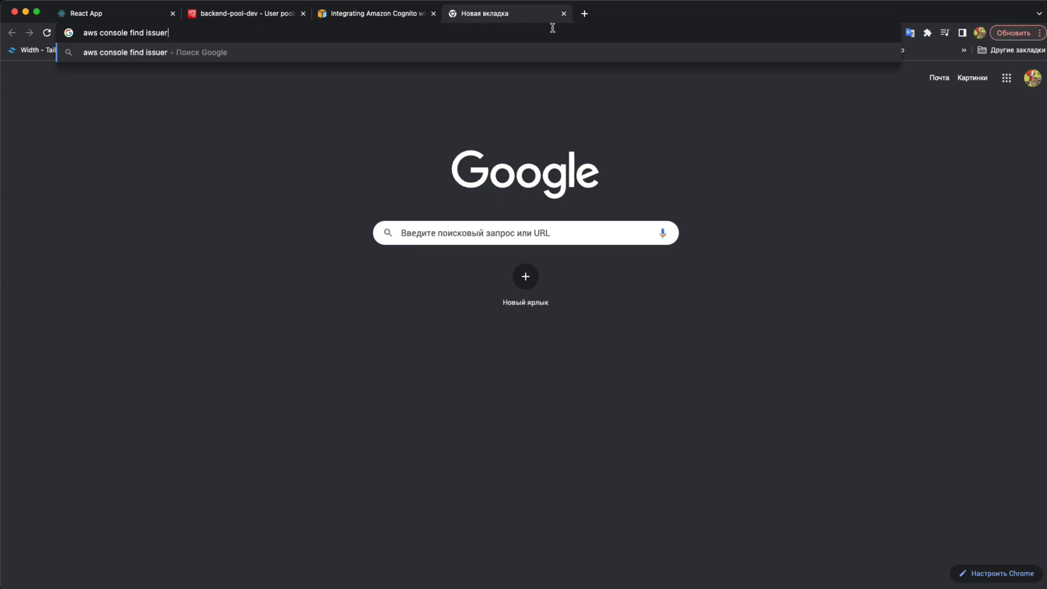
{"action": "type", "text": "Url co"}
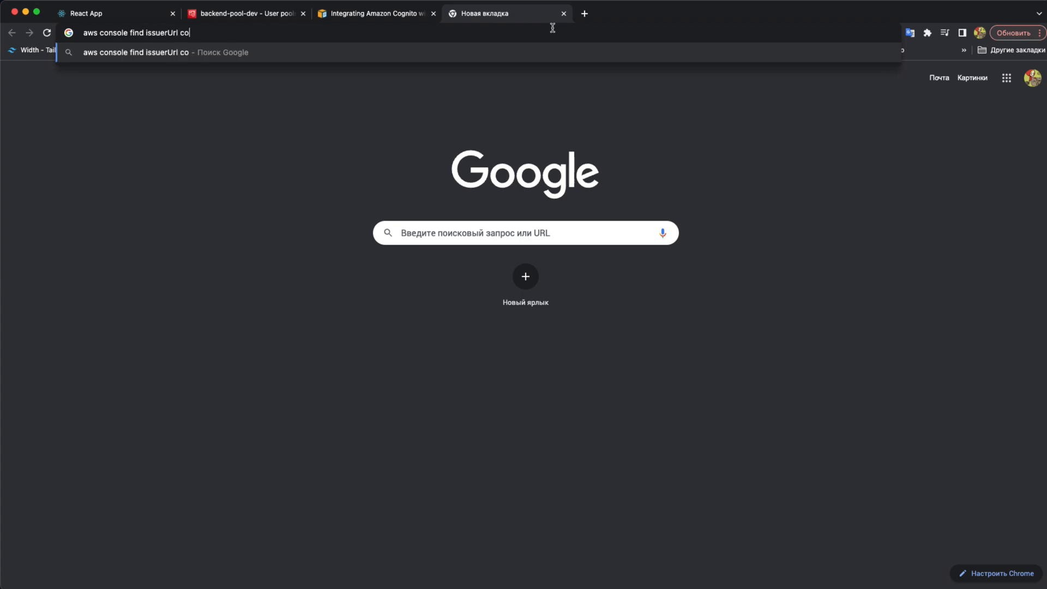
{"action": "key", "text": "Return"}
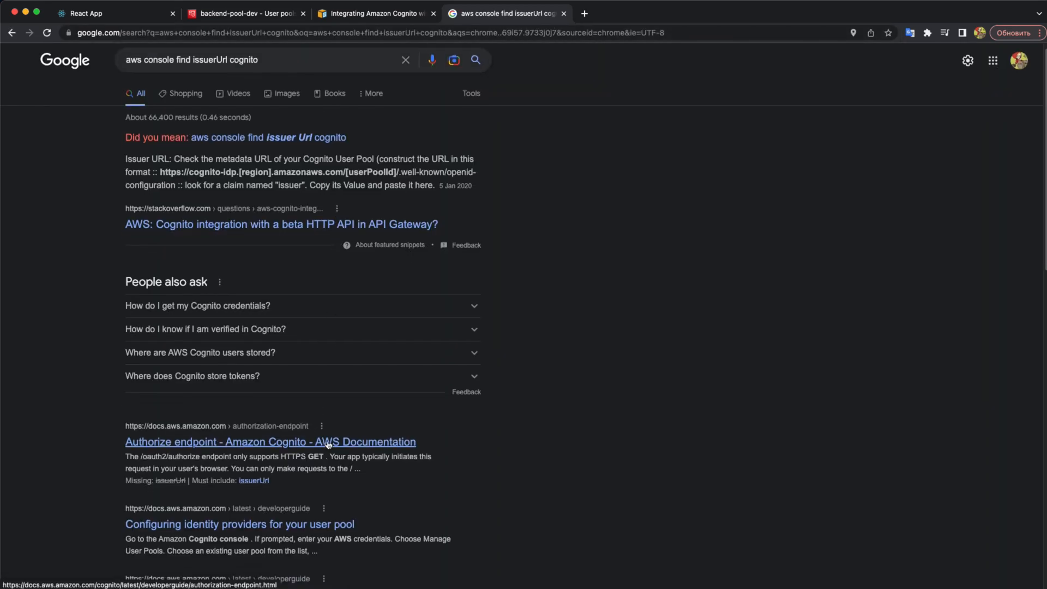
{"action": "left_click", "coordinate": [281, 224]}
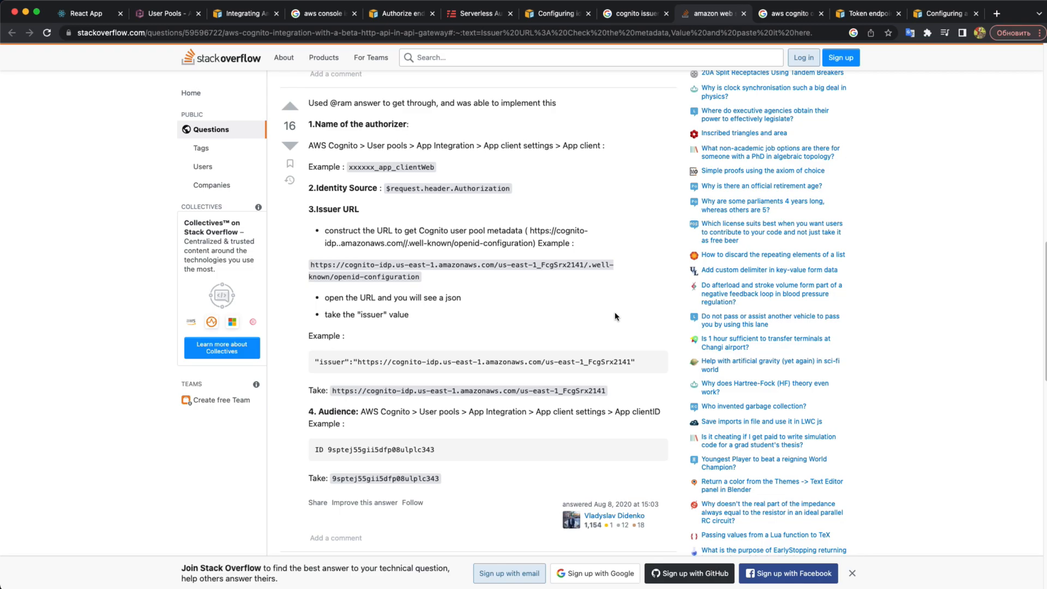
{"action": "mouse_move", "coordinate": [555, 274]}
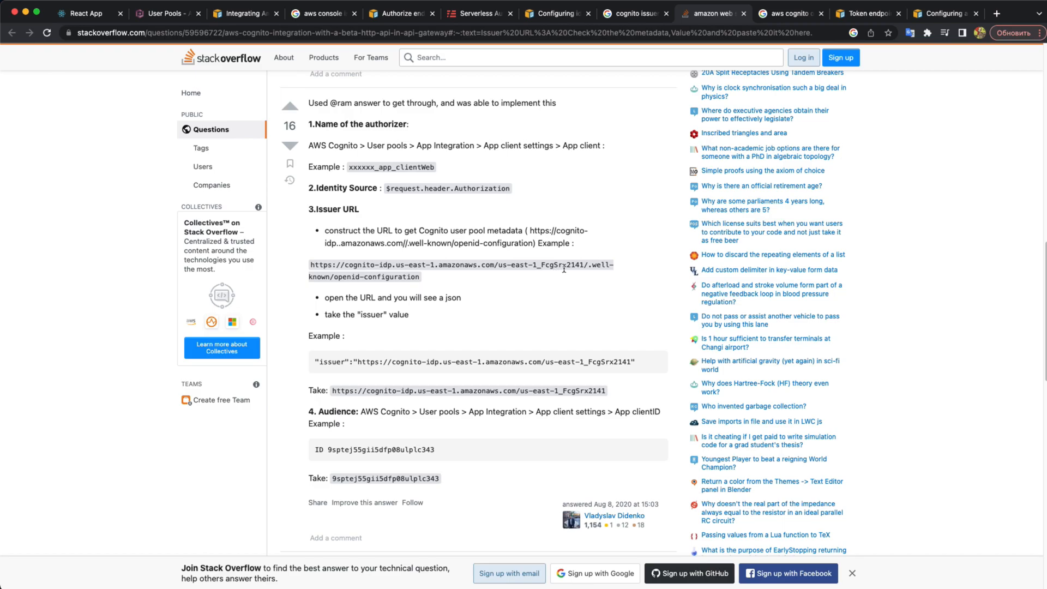
{"action": "mouse_move", "coordinate": [343, 187]}
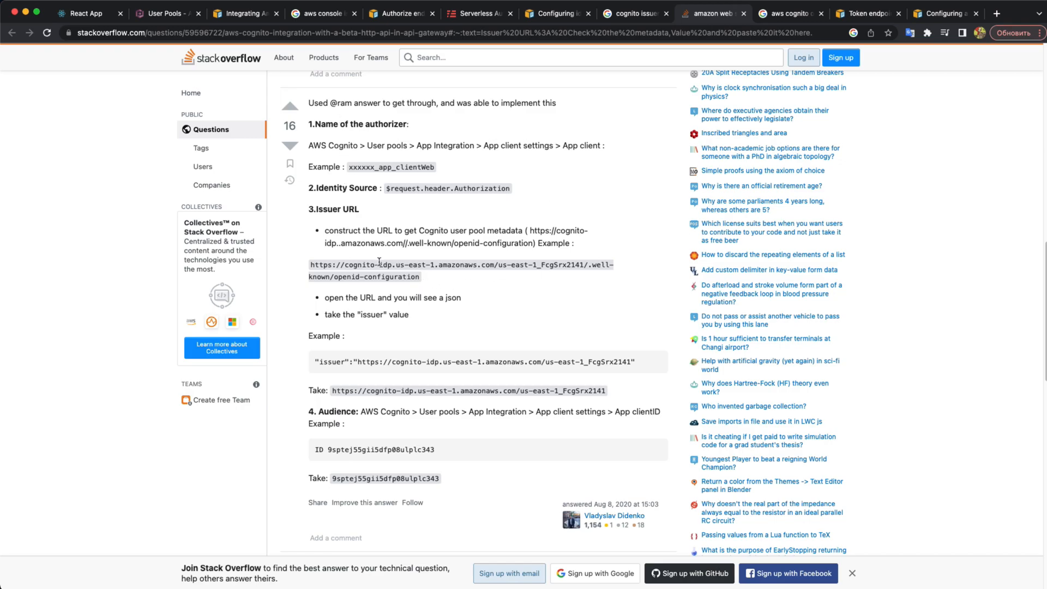
{"action": "mouse_move", "coordinate": [480, 288]}
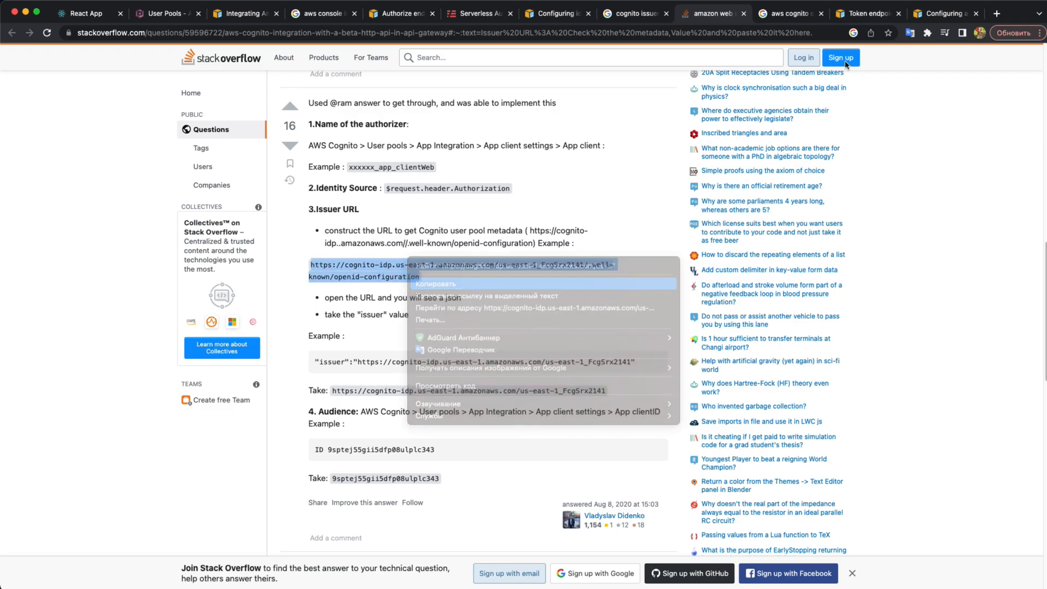
{"action": "left_click", "coordinate": [996, 13]}
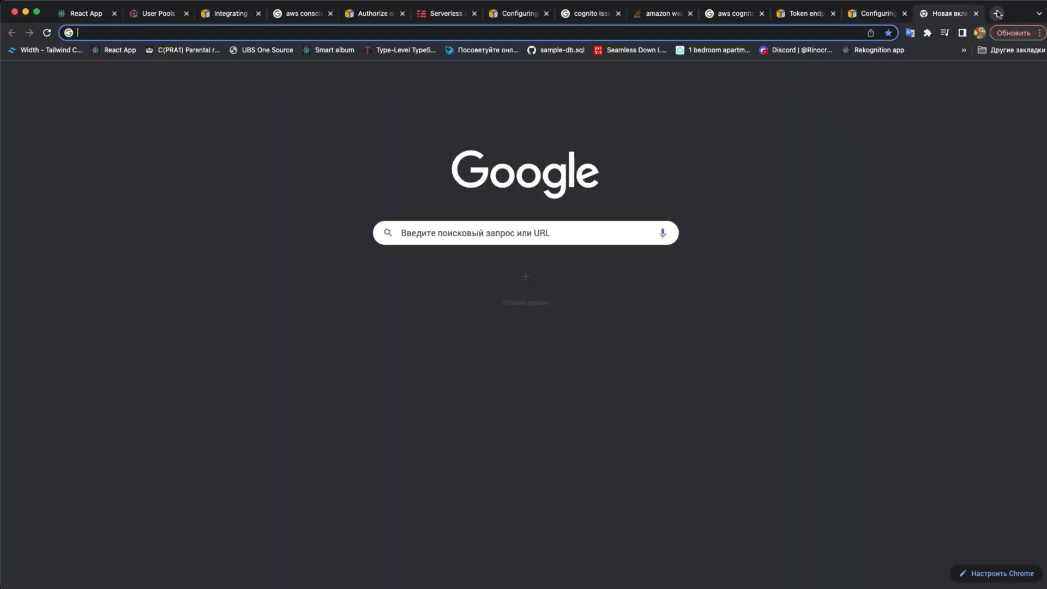
Load the openid-configuration URL with the backend-pool-dev Pool Id substituted in
{"action": "type", "text": "cognito-idp.us-east-1.amazonaws.com/us-east-1_FcgSrx2141/.well-known/openid-configuration"}
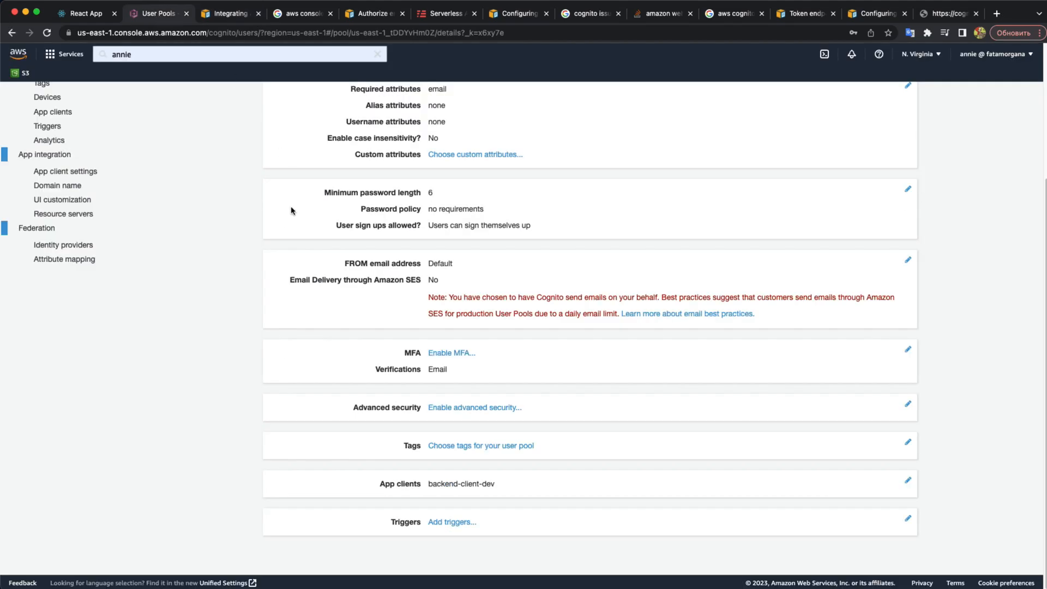
{"action": "scroll", "scroll_direction": "up", "scroll_amount": 3}
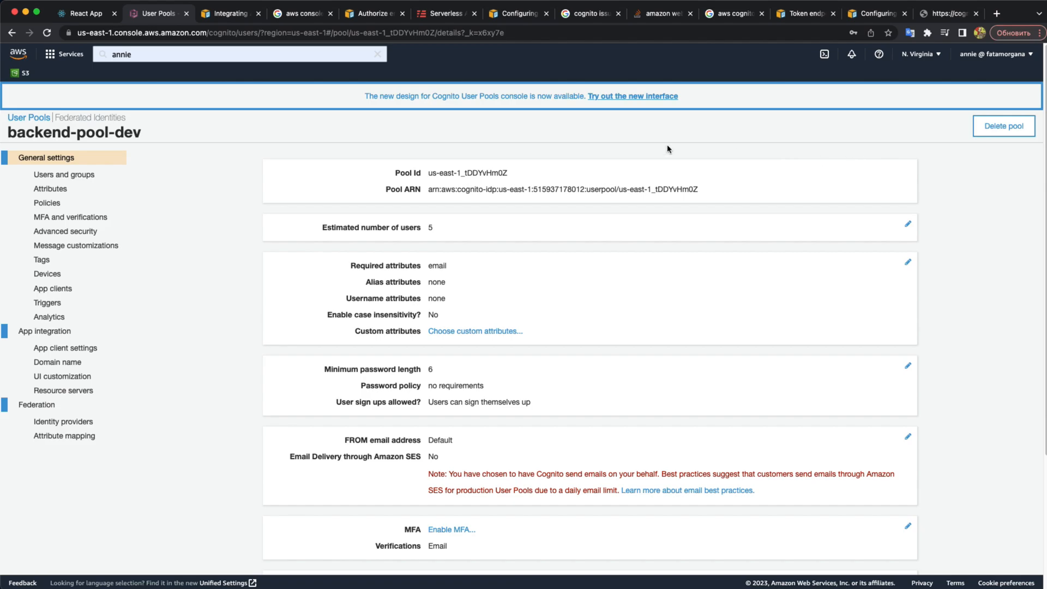
{"action": "double_click", "coordinate": [439, 173]}
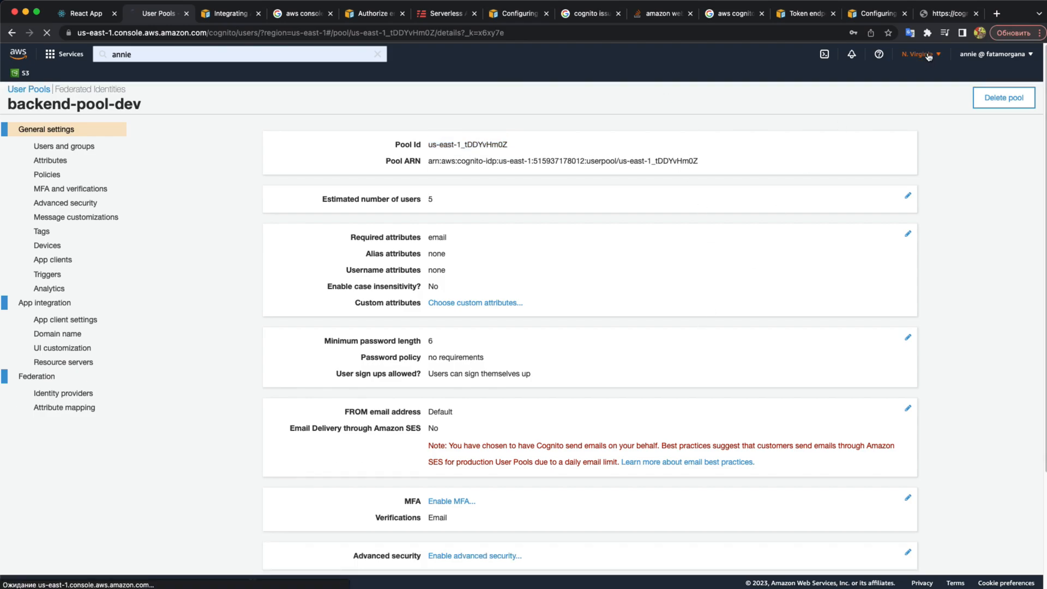
{"action": "left_click", "coordinate": [946, 13]}
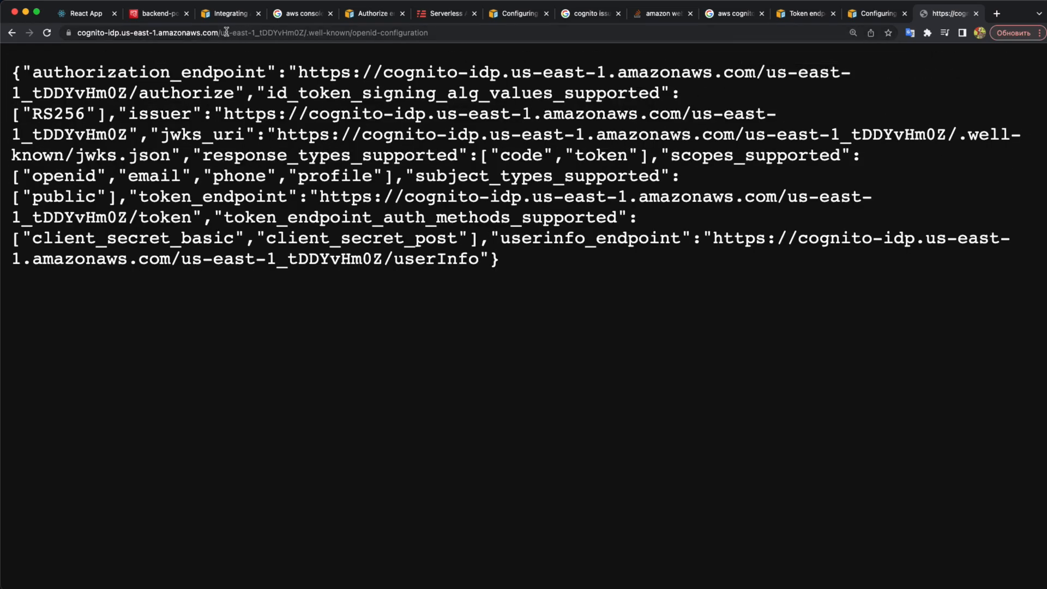
{"action": "left_click", "coordinate": [267, 32]}
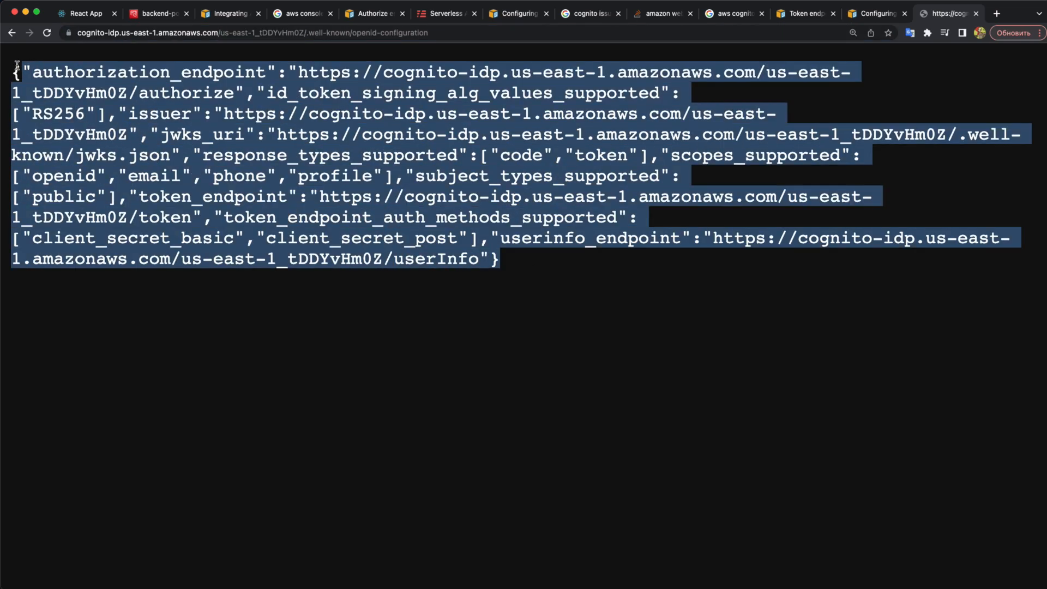
{"action": "mouse_move", "coordinate": [279, 176]}
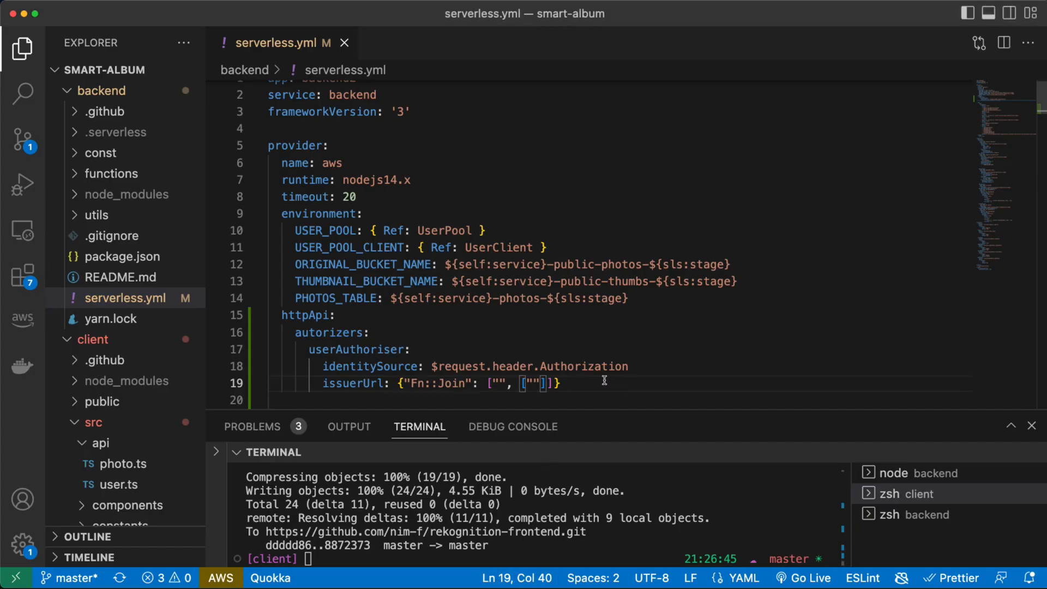
Fill the Join list with the cognito-idp us-east-1 URL string and { Ref: UserPool }
{"action": "type", "text": "https://cognito-idp.us-east-1.amazonaws.com/us-east-1_tDDYvHm0Z"}
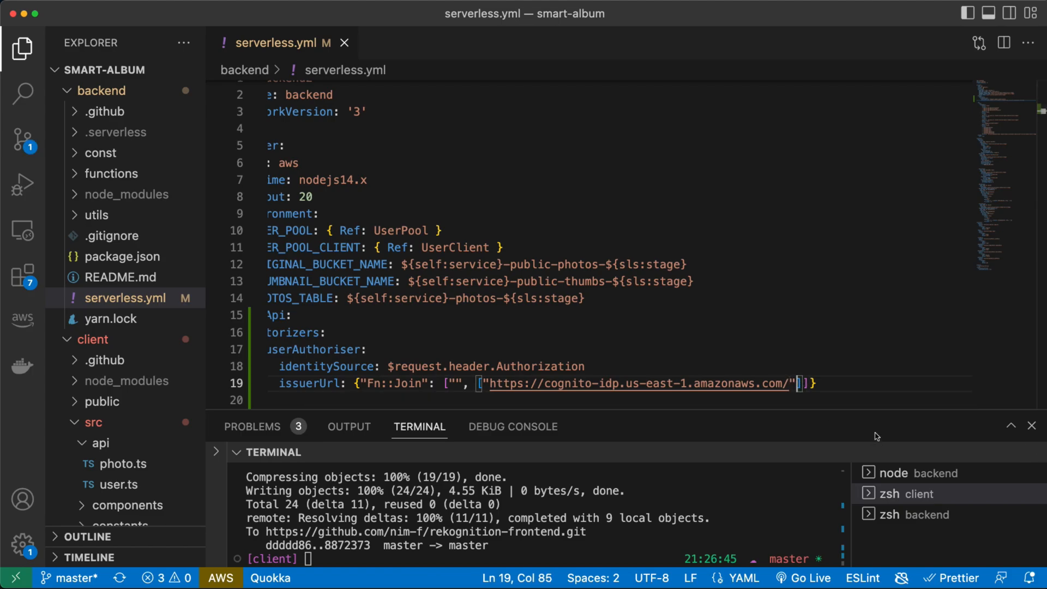
{"action": "type", "text": ", {}"}
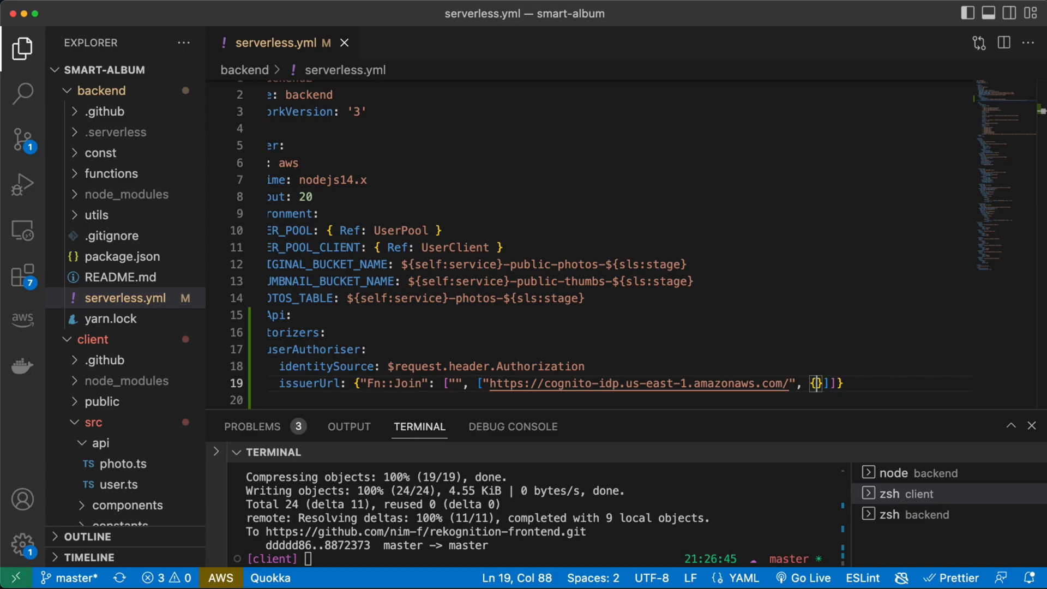
{"action": "left_click", "coordinate": [440, 230]}
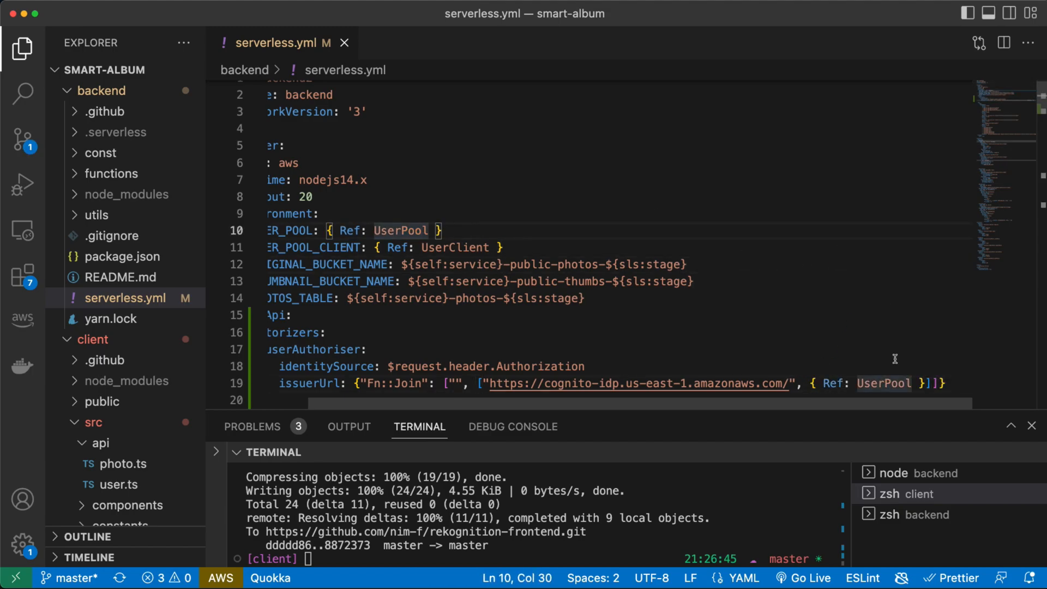
{"action": "left_click", "coordinate": [948, 383]}
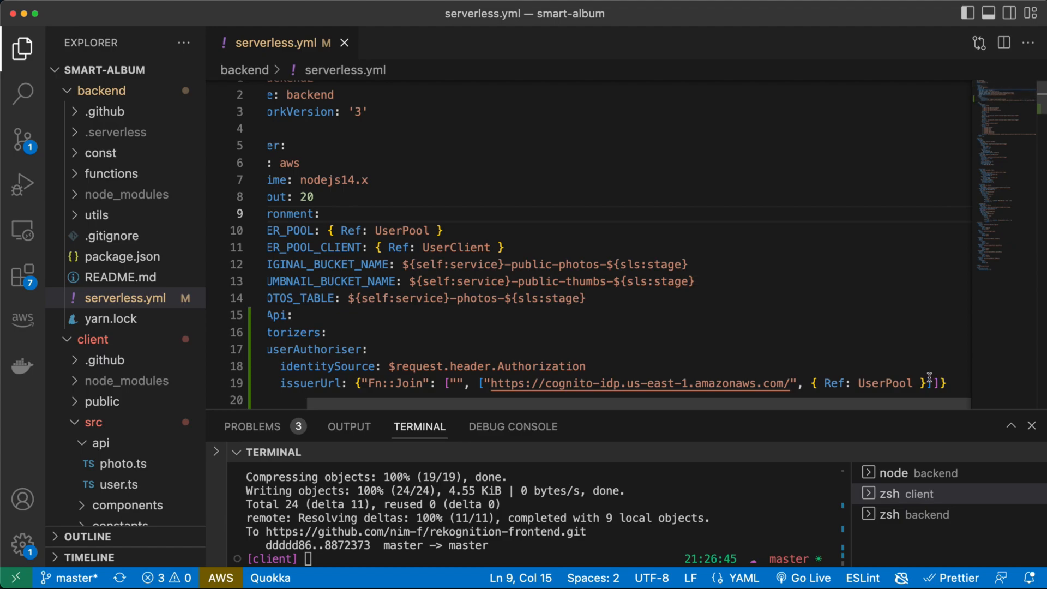
{"action": "scroll", "scroll_direction": "down", "scroll_amount": 3}
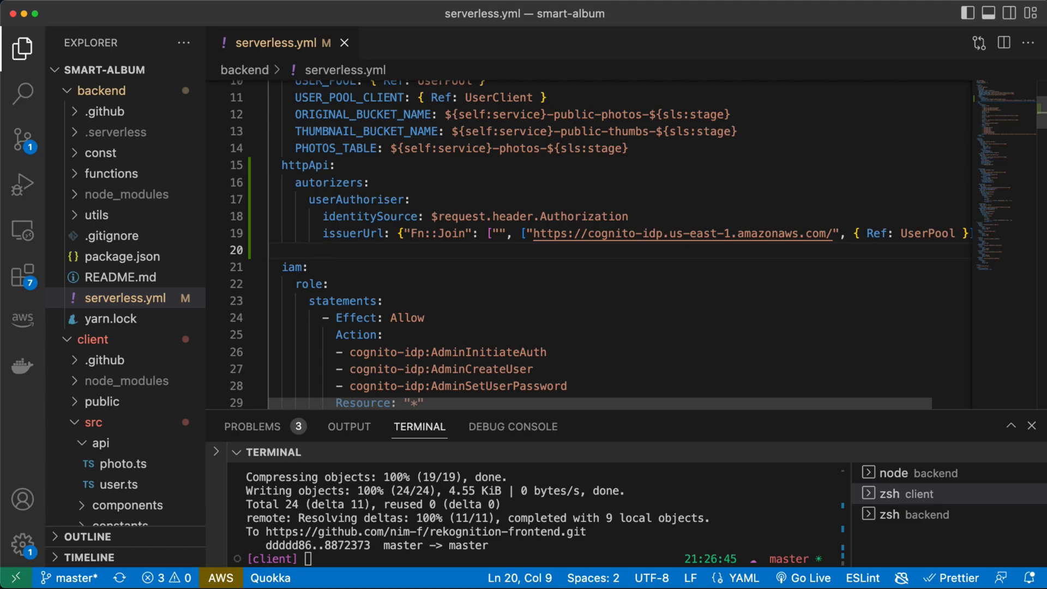
Add 'audience: { Ref: UserClient }' below issuerUrl in userAuthoriser
{"action": "type", "text": "au"}
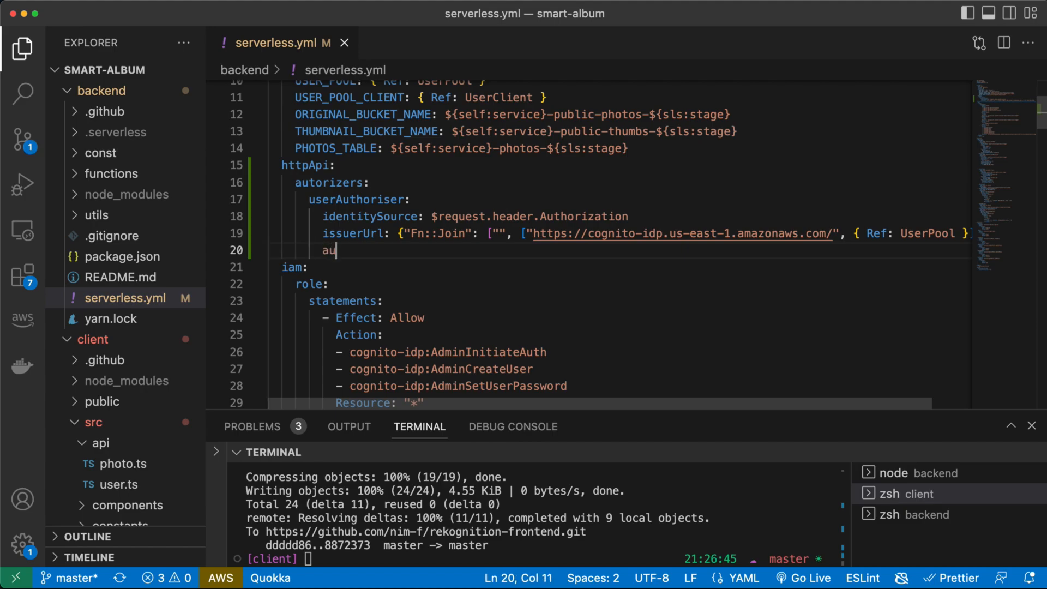
{"action": "type", "text": "die"}
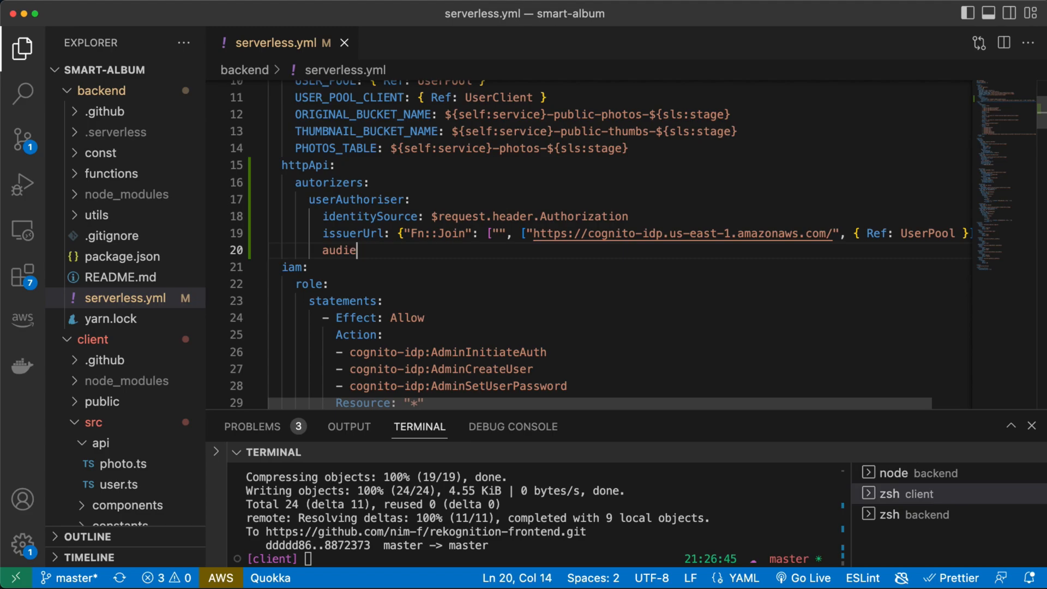
{"action": "type", "text": "nce:"}
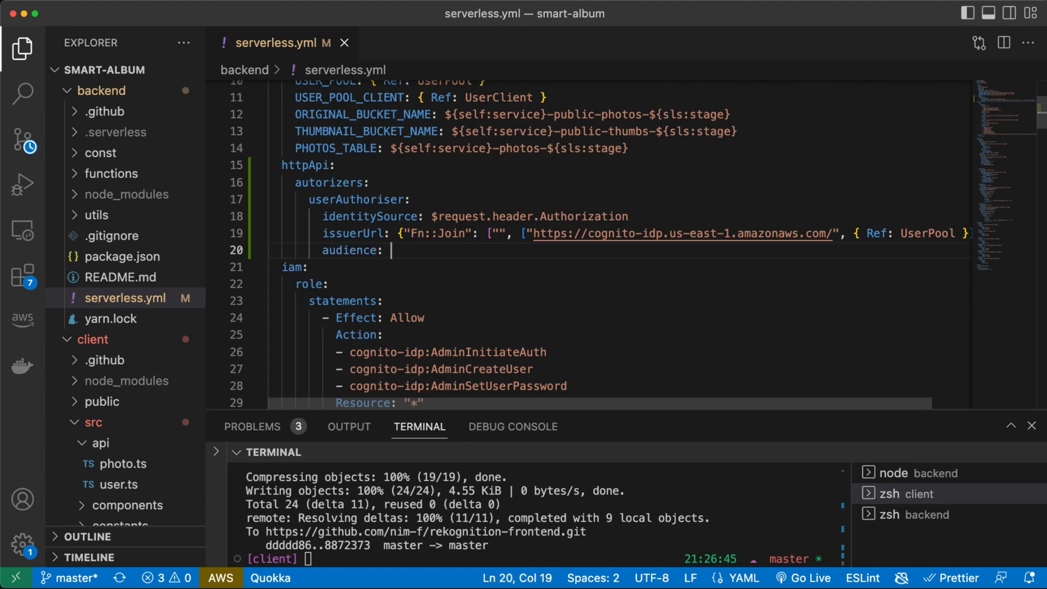
{"action": "type", "text": "{}"}
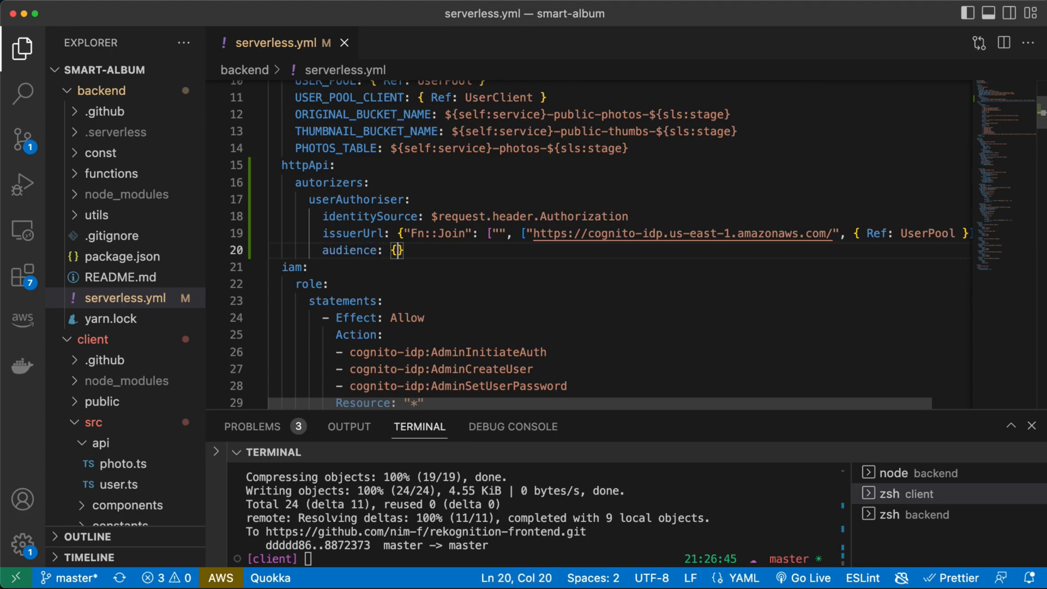
{"action": "type", "text": "Ref: UserClient"}
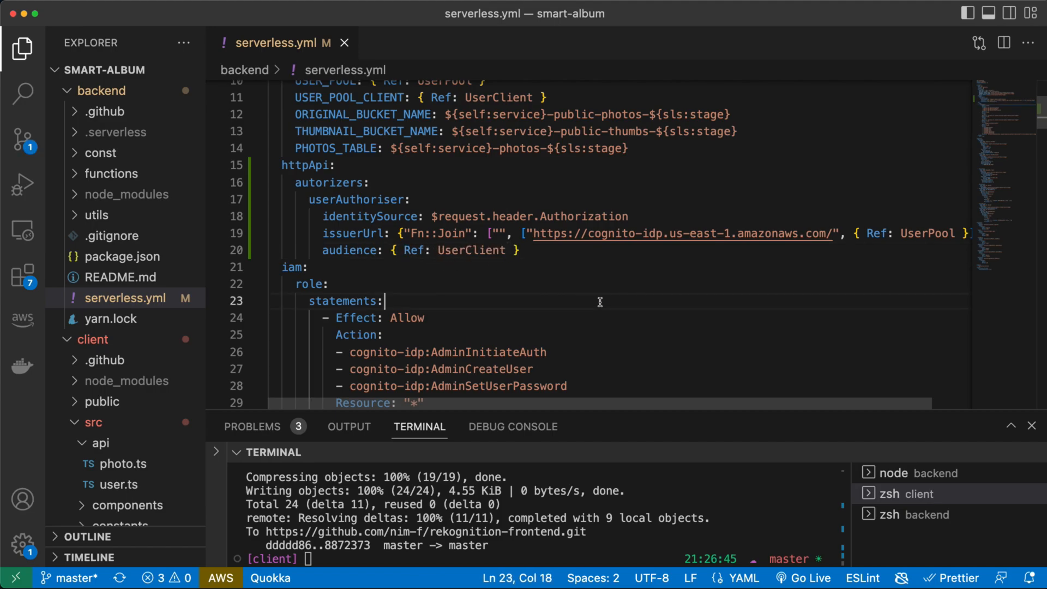
{"action": "scroll", "scroll_direction": "down", "scroll_amount": 3}
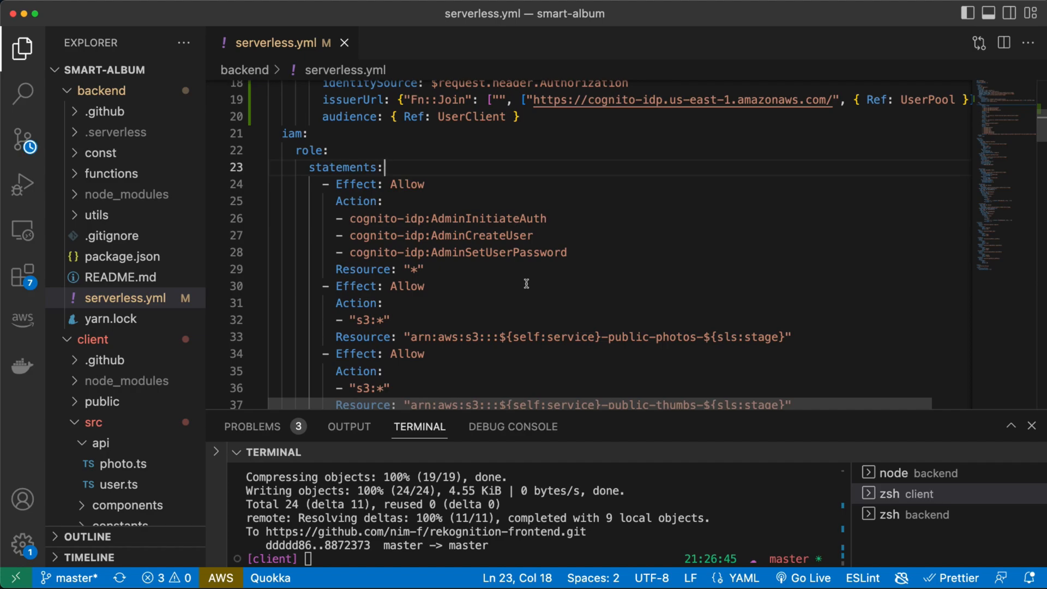
{"action": "scroll", "scroll_direction": "up", "scroll_amount": 3}
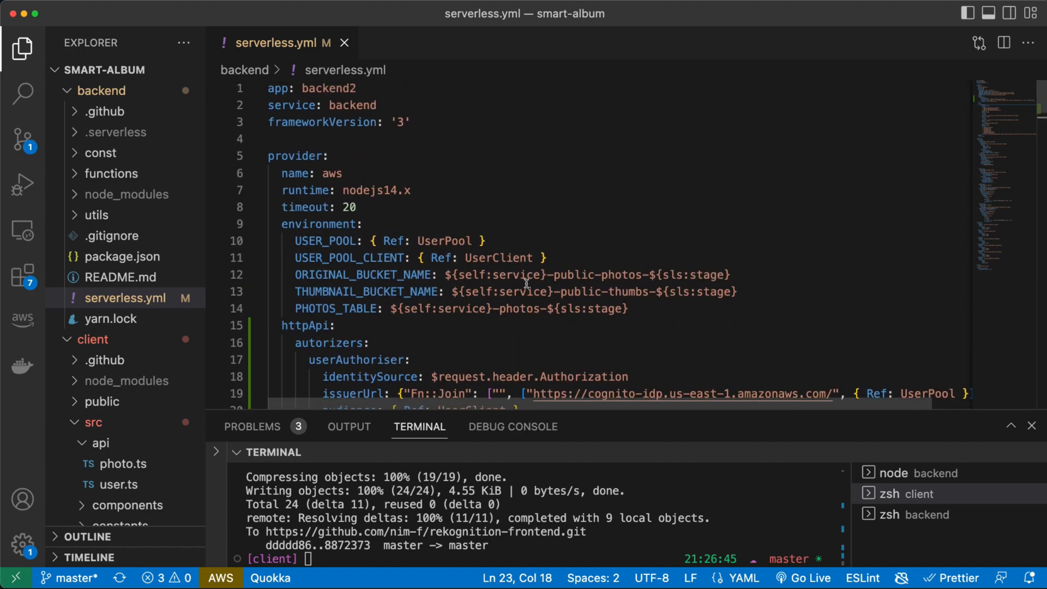
{"action": "scroll", "scroll_direction": "down", "scroll_amount": 3}
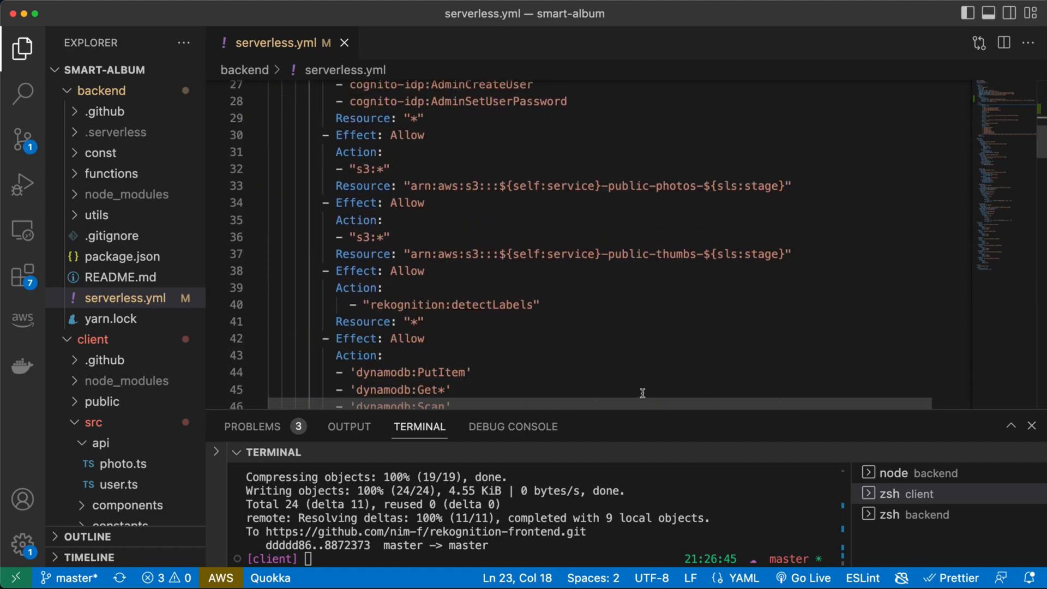
{"action": "scroll", "scroll_direction": "down", "scroll_amount": 3}
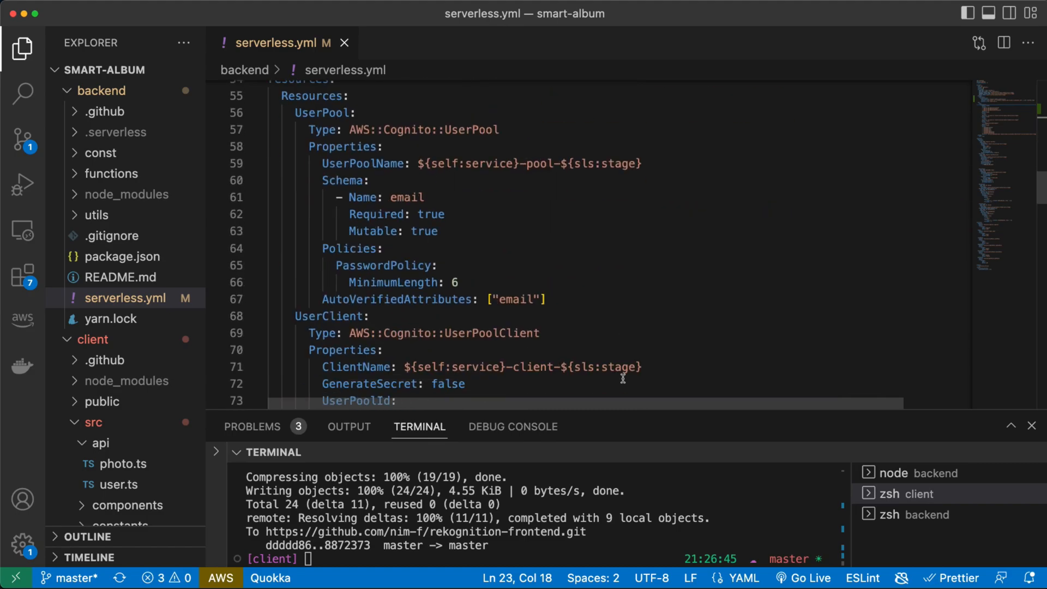
{"action": "scroll", "scroll_direction": "down", "scroll_amount": 3}
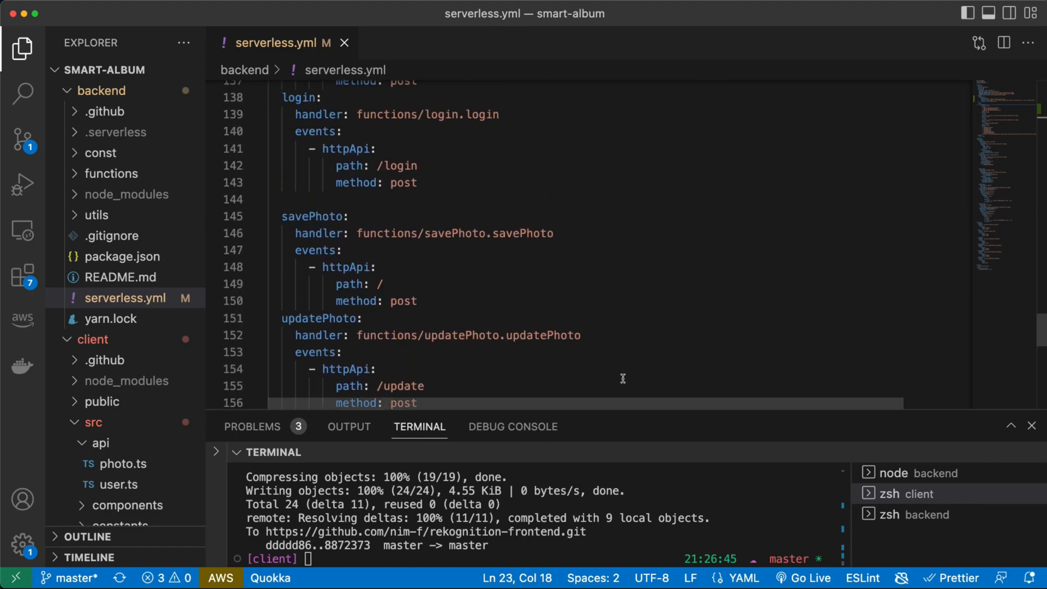
{"action": "scroll", "scroll_direction": "up", "scroll_amount": 3}
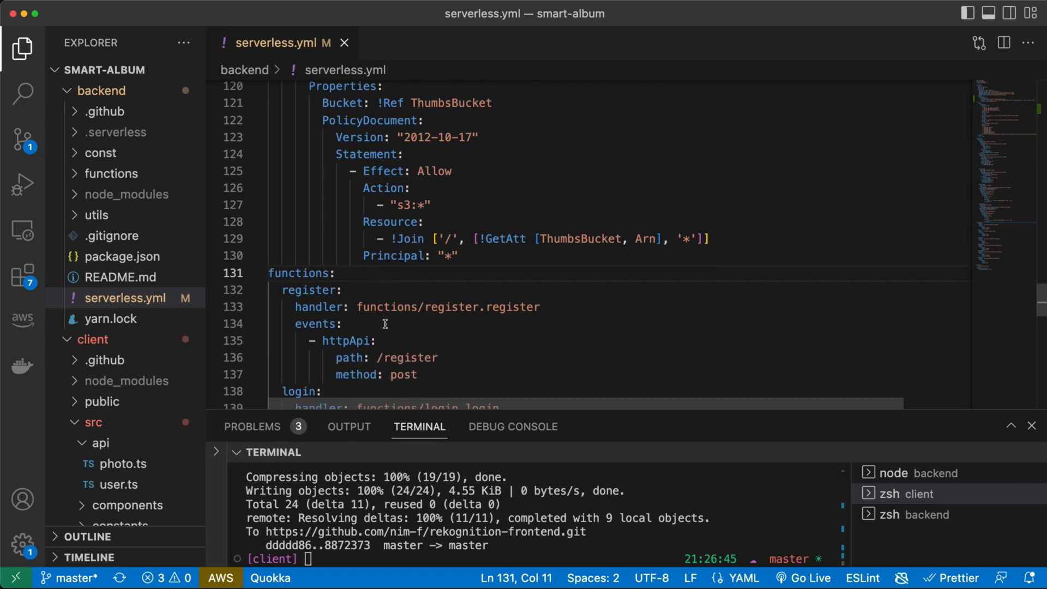
{"action": "double_click", "coordinate": [346, 340]}
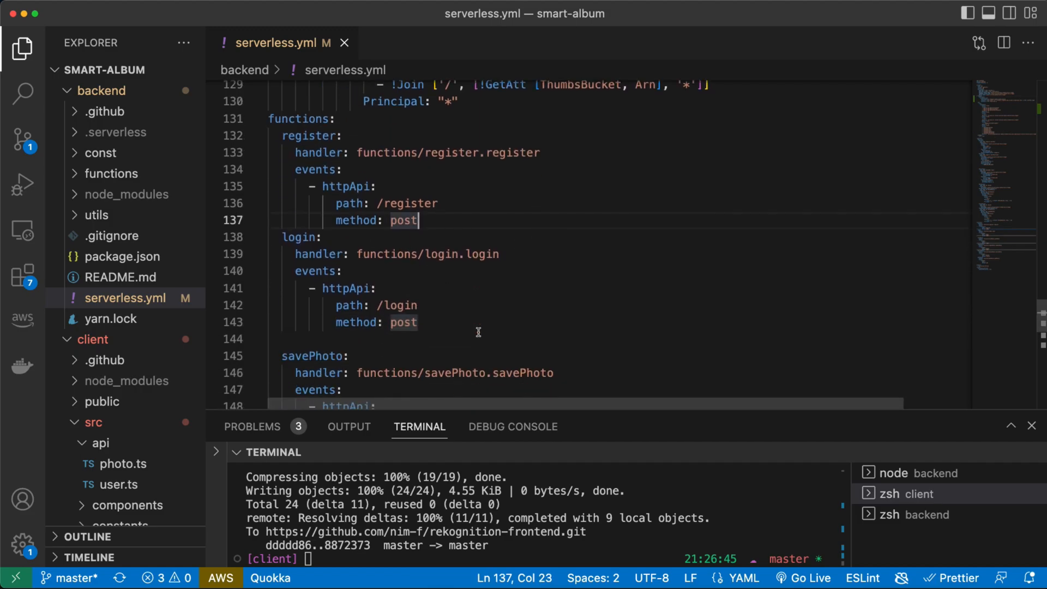
{"action": "scroll", "scroll_direction": "down", "scroll_amount": 3}
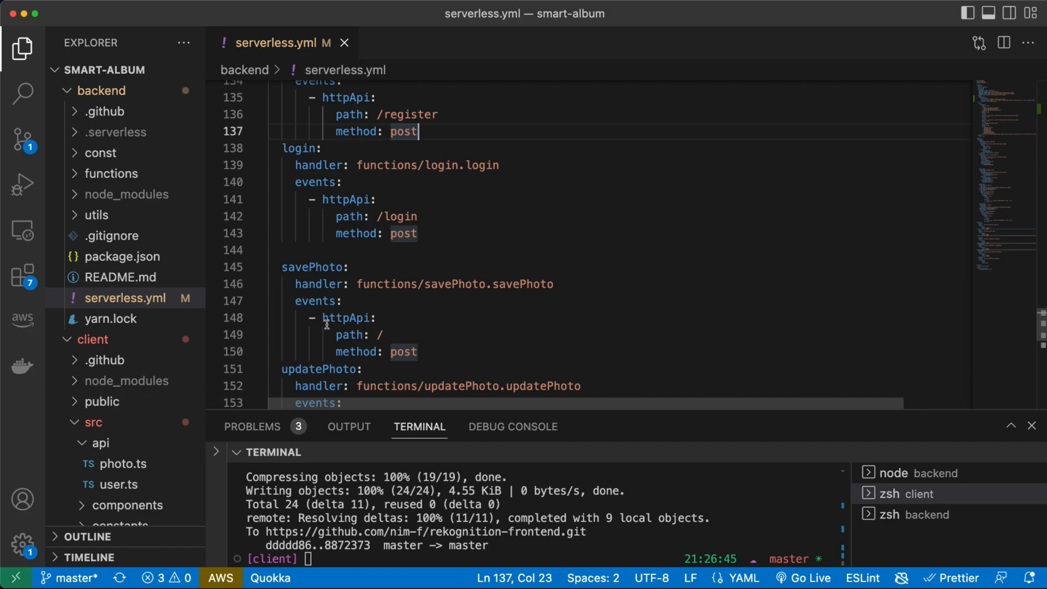
{"action": "left_click_drag", "start_coordinate": [291, 165], "coordinate": [417, 233]}
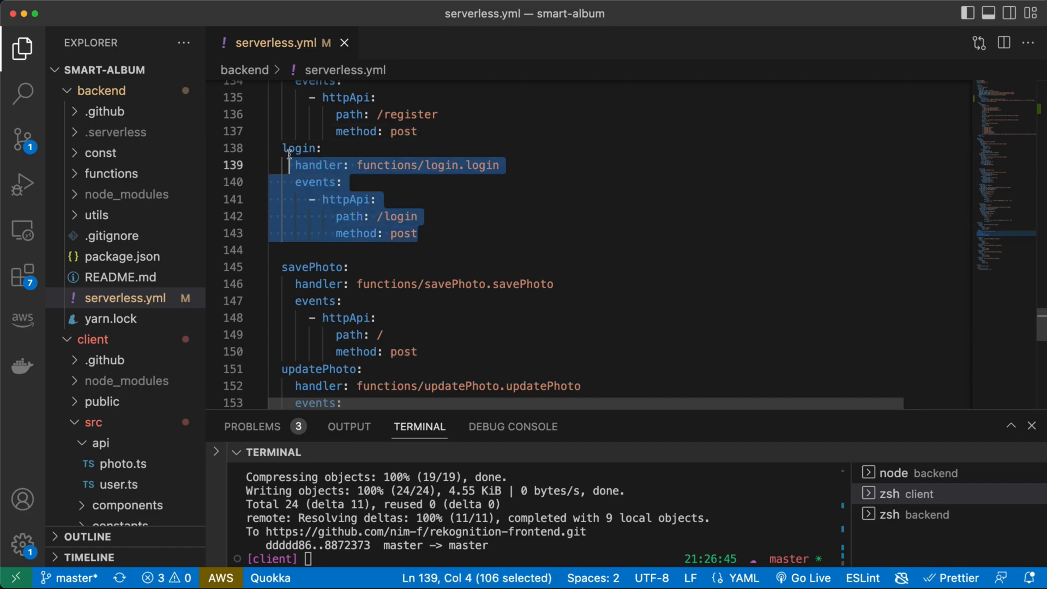
{"action": "left_click", "coordinate": [419, 216]}
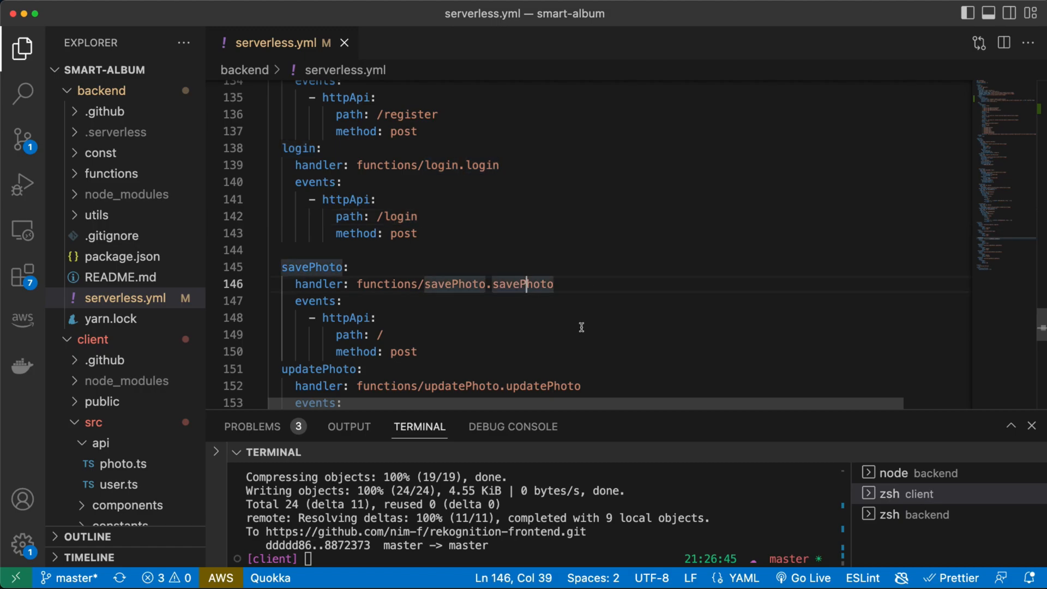
{"action": "scroll", "scroll_direction": "down", "scroll_amount": 3}
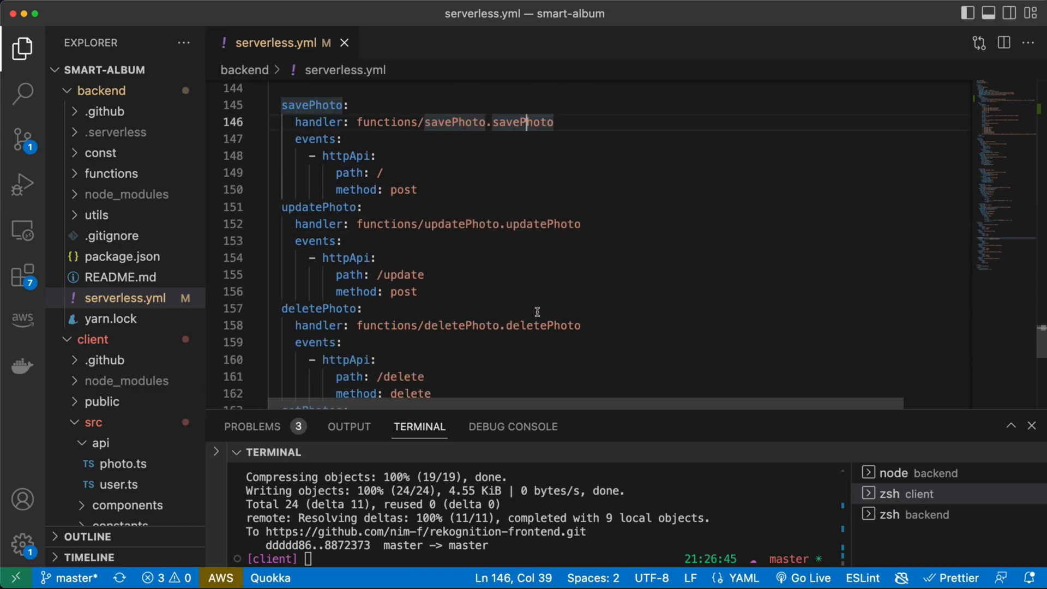
{"action": "mouse_move", "coordinate": [502, 189]}
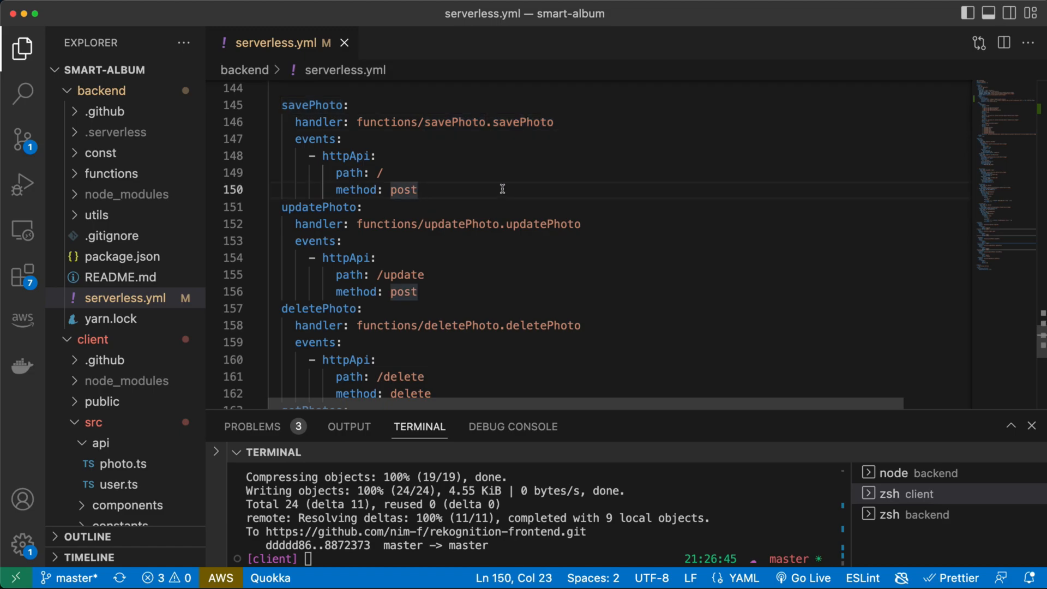
Add 'authorizer: name: userAuthoriser' to the savePhoto, updatePhoto, deletePhoto and getPhotos events
{"action": "type", "text": "a"}
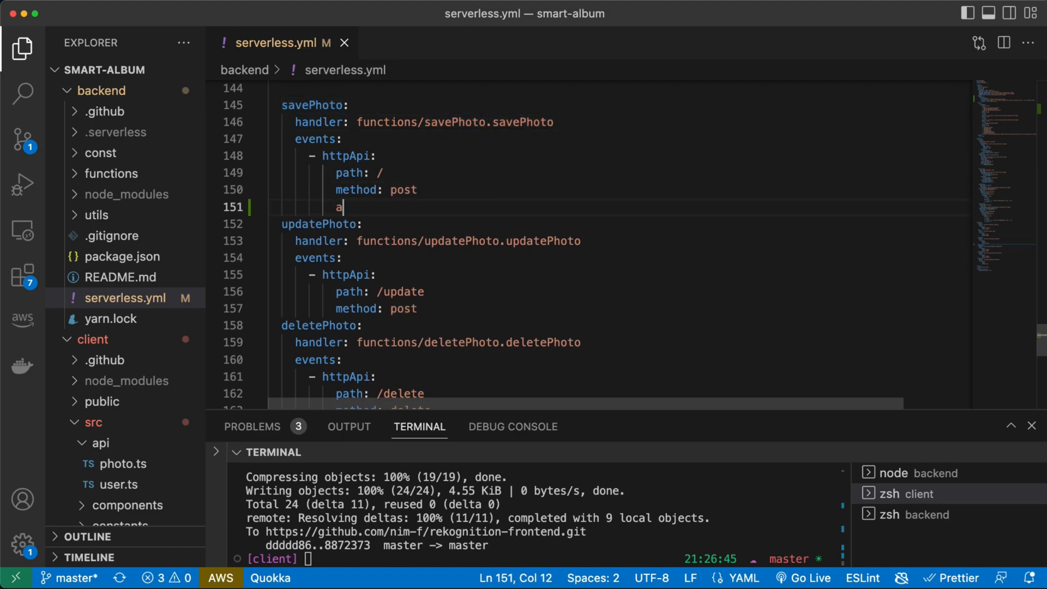
{"action": "type", "text": "uthoris"}
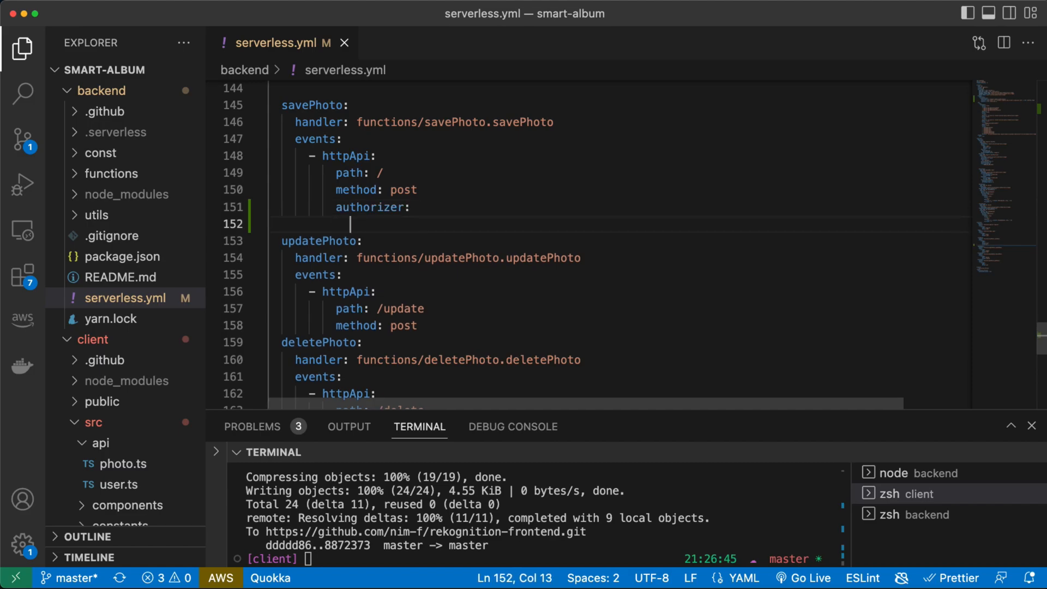
{"action": "type", "text": "name"}
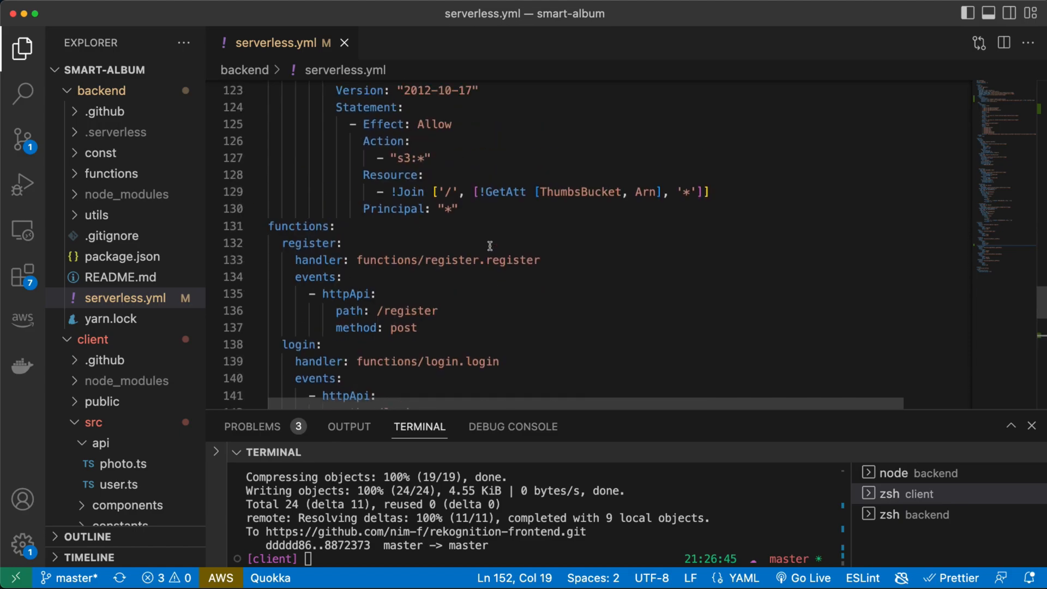
{"action": "scroll", "scroll_direction": "up", "scroll_amount": 3}
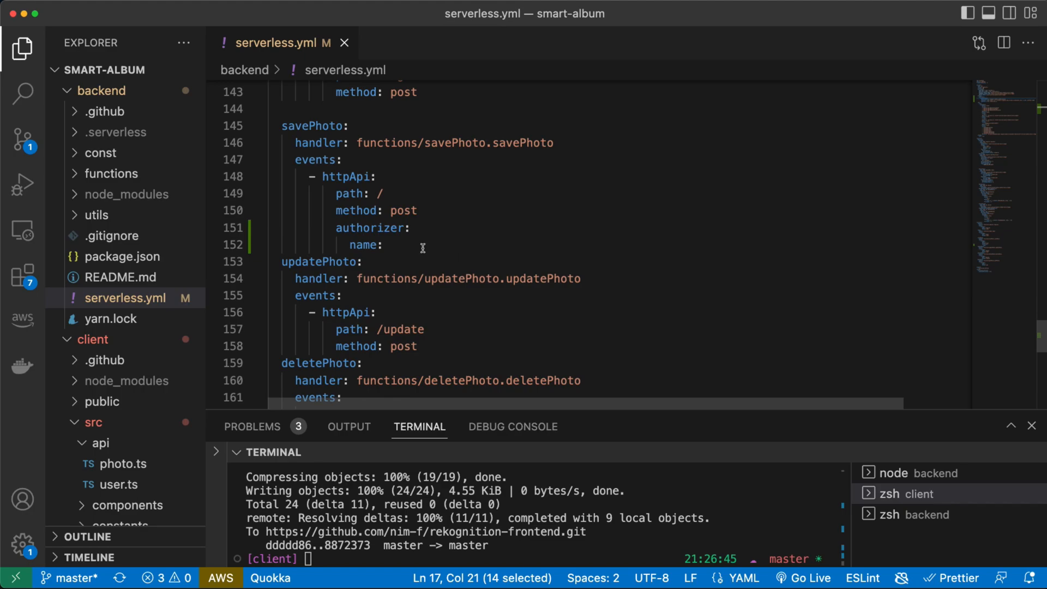
{"action": "type", "text": "userAuthoriser"}
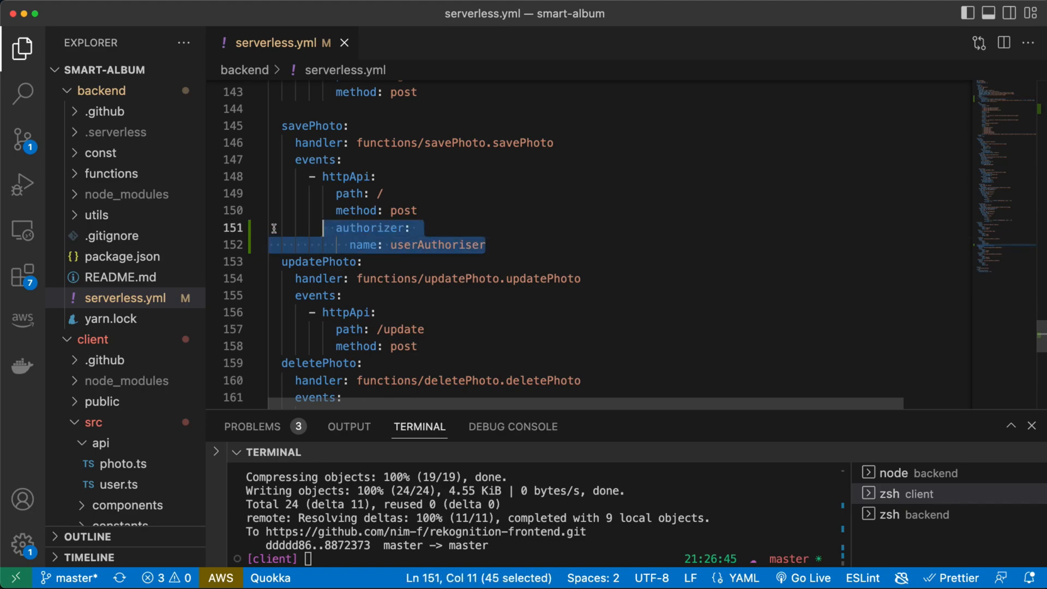
{"action": "scroll", "scroll_direction": "down", "scroll_amount": 3}
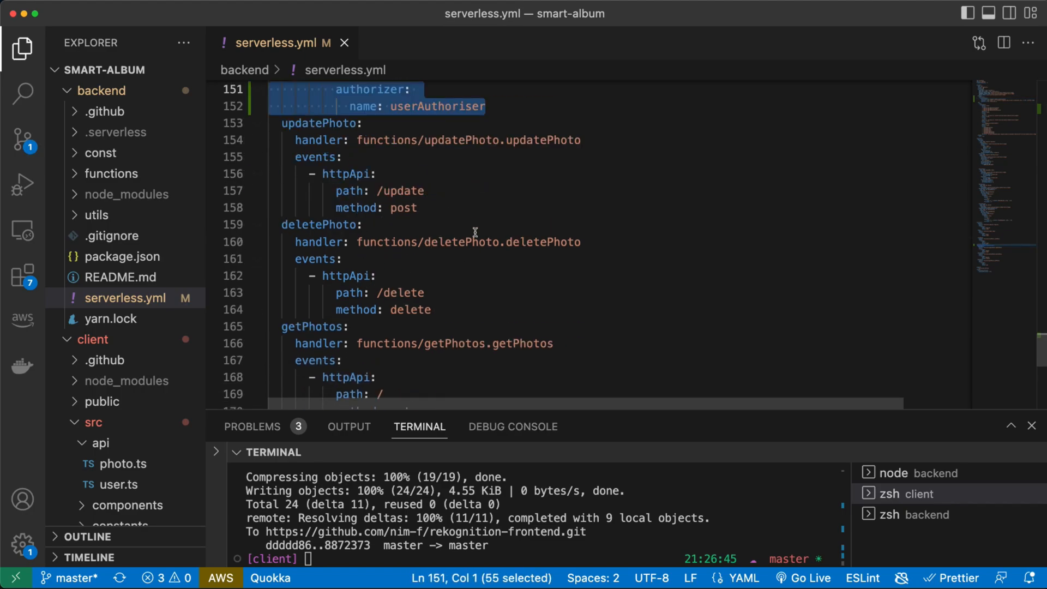
{"action": "scroll", "scroll_direction": "up", "scroll_amount": 3}
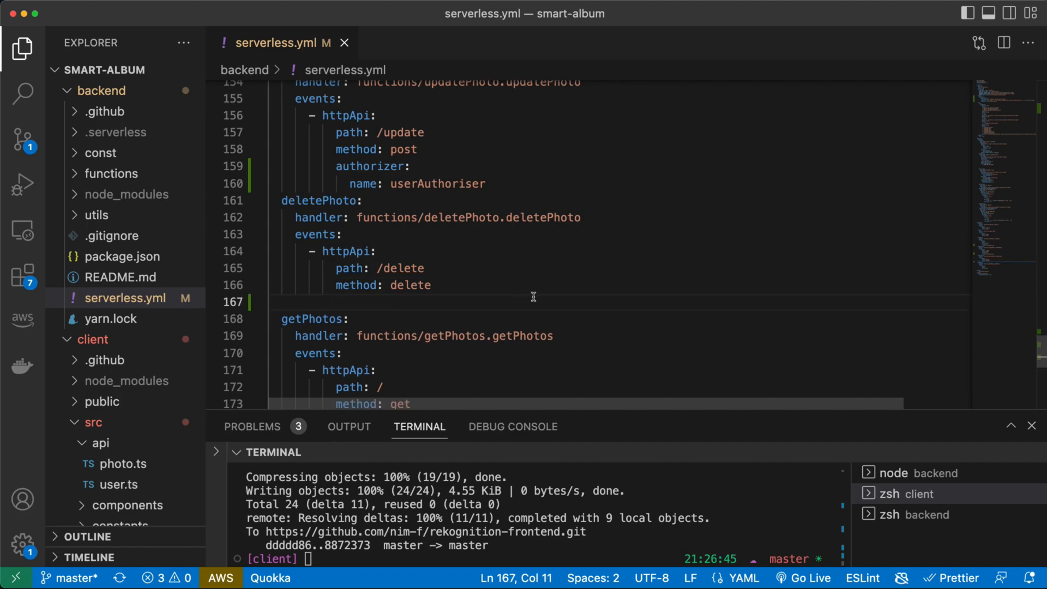
{"action": "type", "text": "authorizer:"}
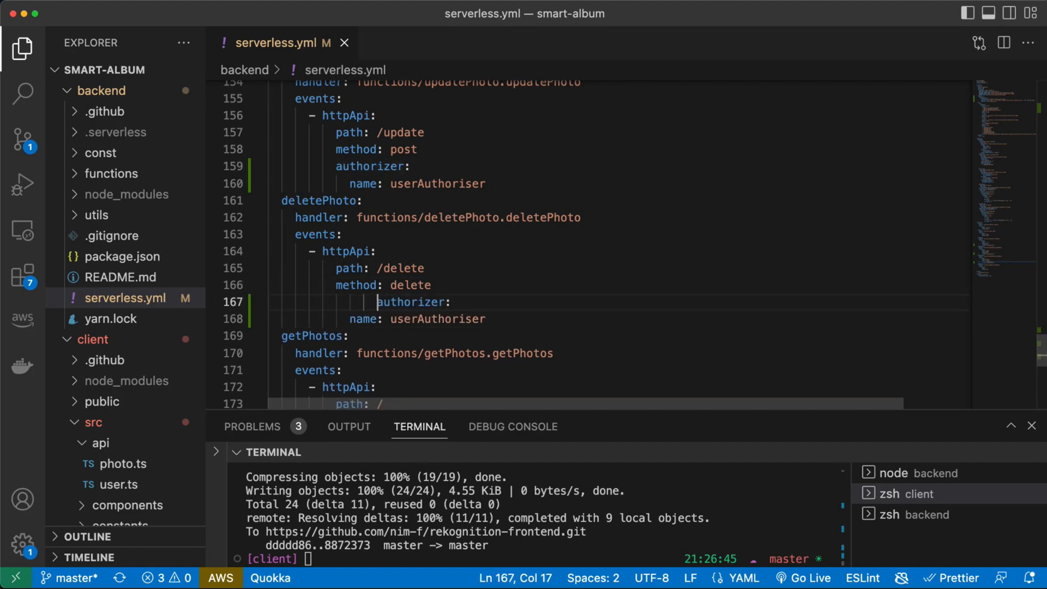
{"action": "scroll", "scroll_direction": "down", "scroll_amount": 3}
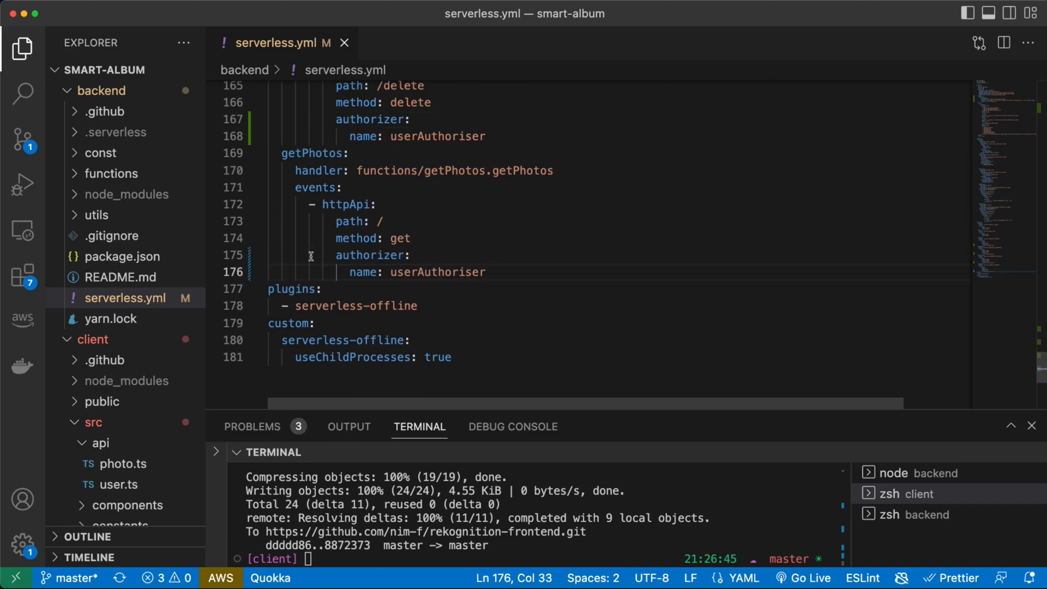
{"action": "mouse_move", "coordinate": [638, 265]}
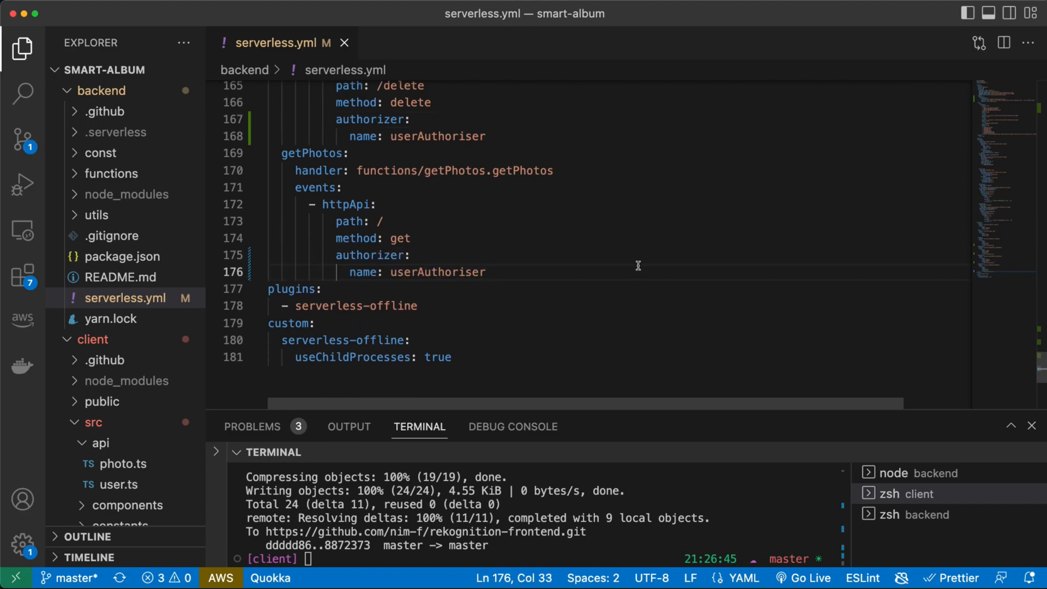
{"action": "scroll", "scroll_direction": "up", "scroll_amount": 3}
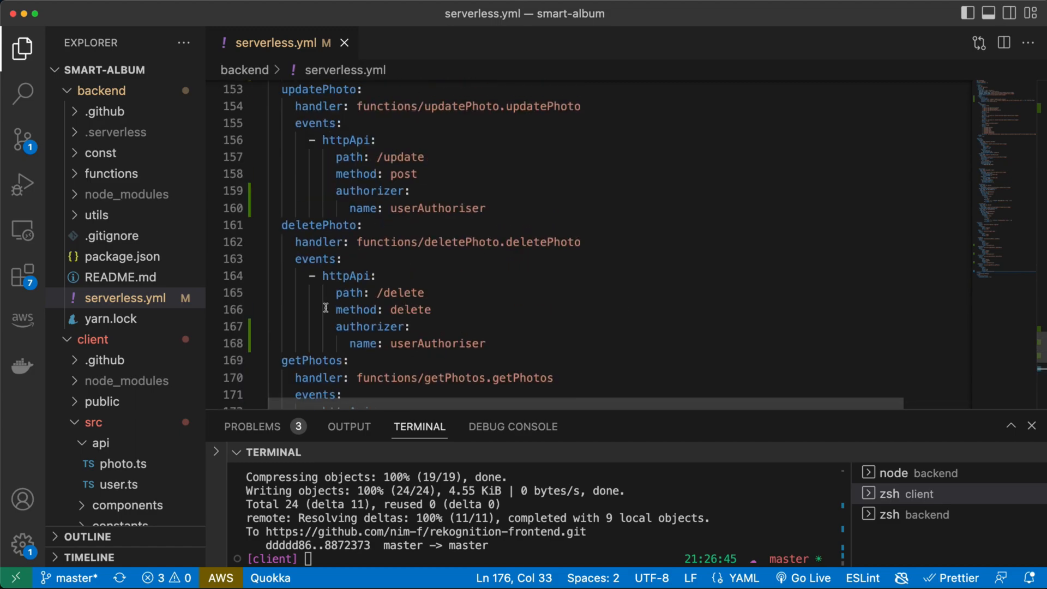
{"action": "scroll", "scroll_direction": "down", "scroll_amount": 3}
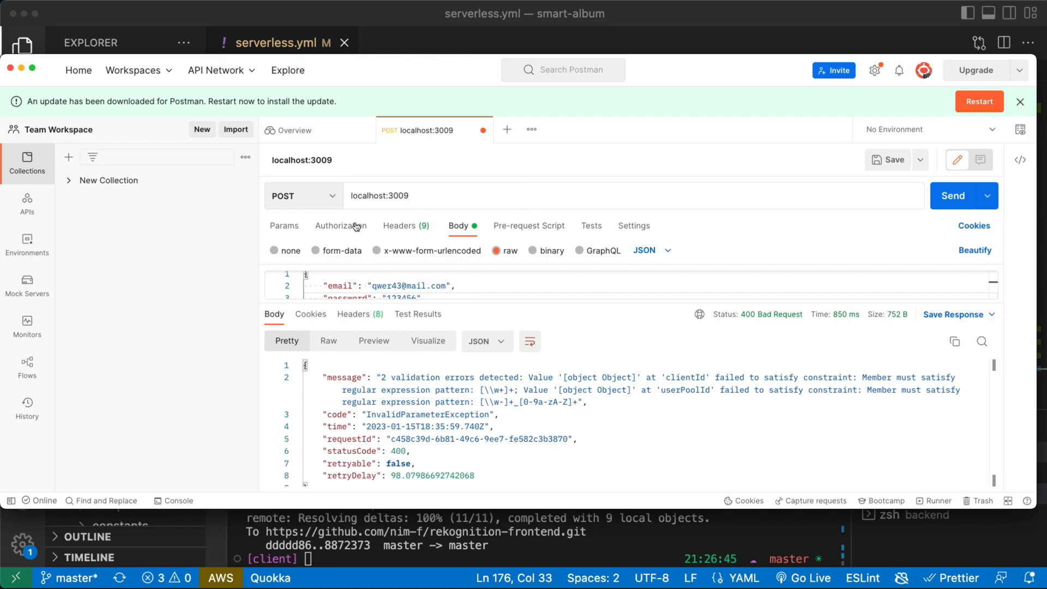
Check serverless.yml and the client .env.local, then send the Postman GET, getting 400 Bad Request
{"action": "left_click", "coordinate": [301, 195]}
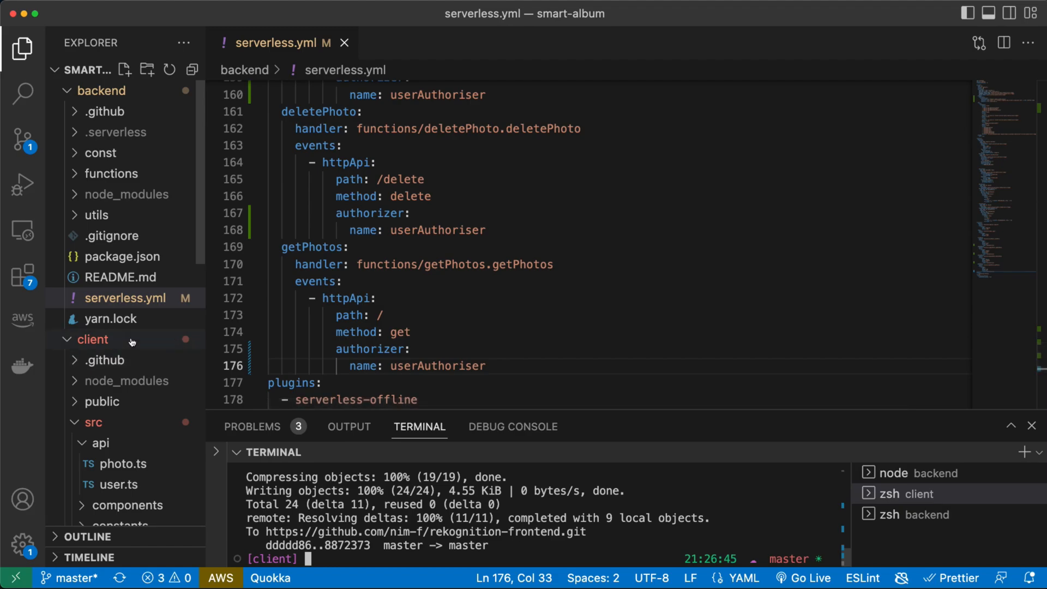
{"action": "scroll", "scroll_direction": "down", "scroll_amount": 3}
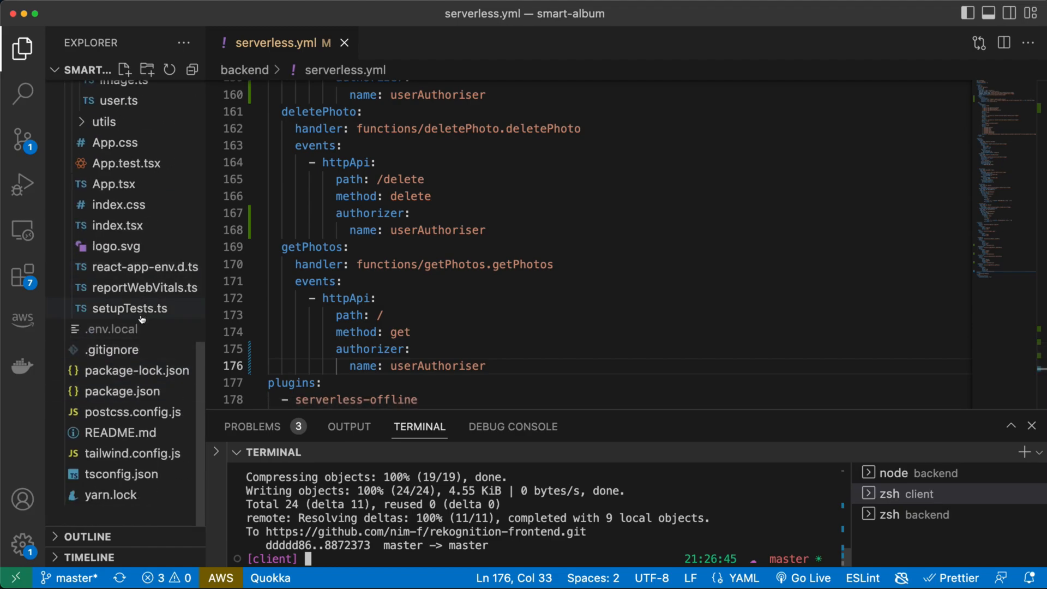
{"action": "left_click", "coordinate": [112, 328]}
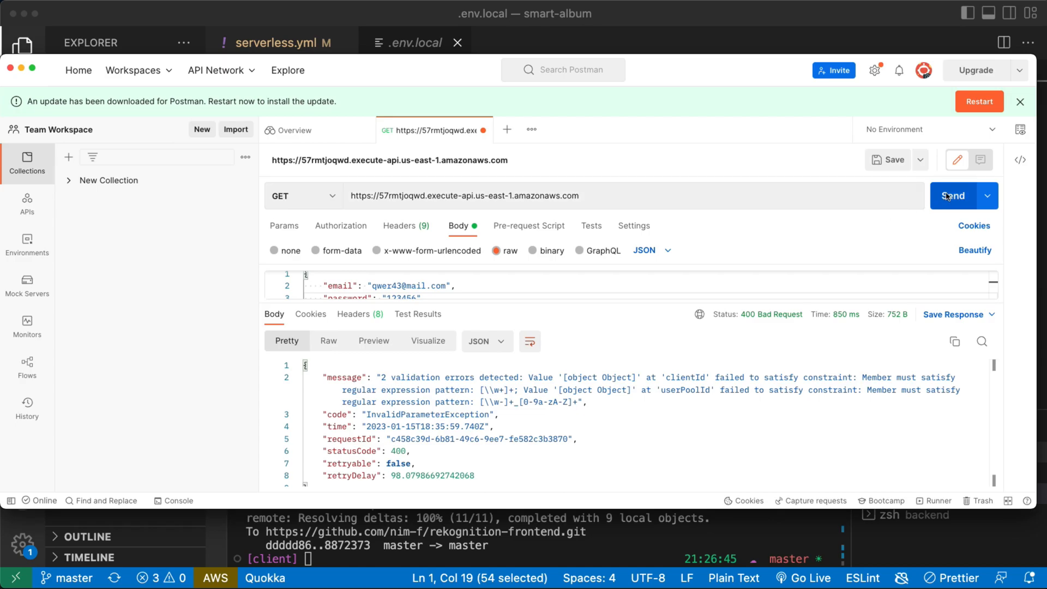
{"action": "left_click", "coordinate": [953, 195]}
{"action": "type", "text": "yarn deploy"}
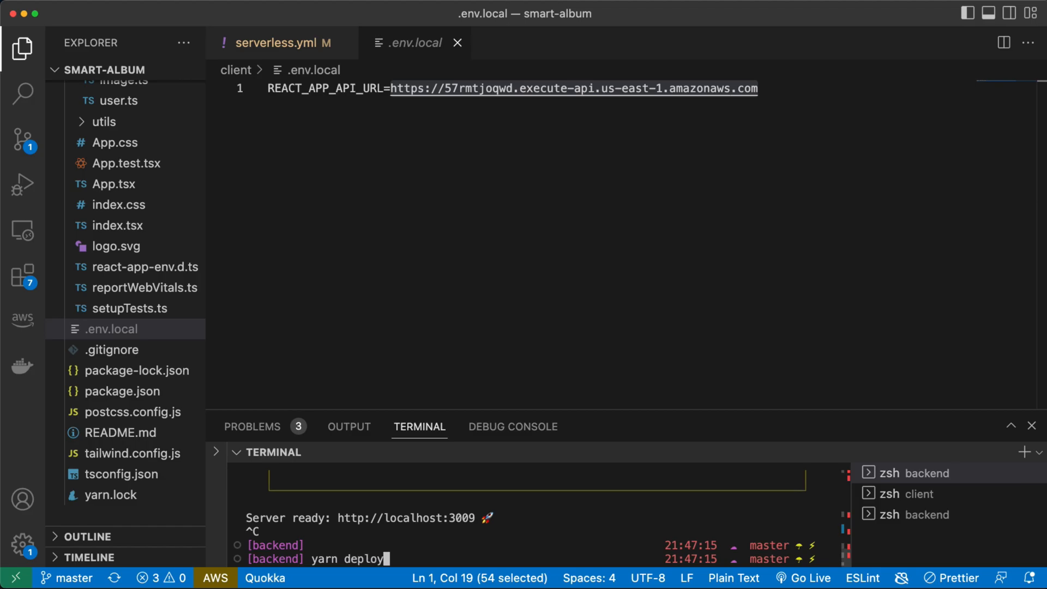
Run yarn deploy, then fix the misspelled 'autorizers' key in serverless.yml
{"action": "key", "text": "Return"}
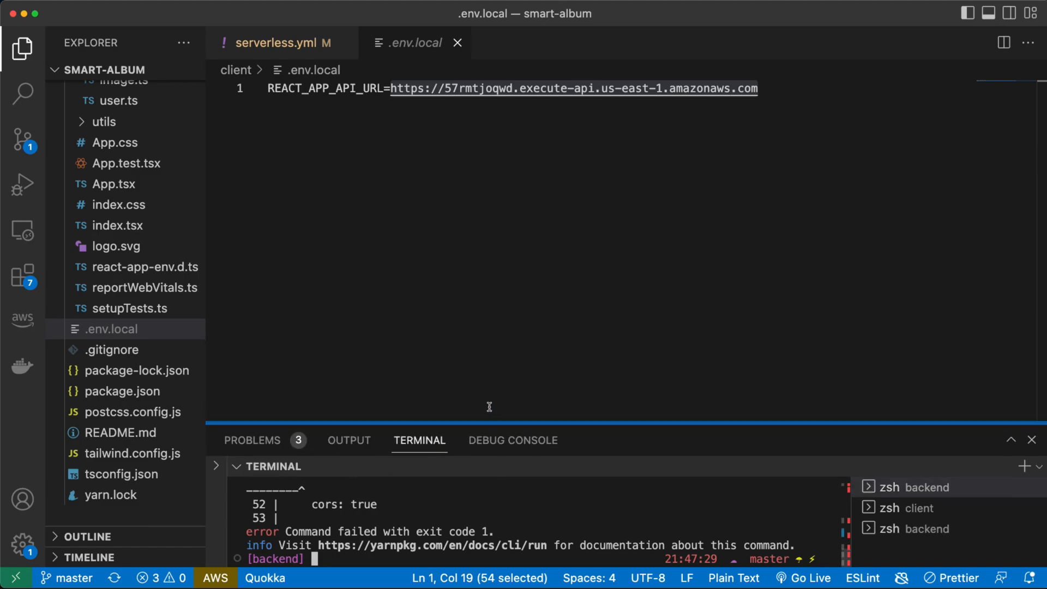
{"action": "left_click", "coordinate": [274, 43]}
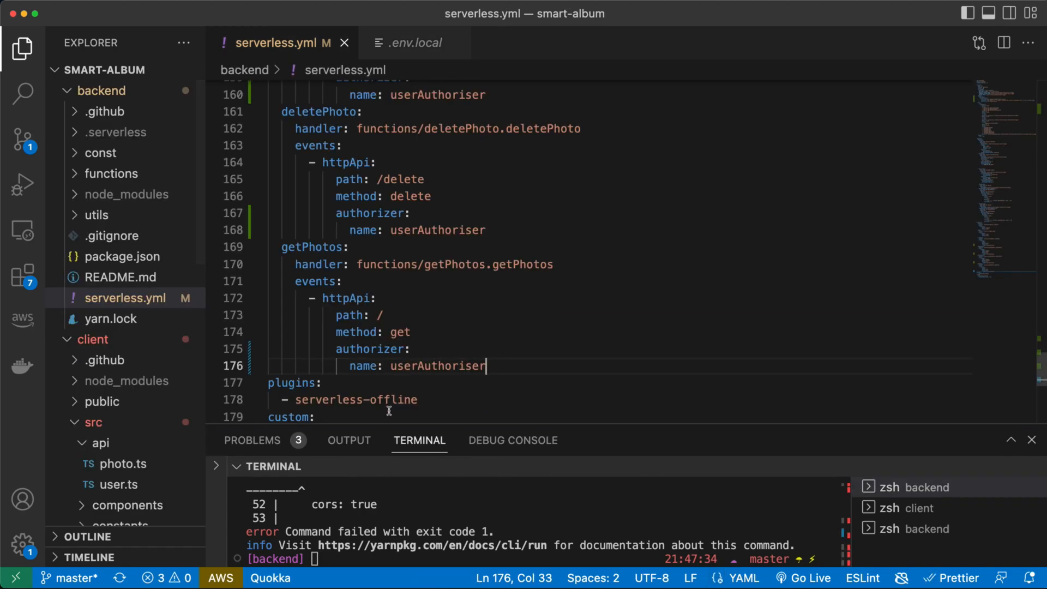
{"action": "scroll", "scroll_direction": "up", "scroll_amount": 3}
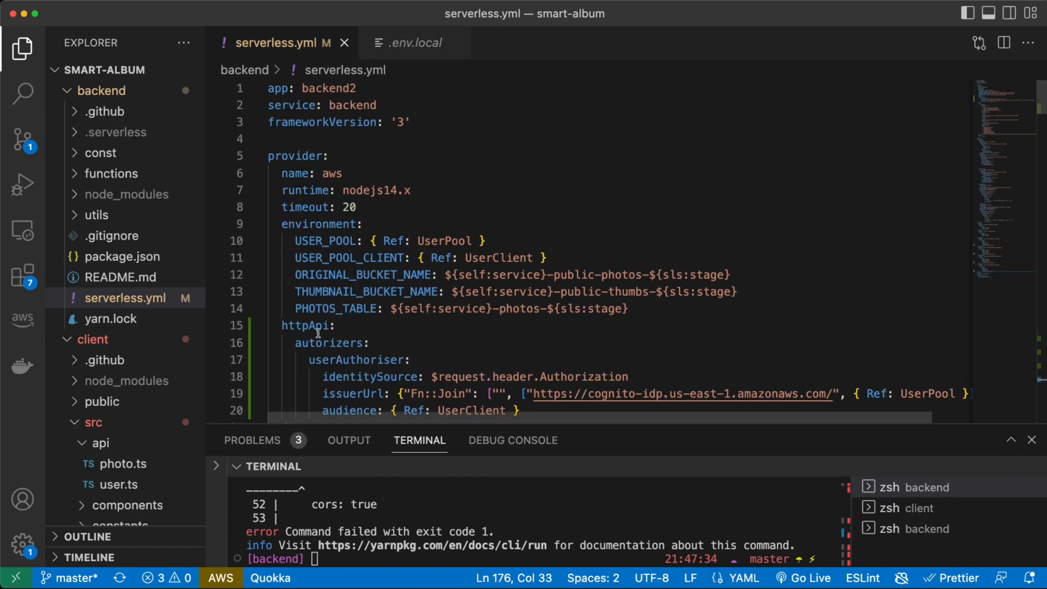
{"action": "scroll", "scroll_direction": "down", "scroll_amount": 3}
{"action": "type", "text": "sls deploy"}
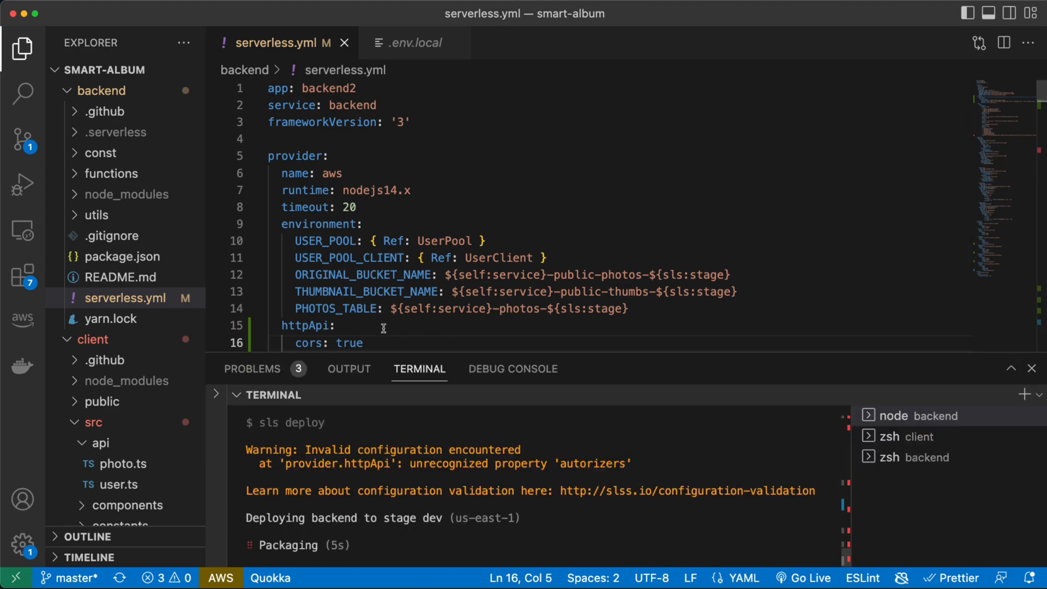
{"action": "scroll", "scroll_direction": "down", "scroll_amount": 3}
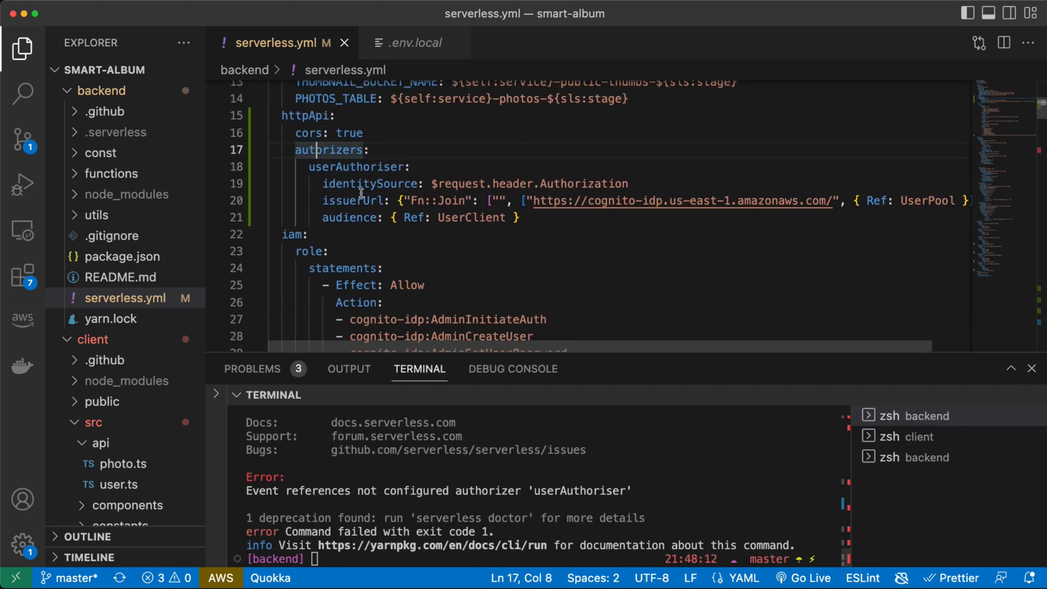
{"action": "left_click", "coordinate": [341, 150]}
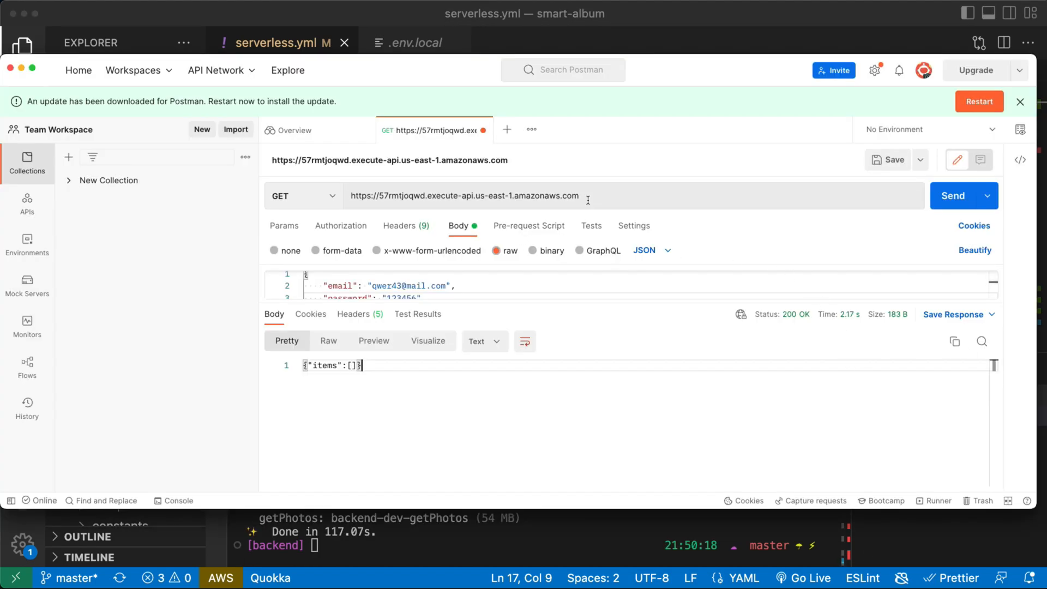
Resend the unauthenticated GET and select the Unauthorized message in the 401 response
{"action": "left_click", "coordinate": [954, 196]}
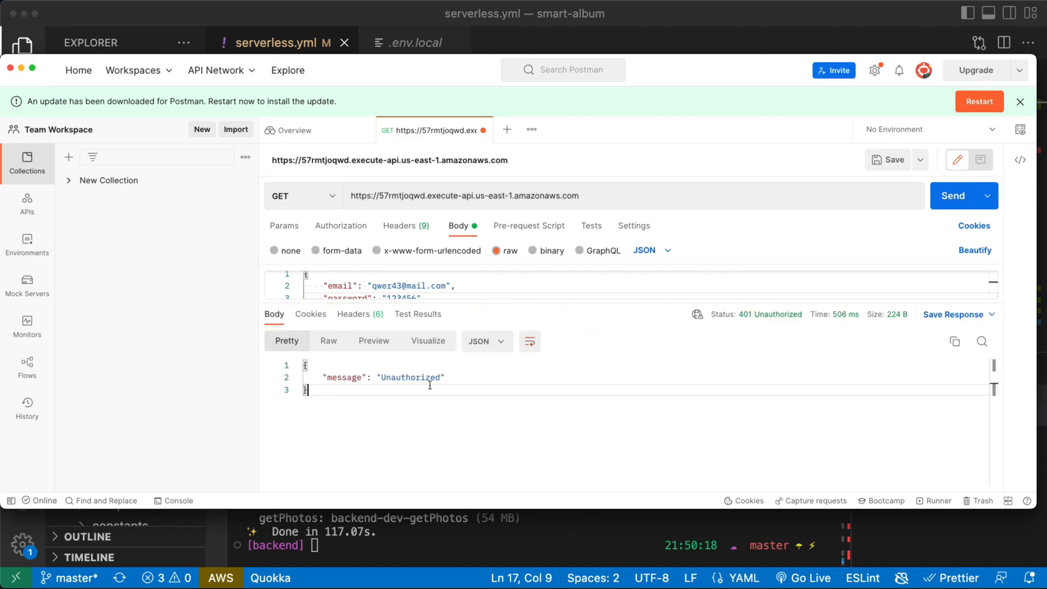
{"action": "mouse_move", "coordinate": [781, 317]}
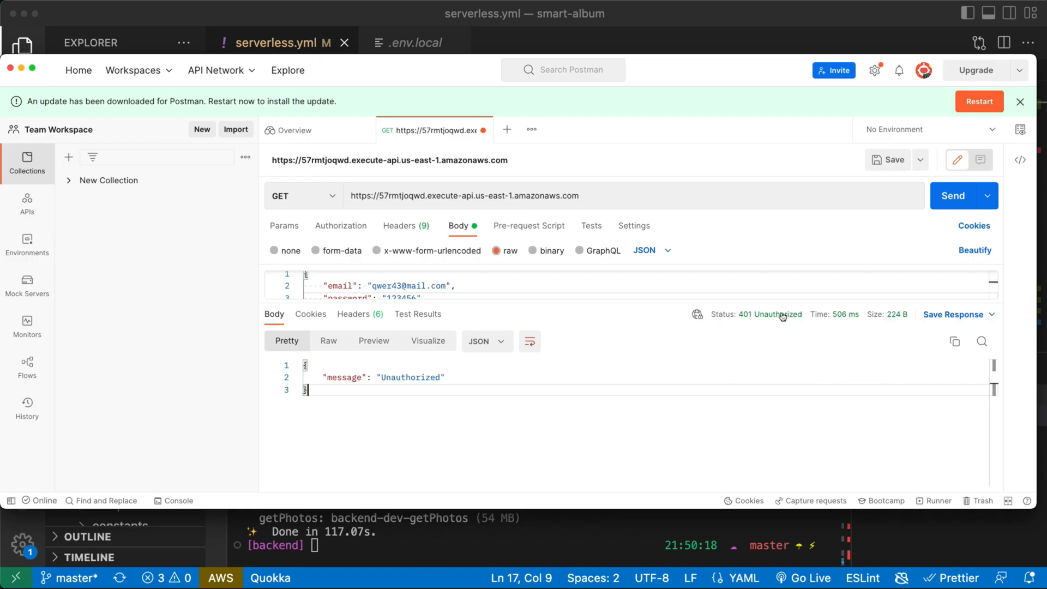
{"action": "mouse_move", "coordinate": [774, 314]}
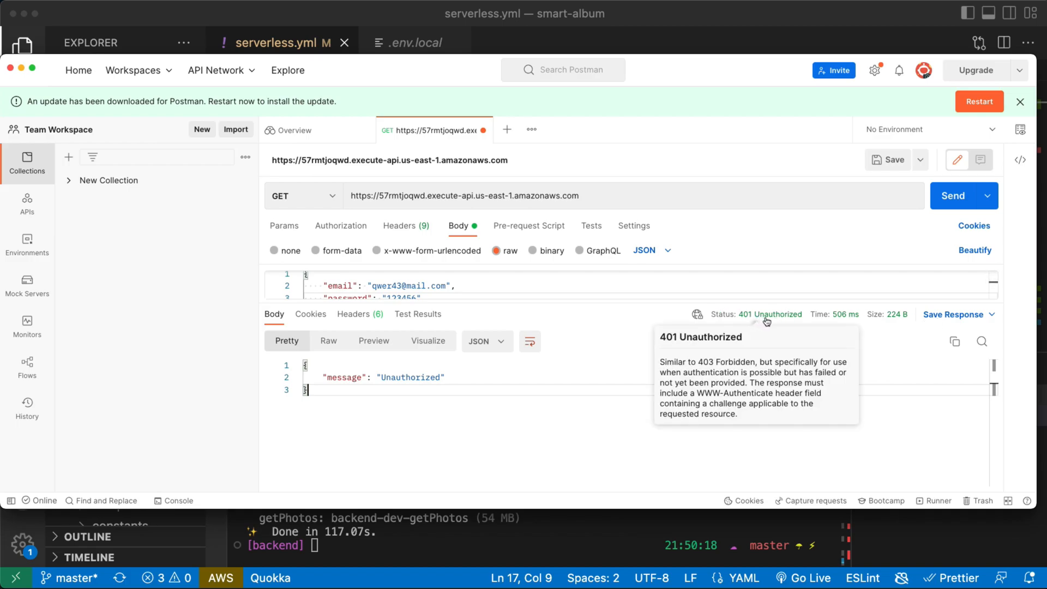
{"action": "double_click", "coordinate": [410, 377]}
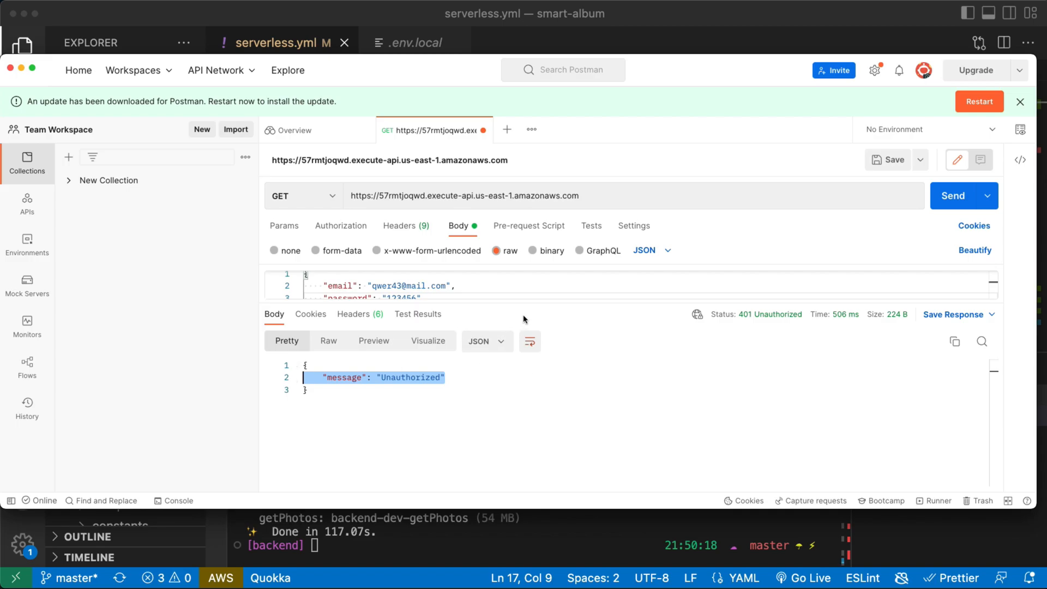
{"action": "mouse_move", "coordinate": [1032, 508]}
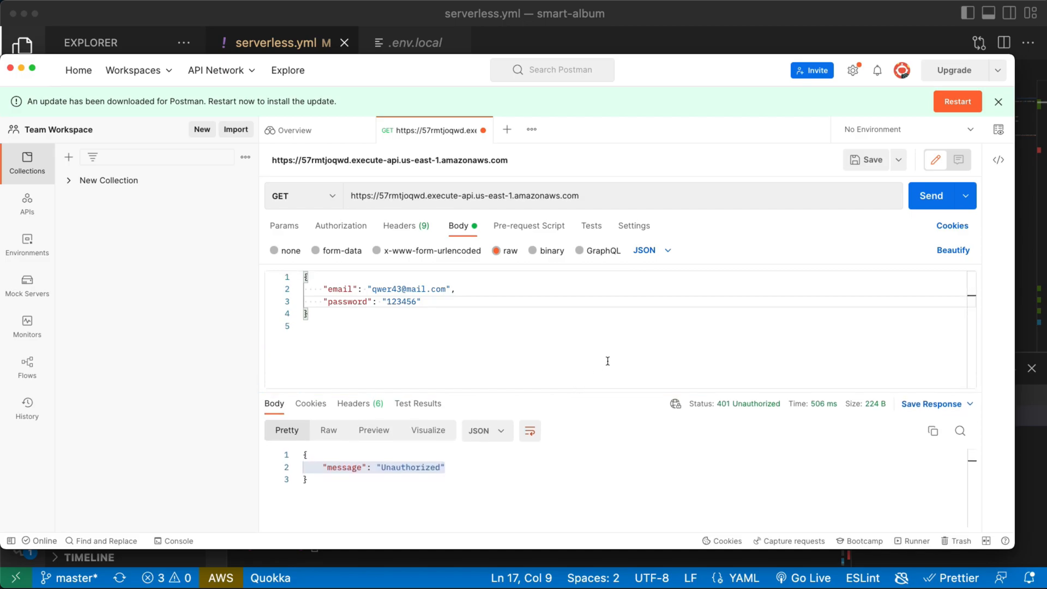
{"action": "mouse_move", "coordinate": [533, 261]}
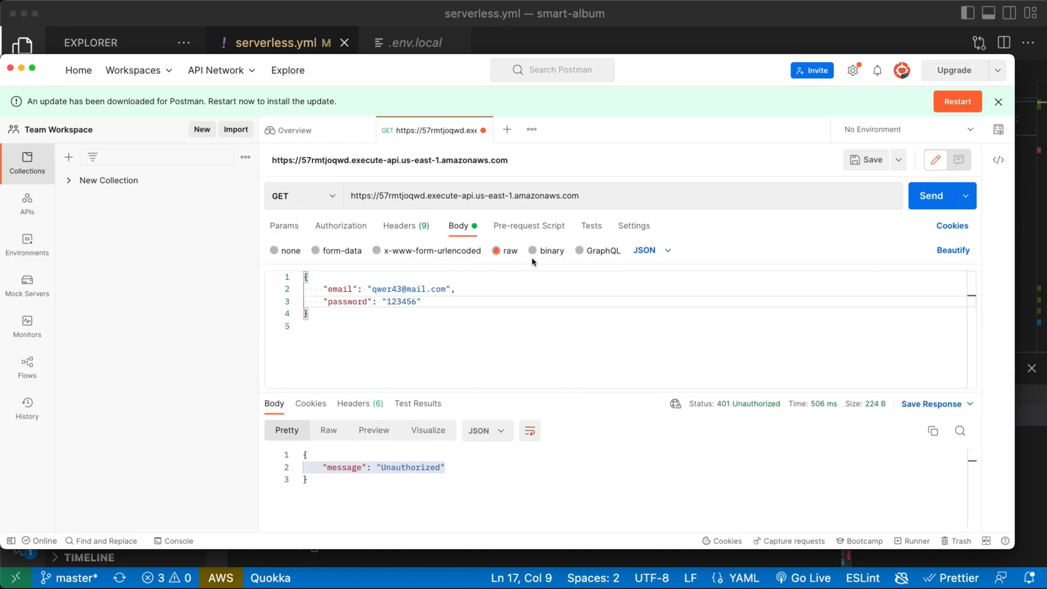
Send a POST to the API's /login endpoint and view the returned AccessToken
{"action": "left_click", "coordinate": [468, 196]}
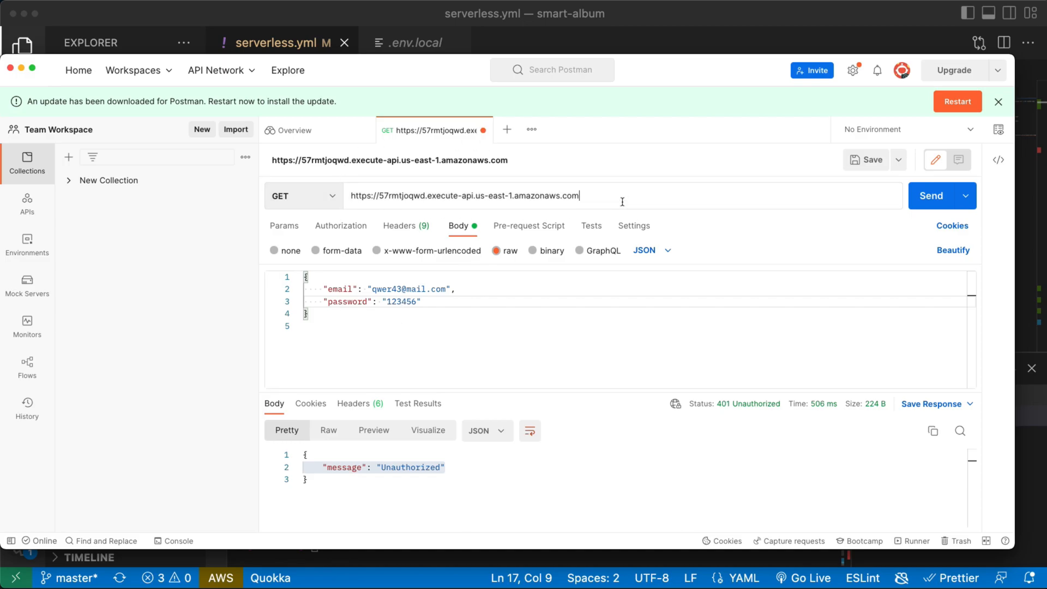
{"action": "type", "text": "/login"}
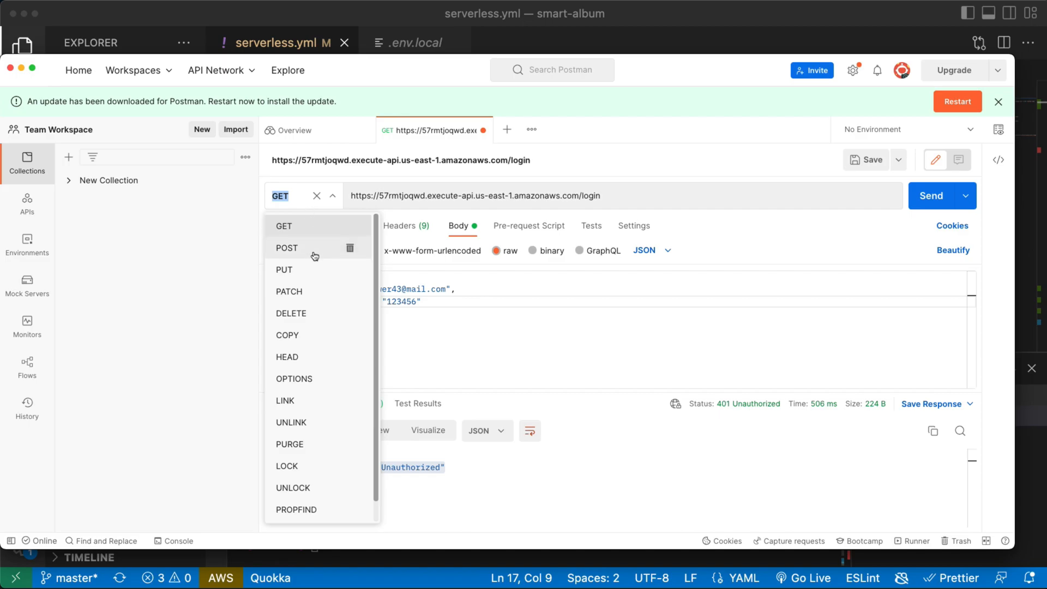
{"action": "left_click", "coordinate": [287, 247]}
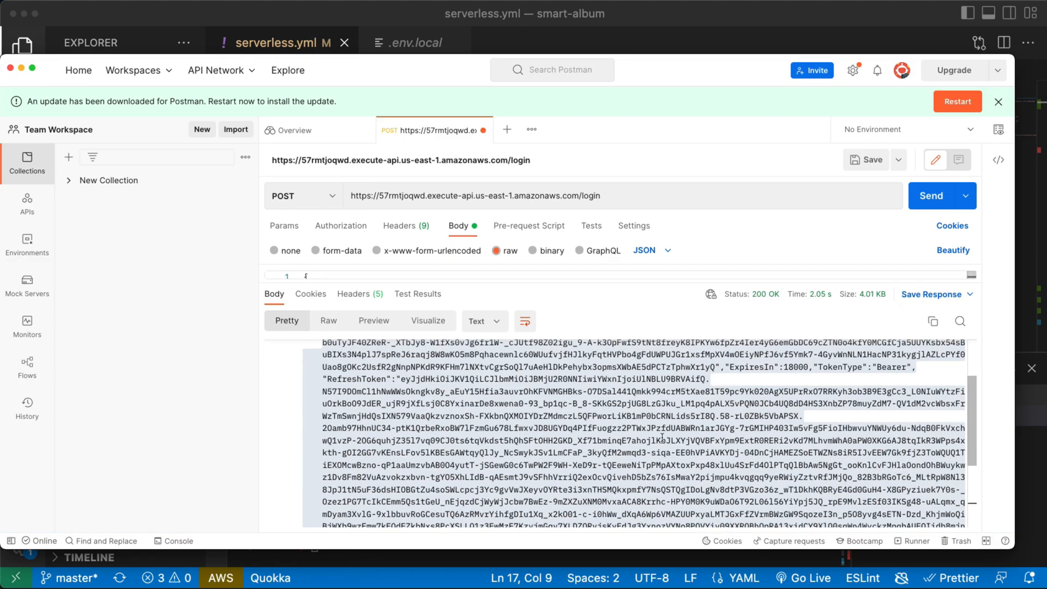
{"action": "scroll", "scroll_direction": "up", "scroll_amount": 3}
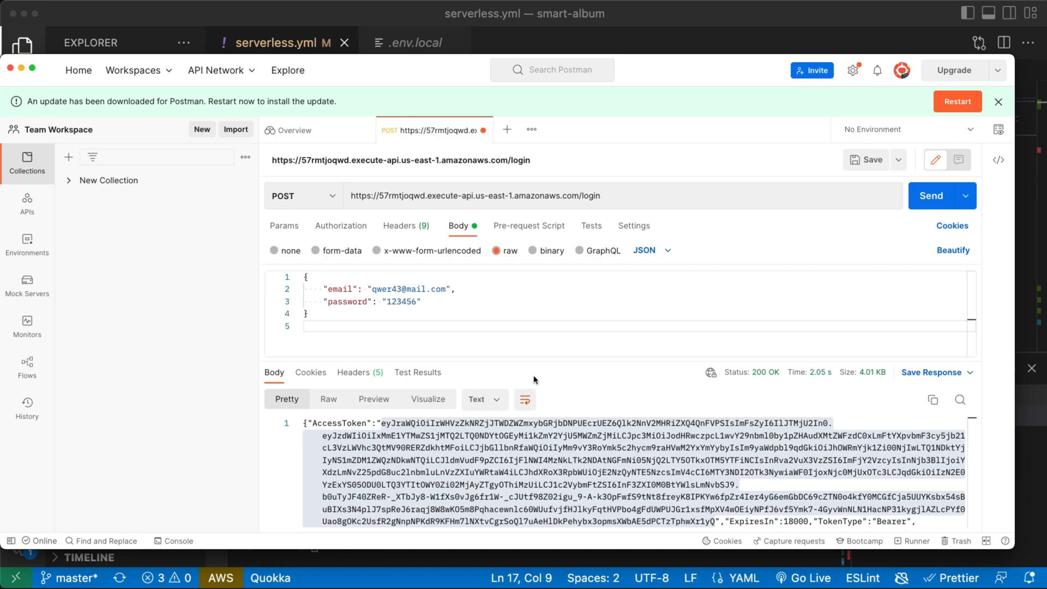
{"action": "mouse_move", "coordinate": [341, 226]}
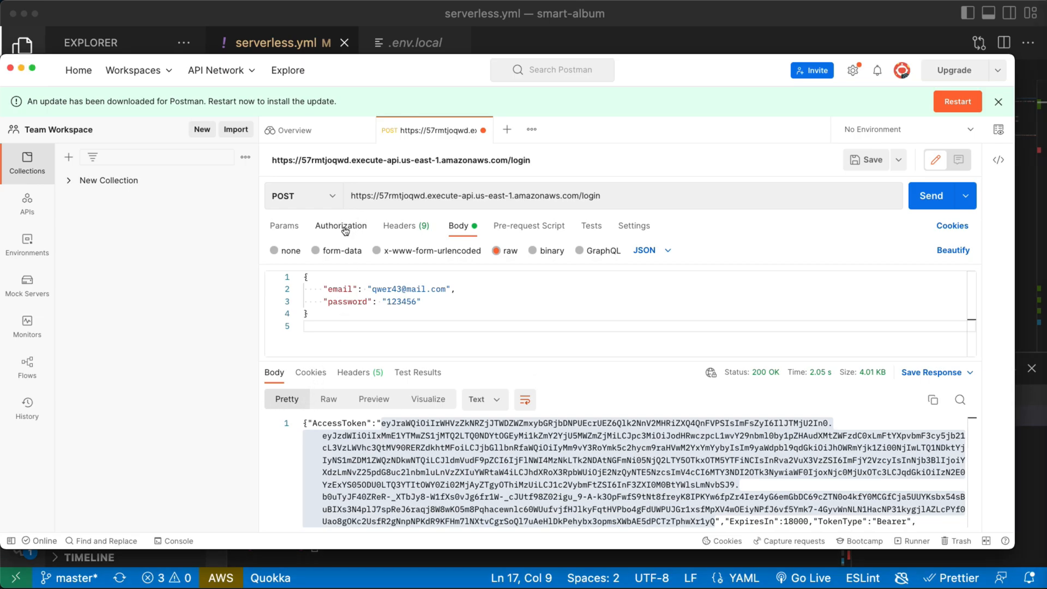
Set Bearer Token auth with the access token and switch to GET on the API root URL
{"action": "left_click", "coordinate": [340, 226]}
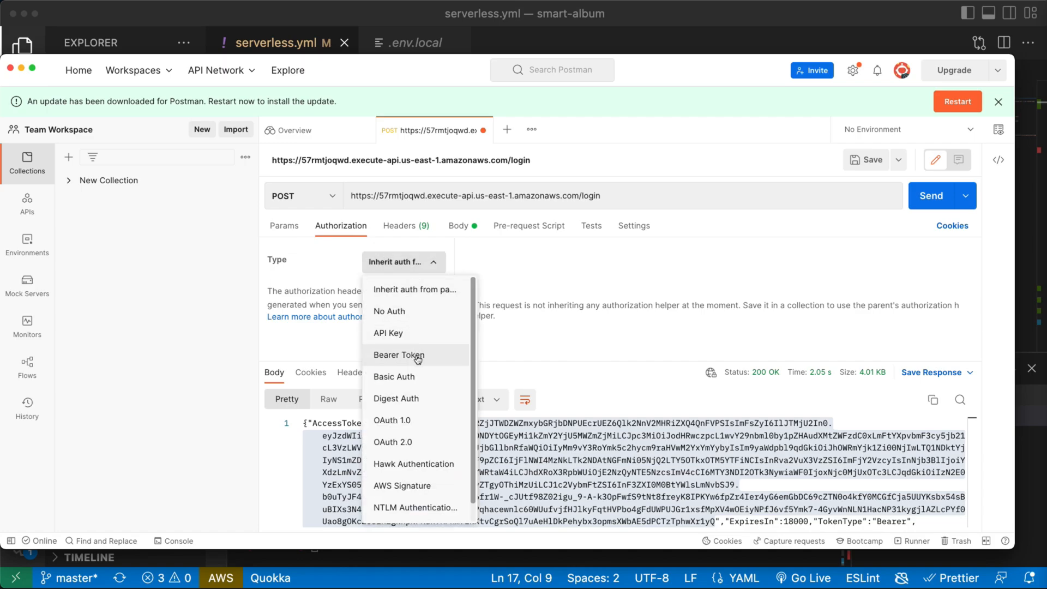
{"action": "left_click", "coordinate": [398, 355]}
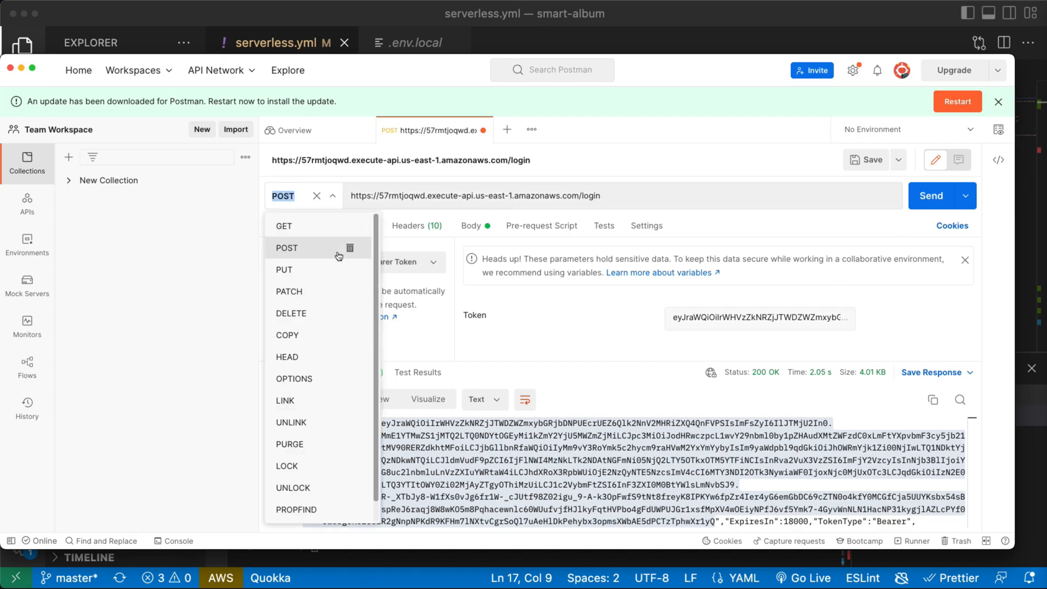
{"action": "left_click", "coordinate": [283, 226]}
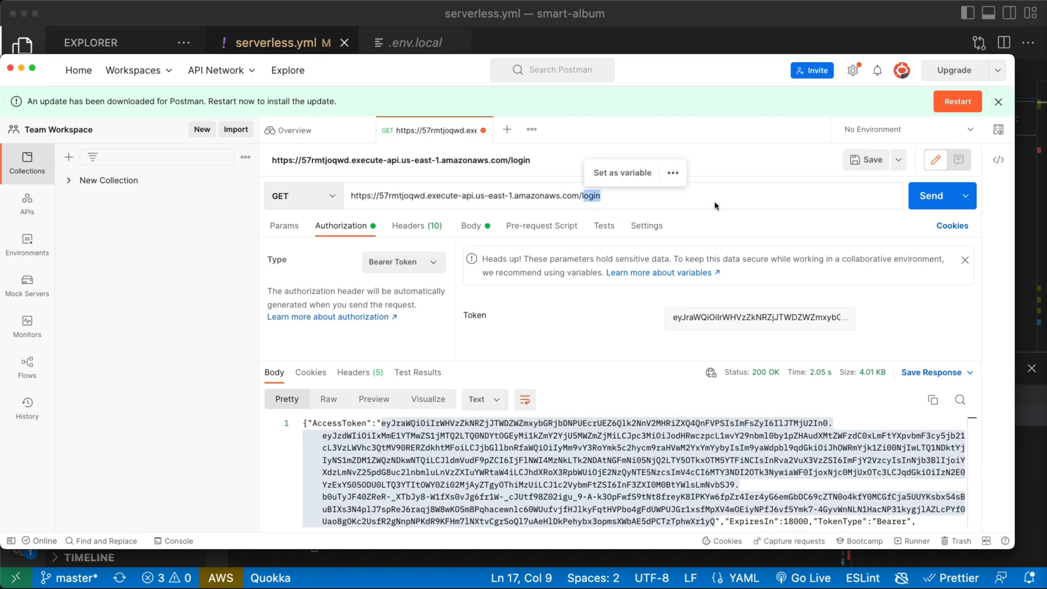
{"action": "left_click", "coordinate": [942, 196]}
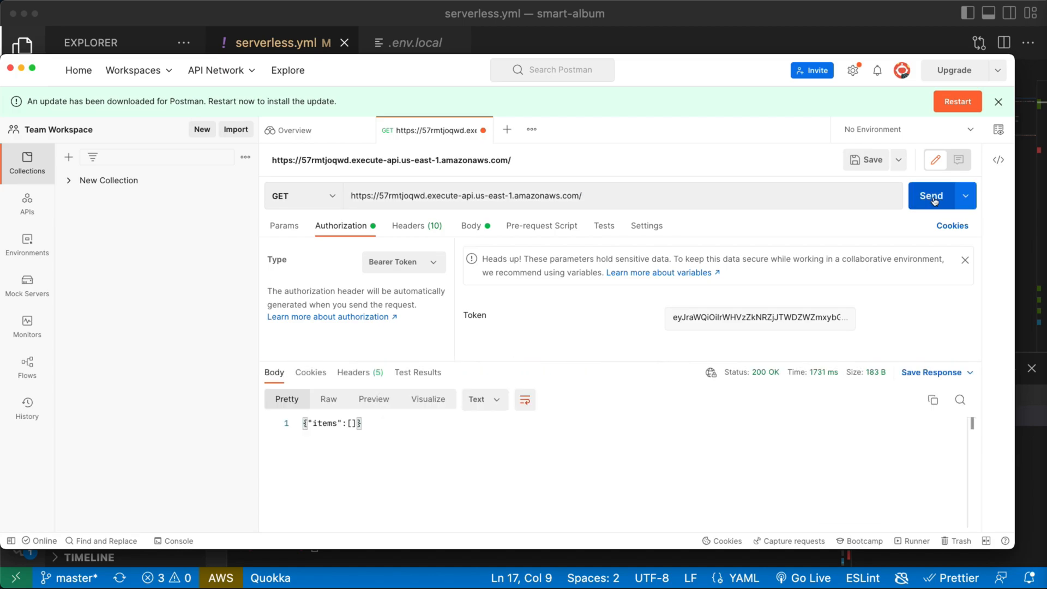
{"action": "double_click", "coordinate": [331, 424]}
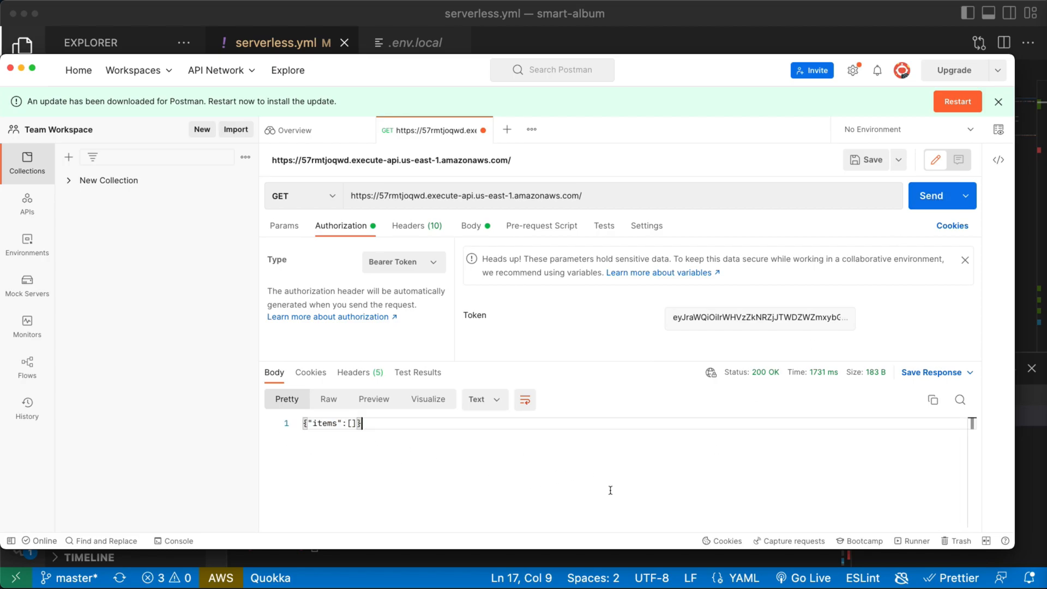
{"action": "mouse_move", "coordinate": [542, 473]}
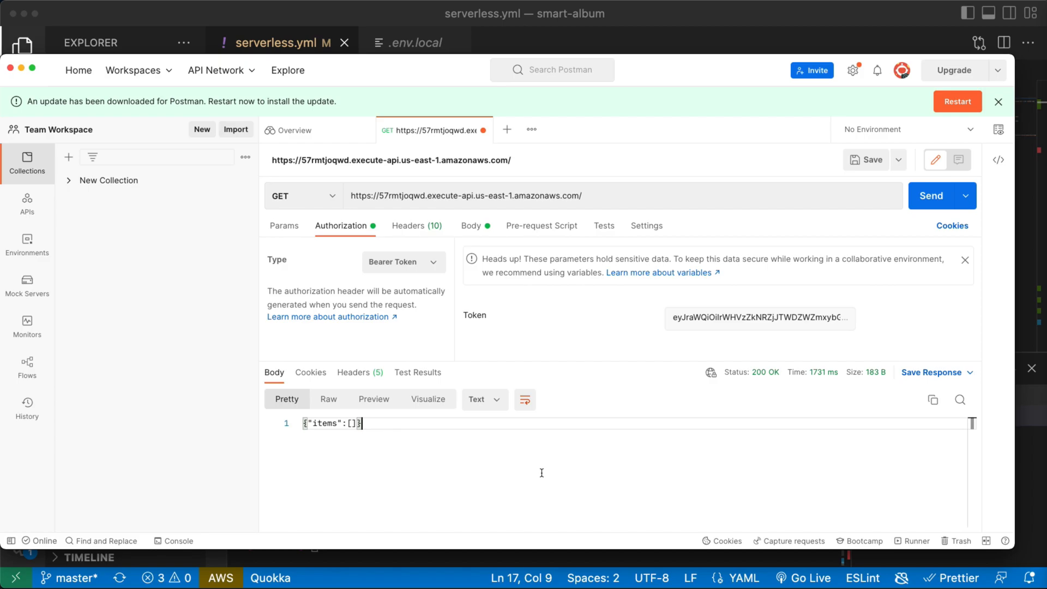
{"action": "mouse_move", "coordinate": [532, 473]}
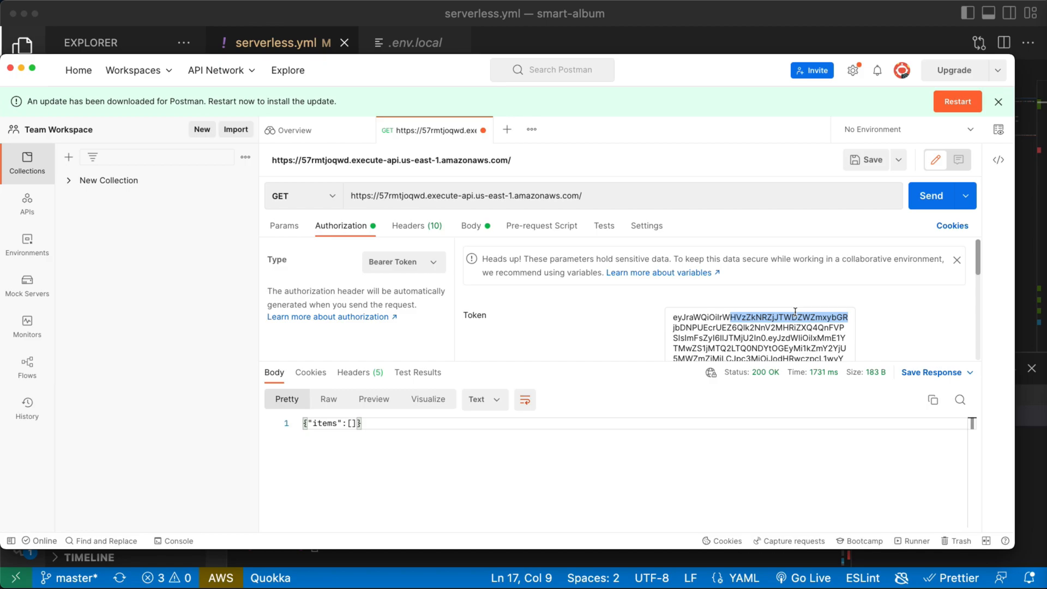
{"action": "mouse_move", "coordinate": [873, 316]}
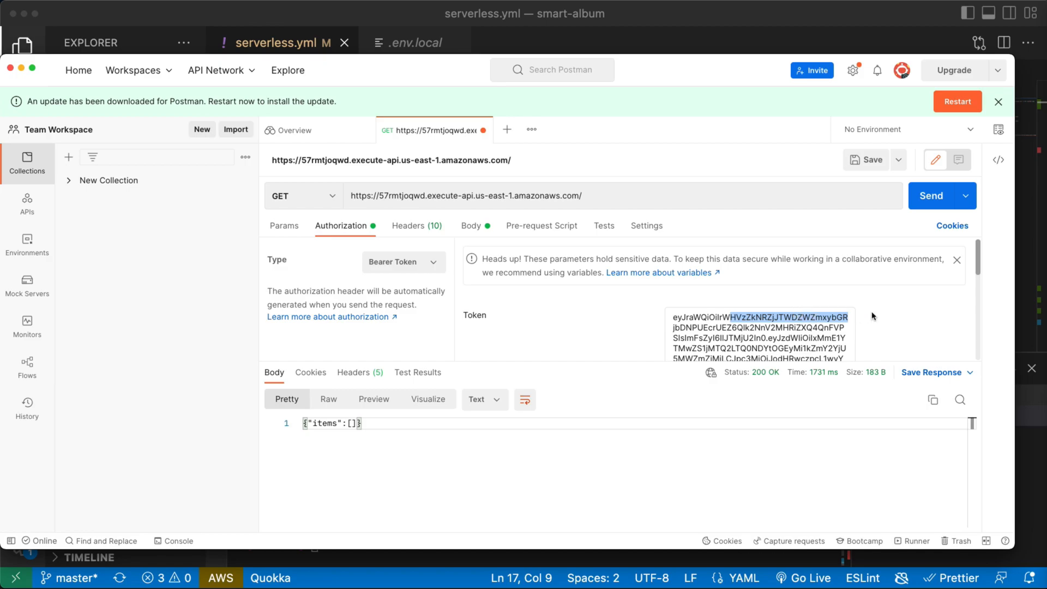
{"action": "mouse_move", "coordinate": [801, 411]}
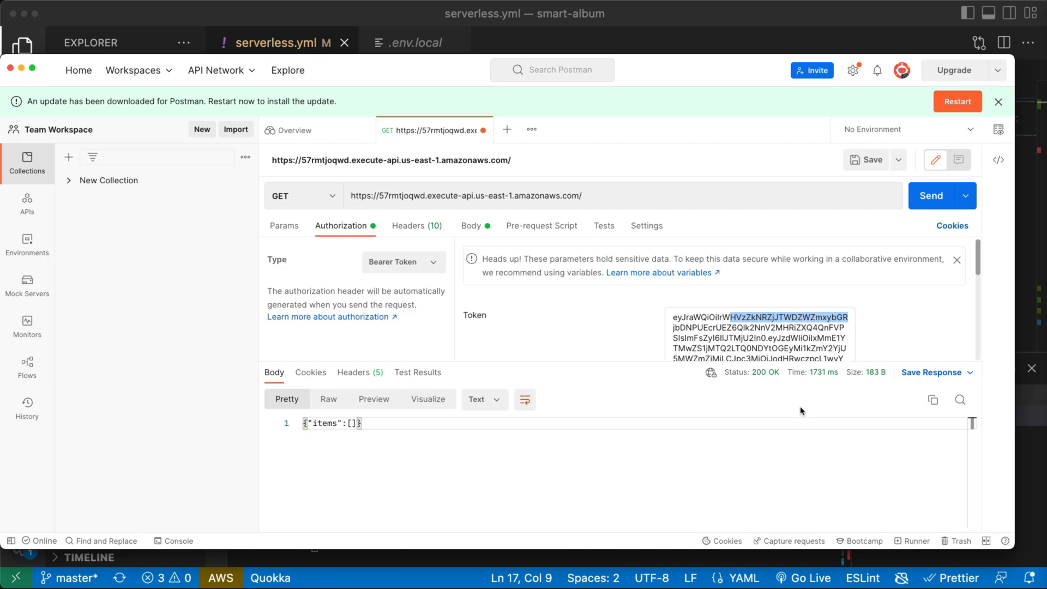